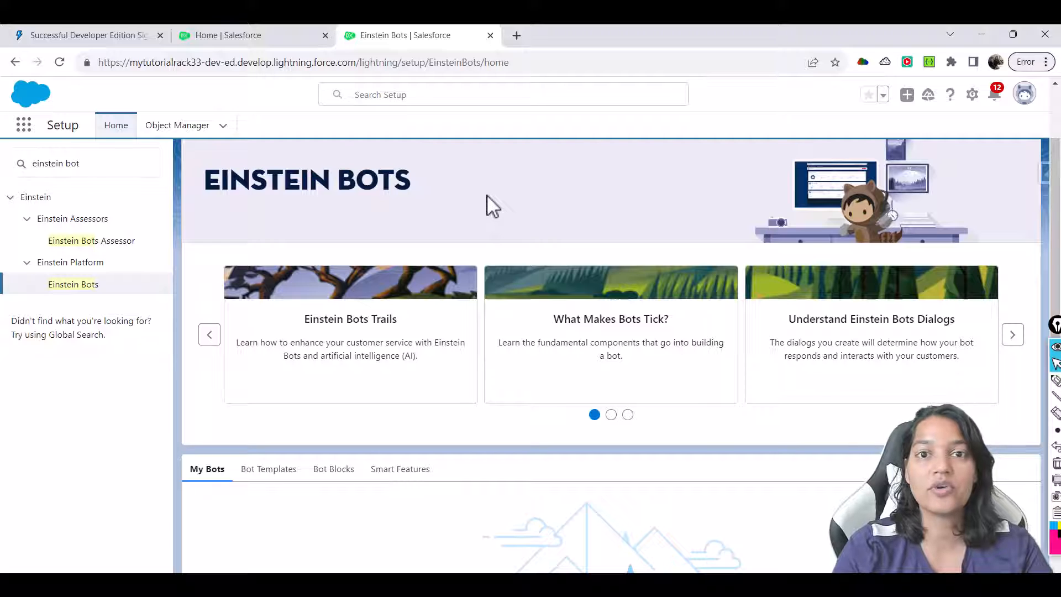
# Start creating a new Einstein bot from the bots setup page.
pyautogui.click(1012, 334)
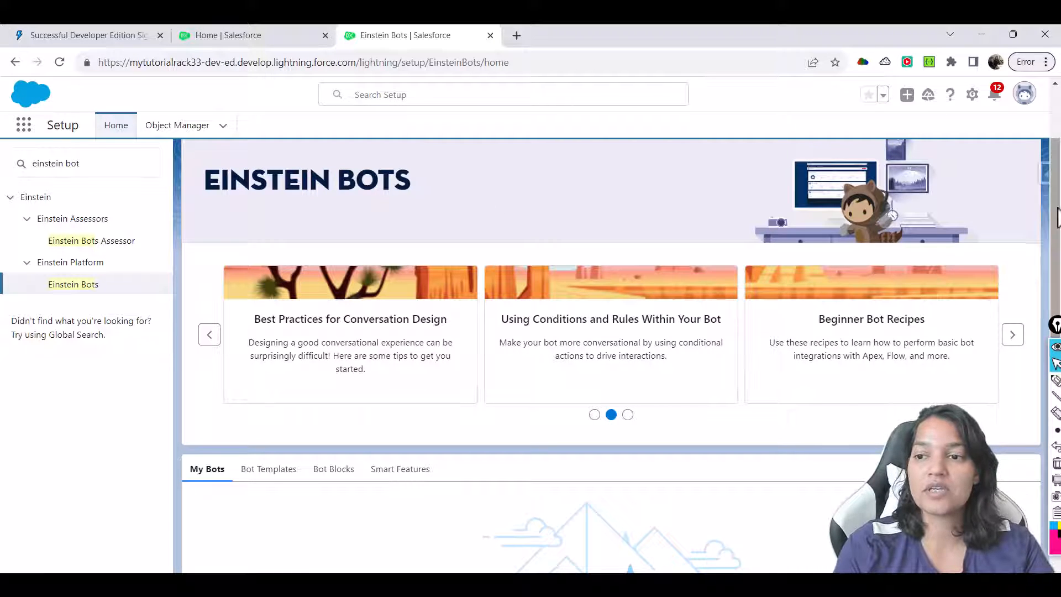
pyautogui.scroll(-3)
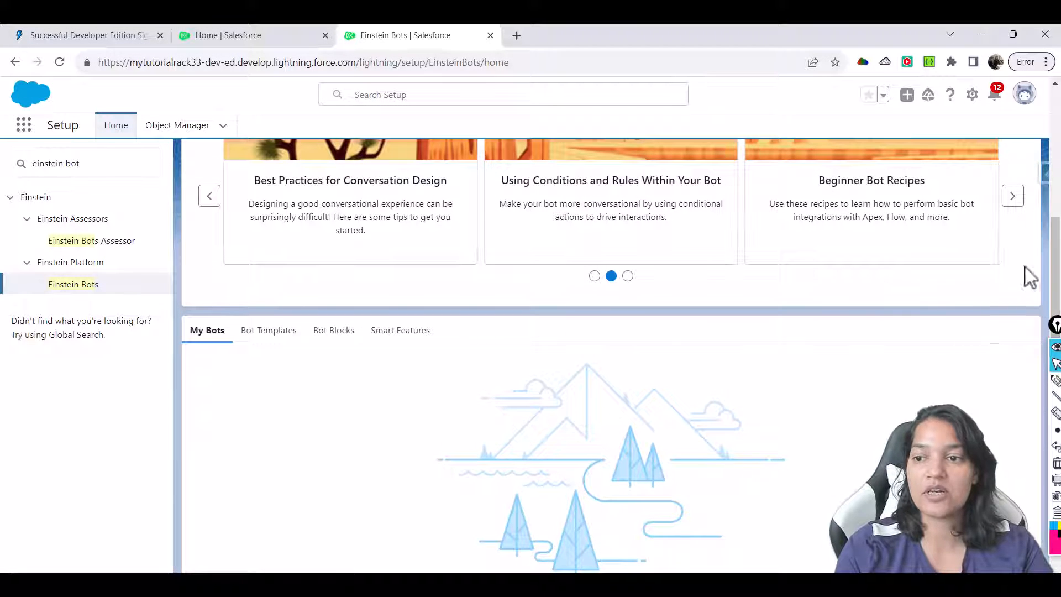
pyautogui.scroll(-3)
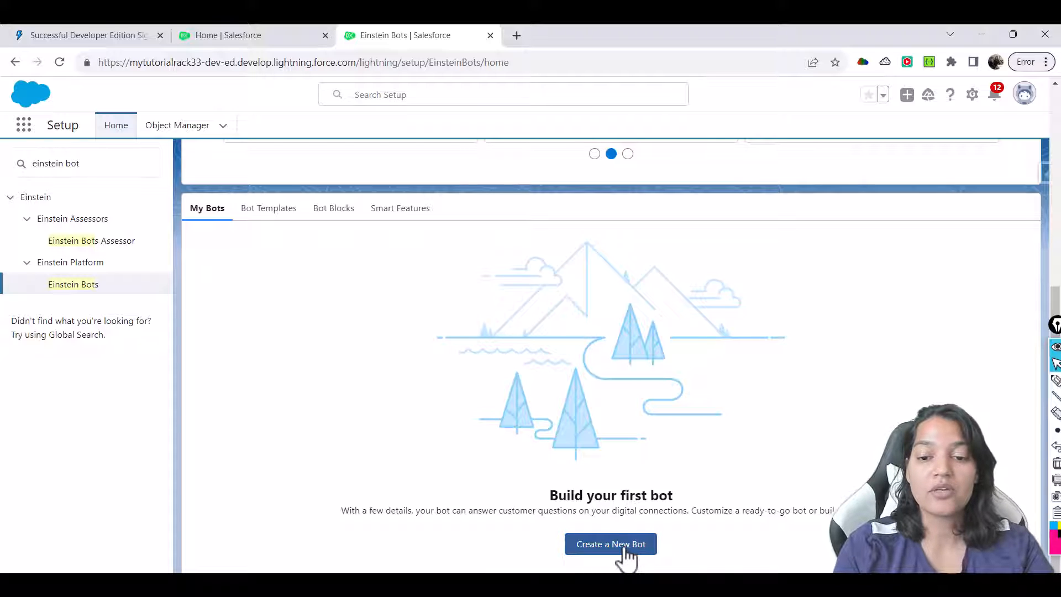
pyautogui.click(611, 544)
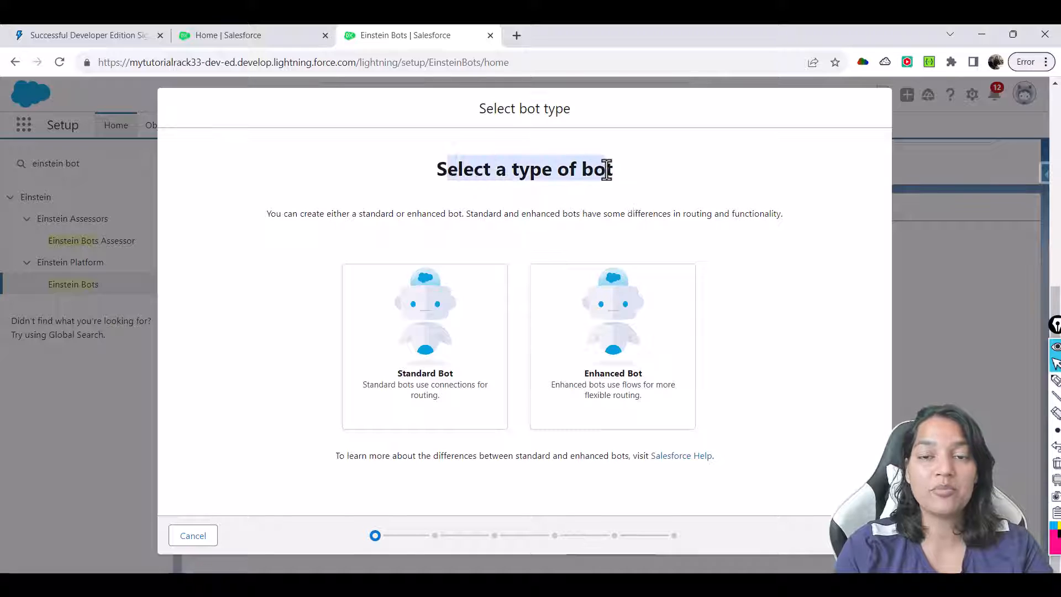
# Choose the Standard Bot type and continue to the personalize step.
pyautogui.click(424, 346)
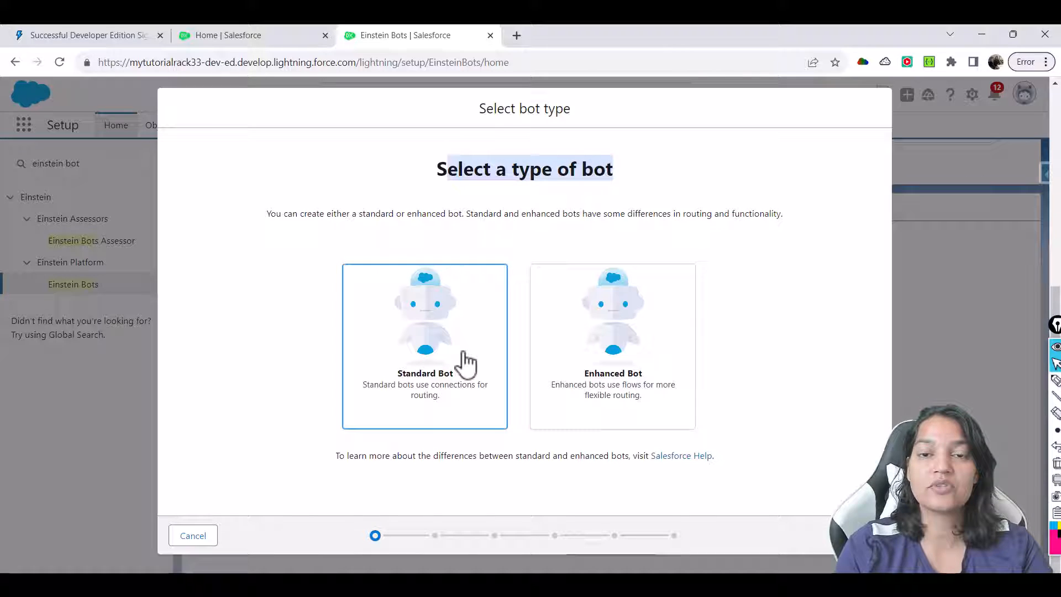
pyautogui.click(612, 346)
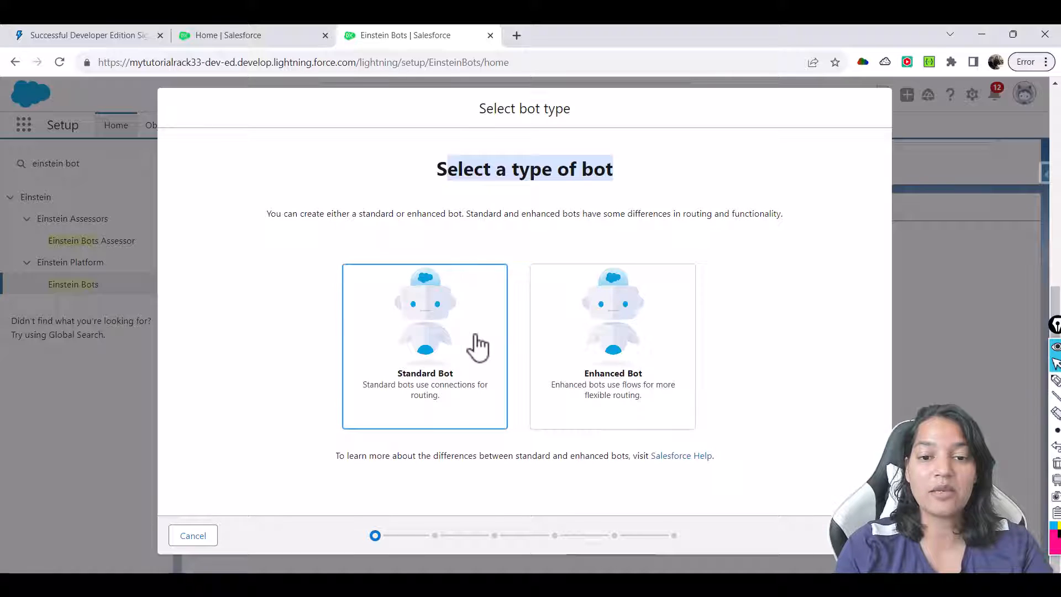
pyautogui.click(425, 346)
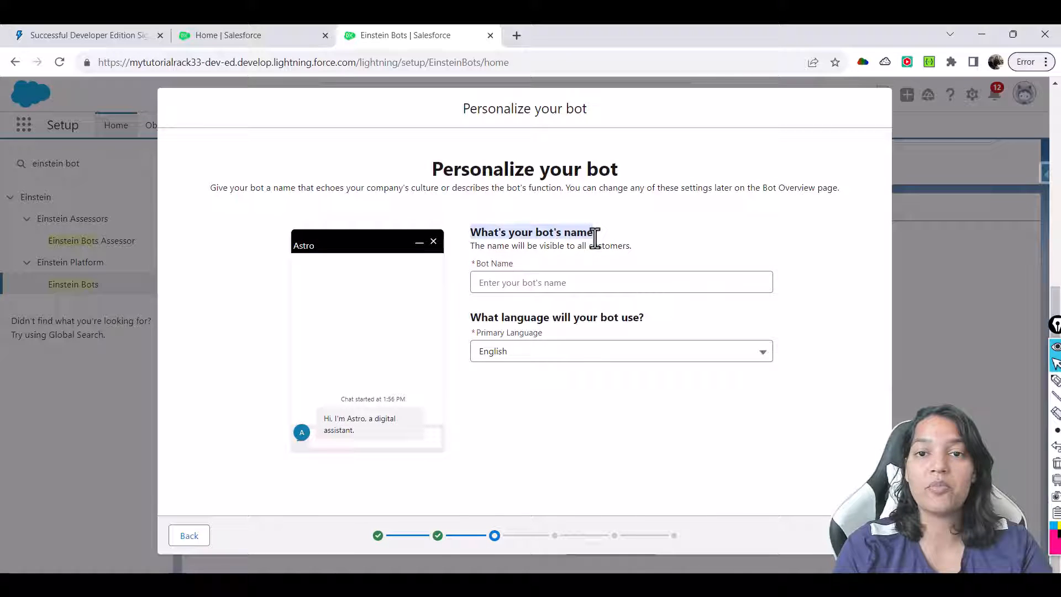
# Name the bot Alexa, keep English as primary language, and continue to greetings.
pyautogui.click(620, 281)
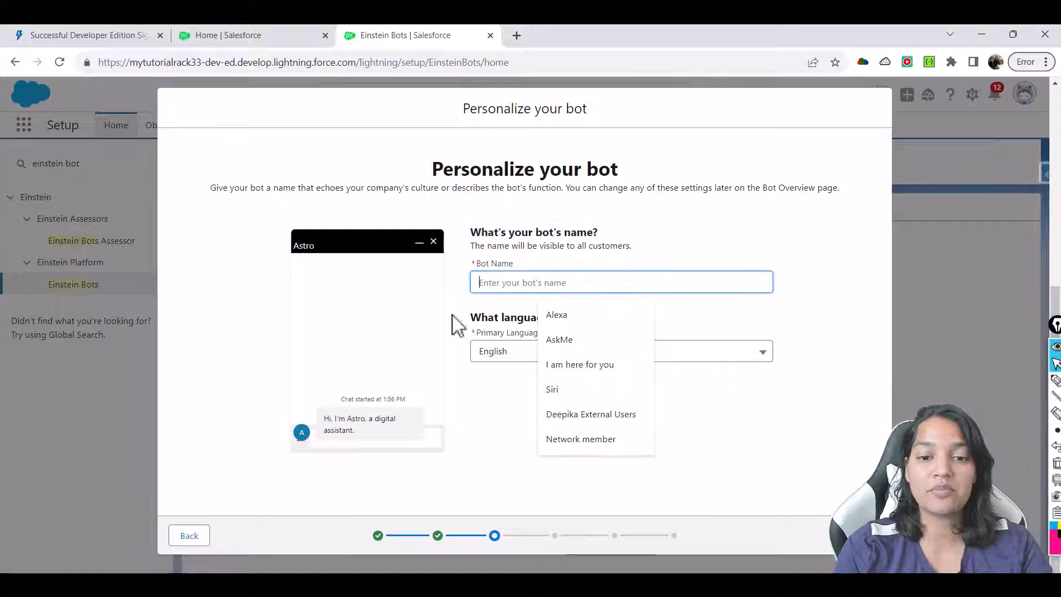
pyautogui.moveTo(392, 484)
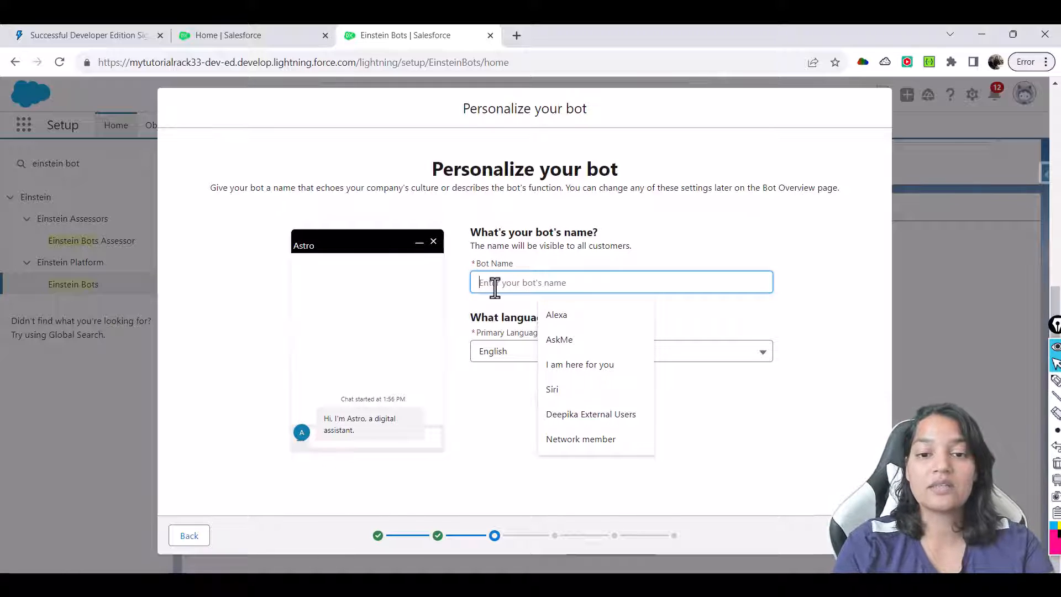
pyautogui.click(556, 315)
pyautogui.write('Alex')
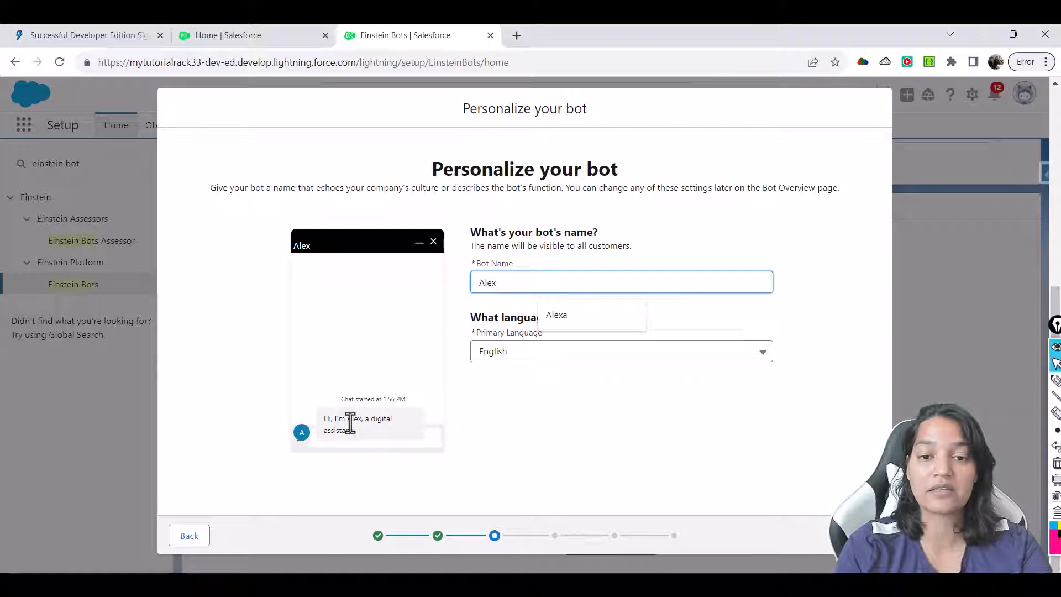
pyautogui.click(556, 315)
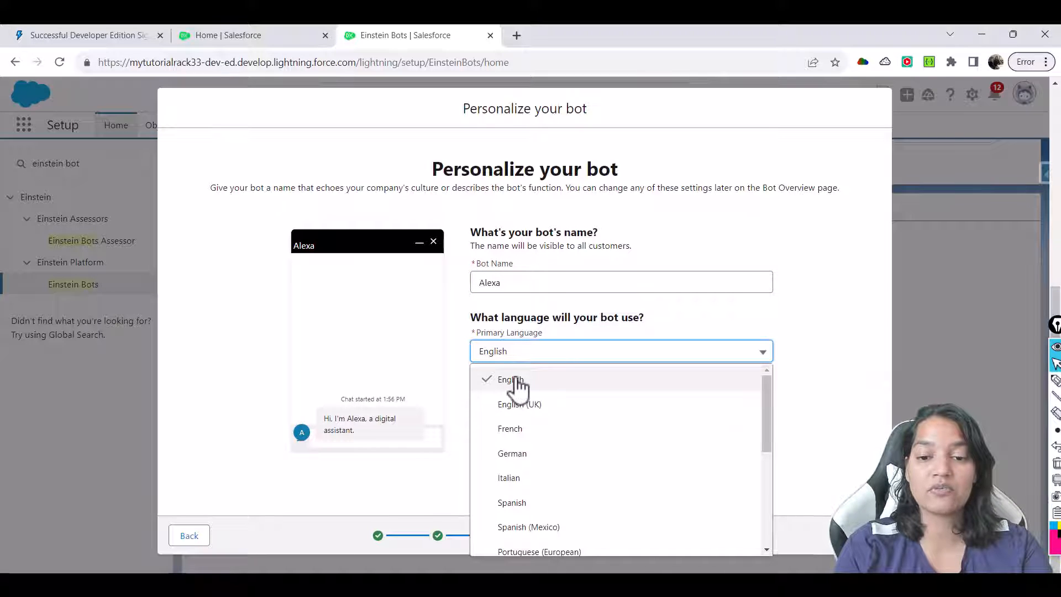
pyautogui.click(510, 379)
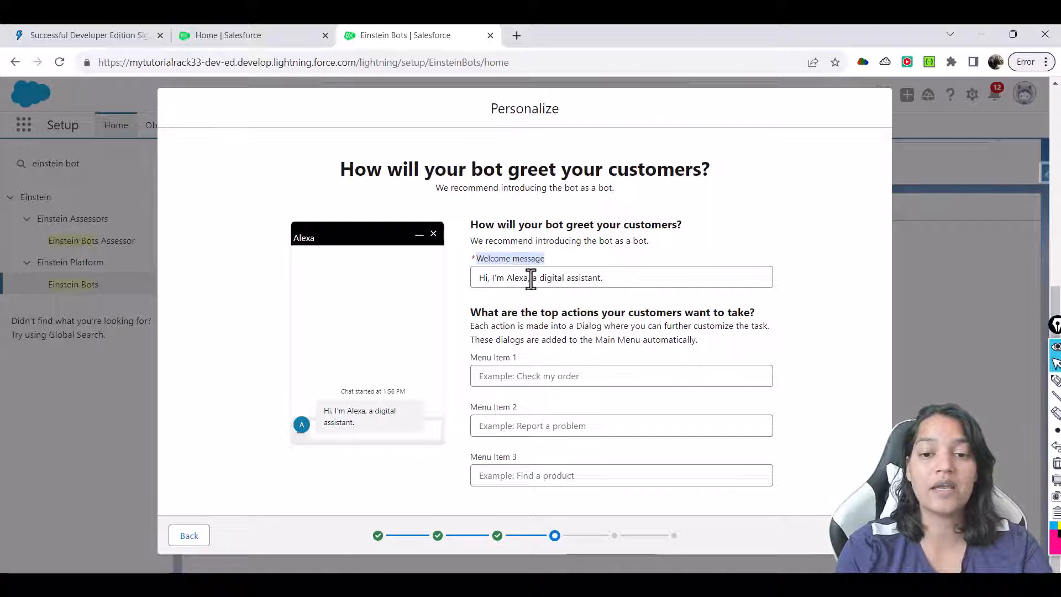
# Append "I am here to answer your queries!!" to Alexa's welcome message.
pyautogui.click(620, 276)
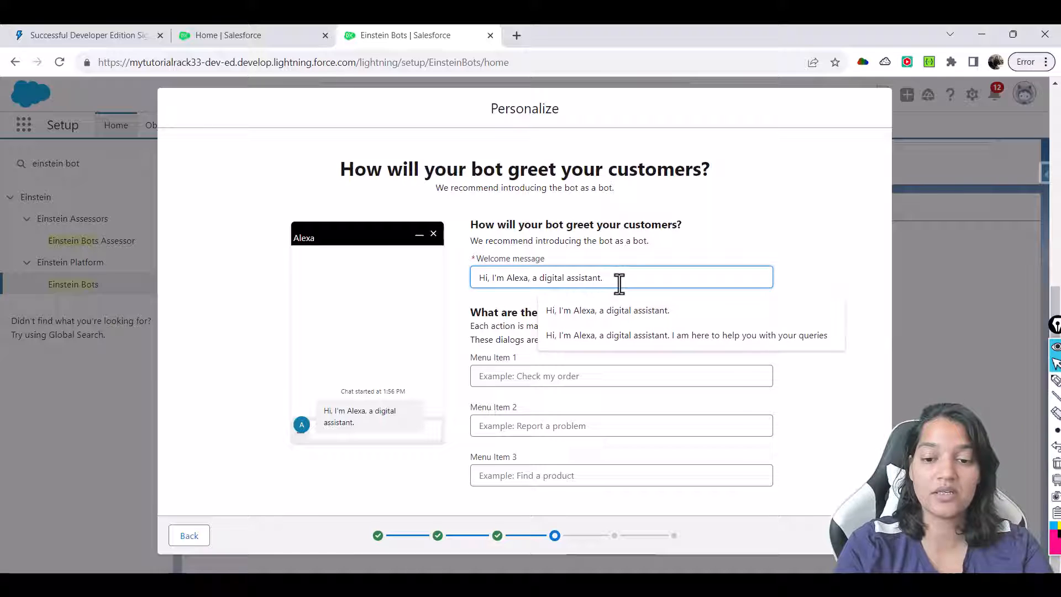
pyautogui.write('I am here to')
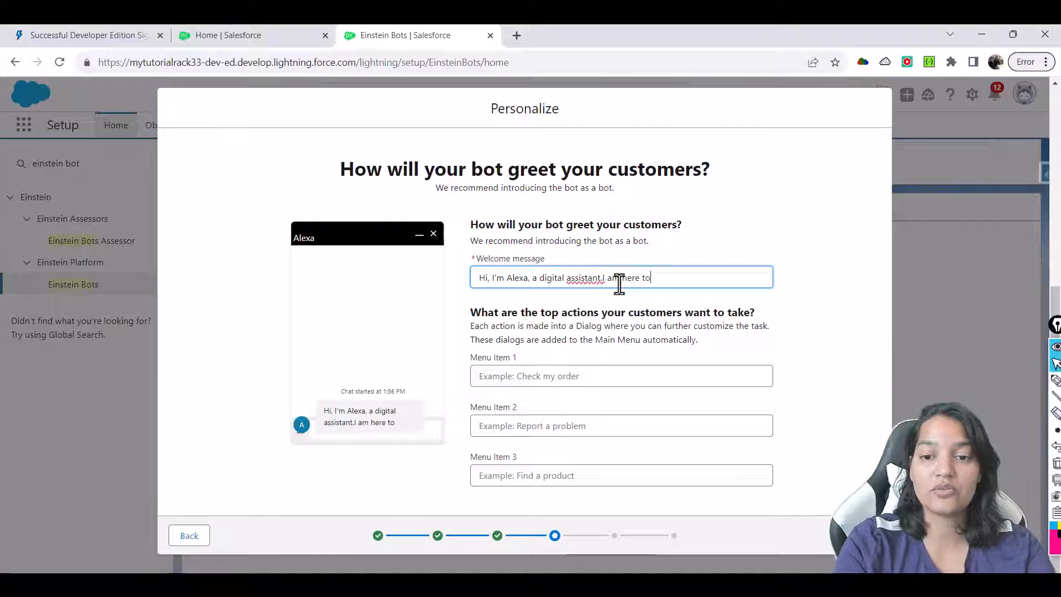
pyautogui.write('answer your')
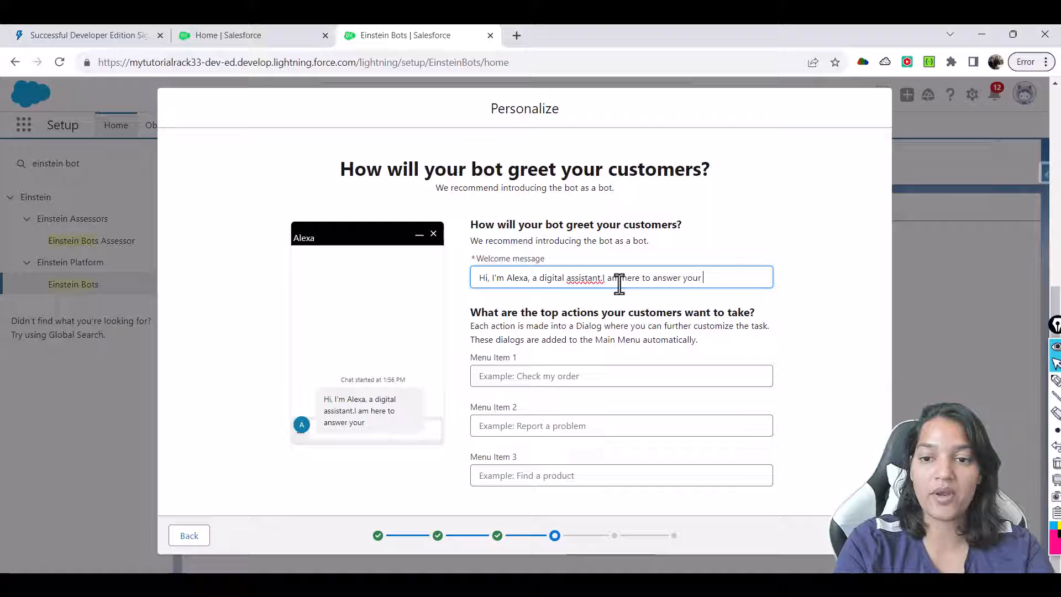
pyautogui.write('queries')
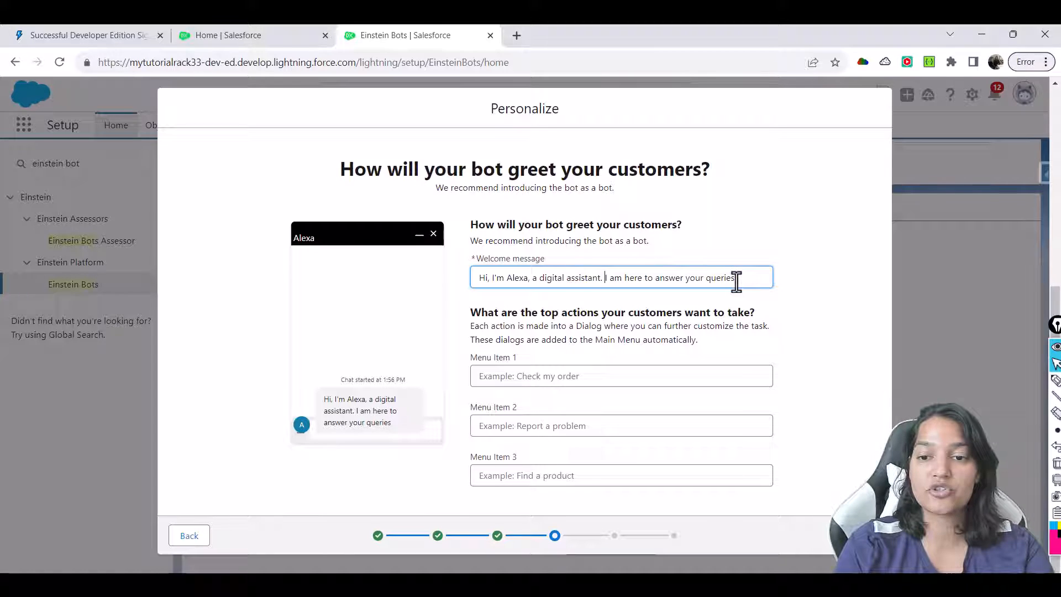
pyautogui.write('!!')
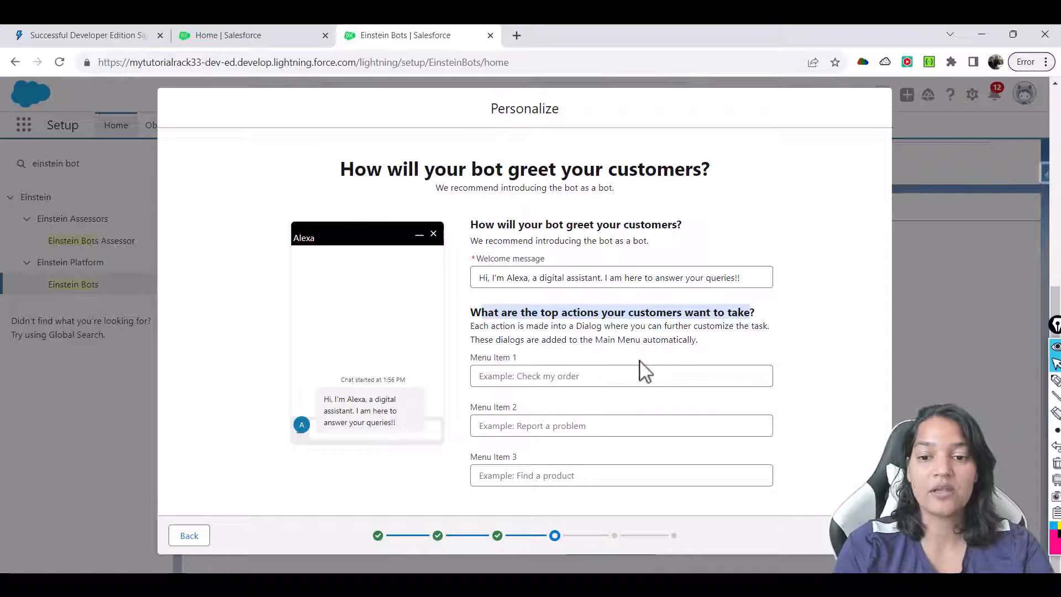
# Enter menu items "Create a New Case" and "Check my Case Status".
pyautogui.write('Create a')
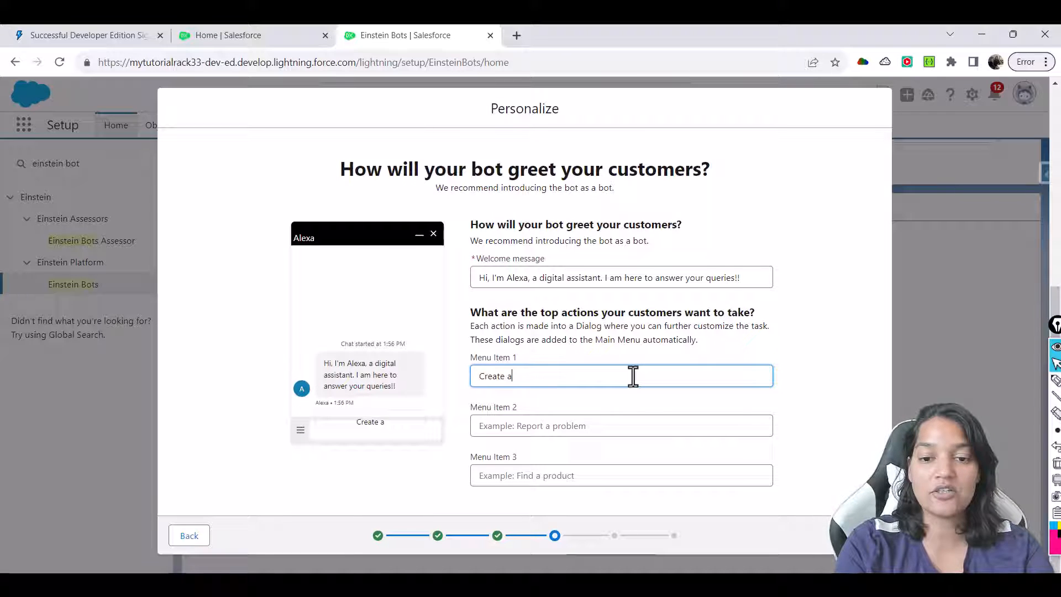
pyautogui.write('New Case')
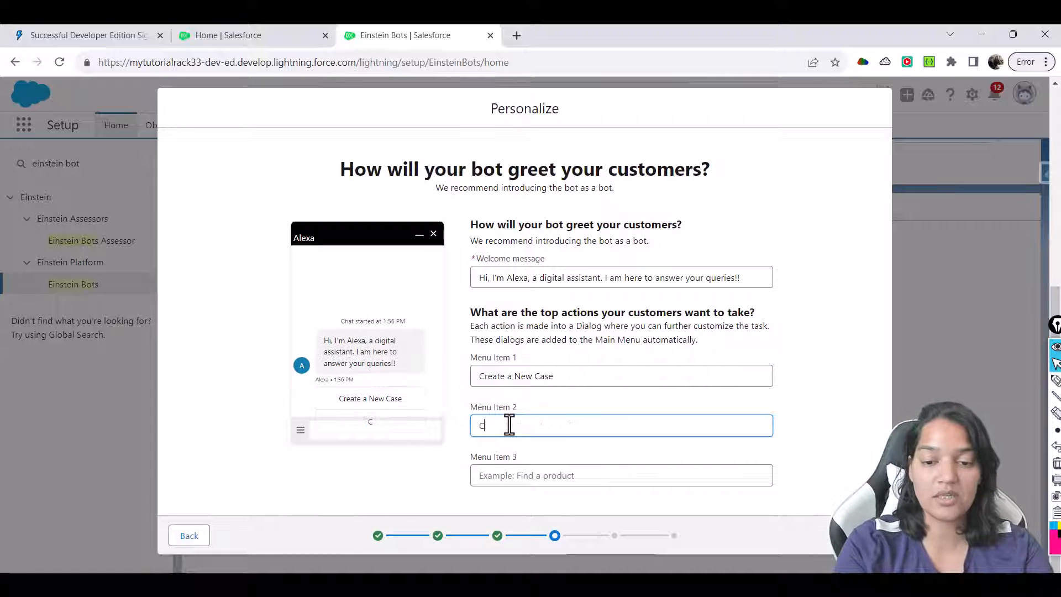
pyautogui.write('heck my C')
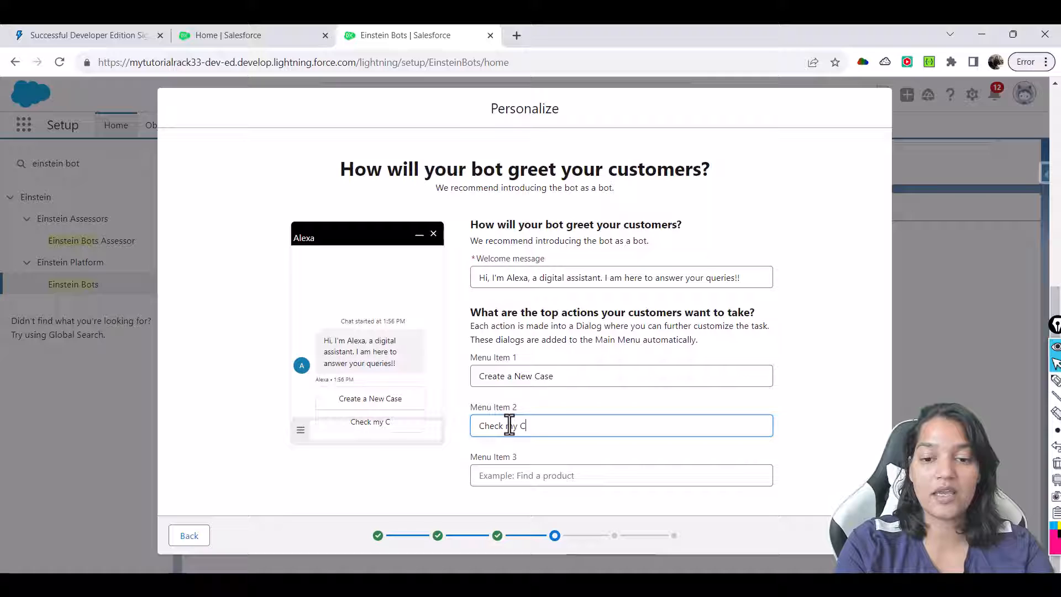
pyautogui.write('ase Status')
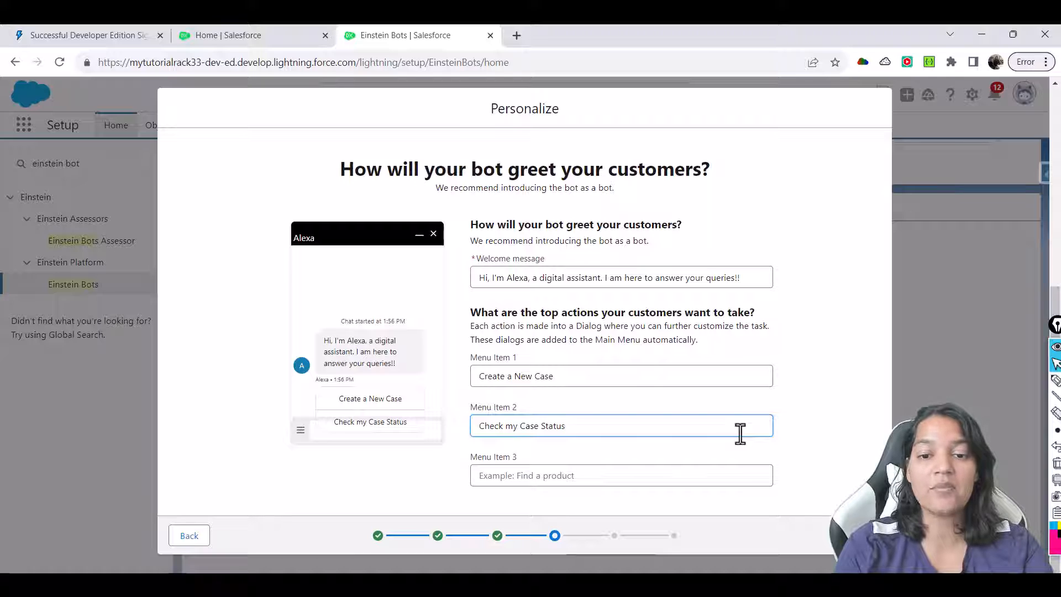
pyautogui.moveTo(574, 376)
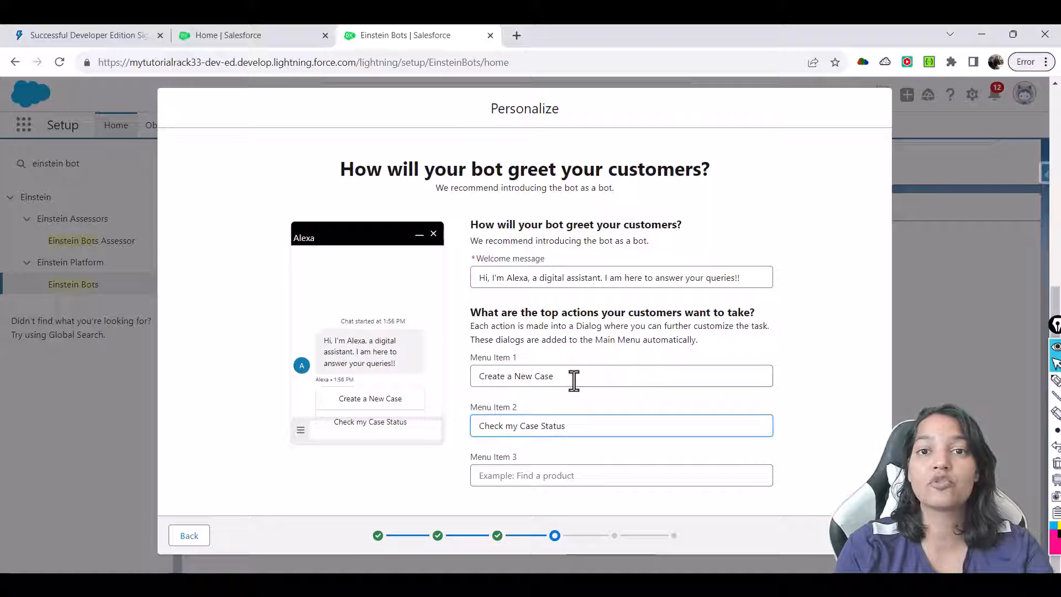
pyautogui.moveTo(567, 376)
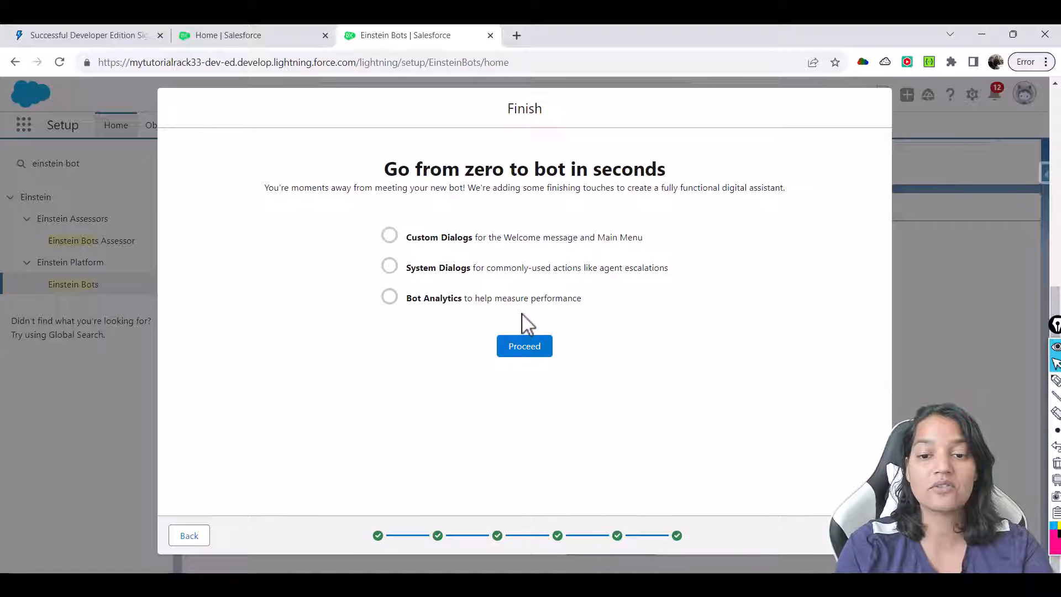
pyautogui.click(524, 346)
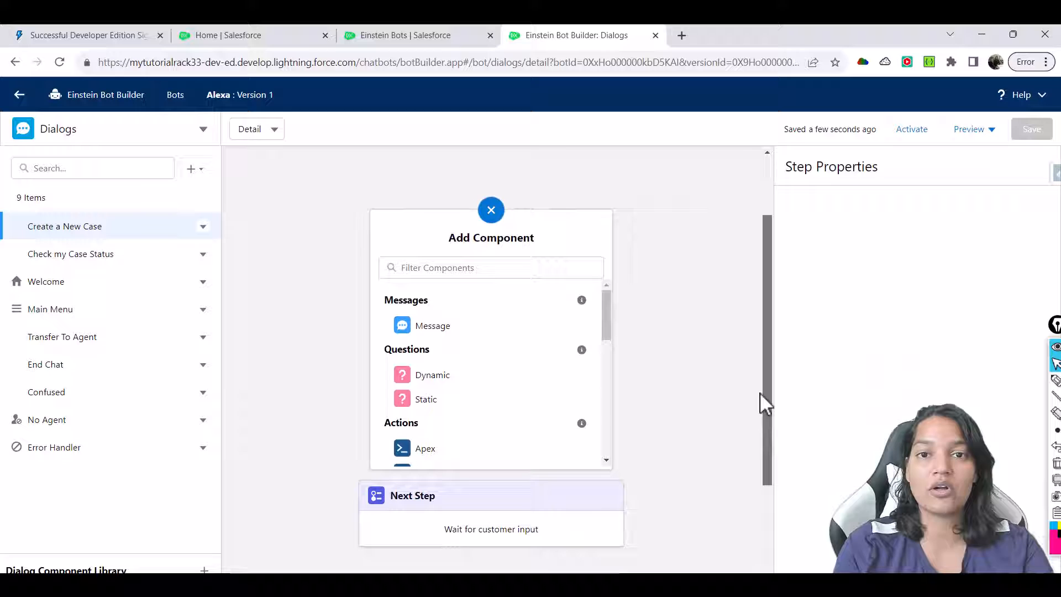
pyautogui.moveTo(909, 184)
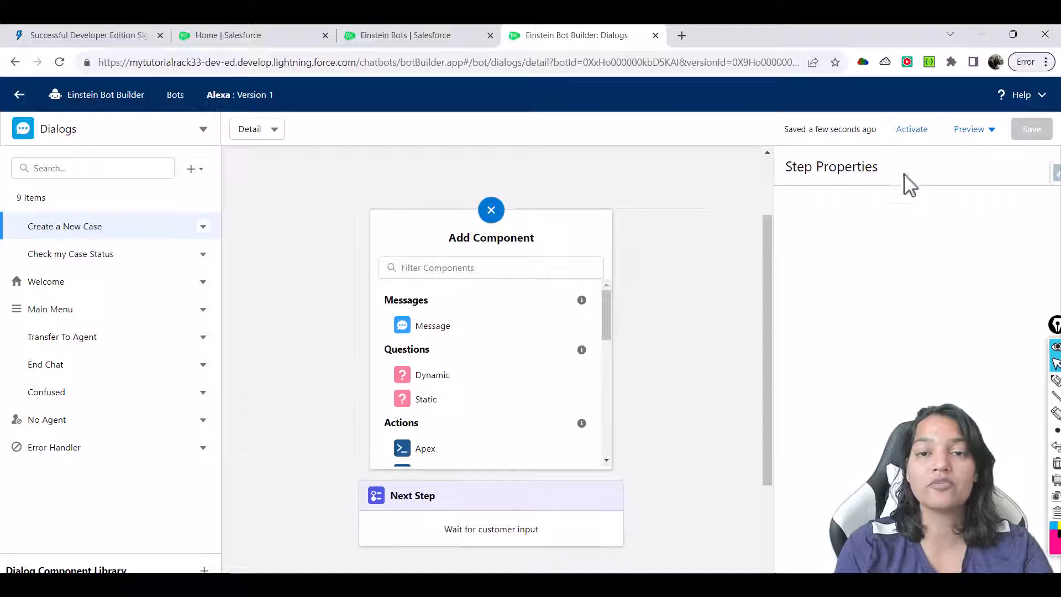
pyautogui.moveTo(895, 185)
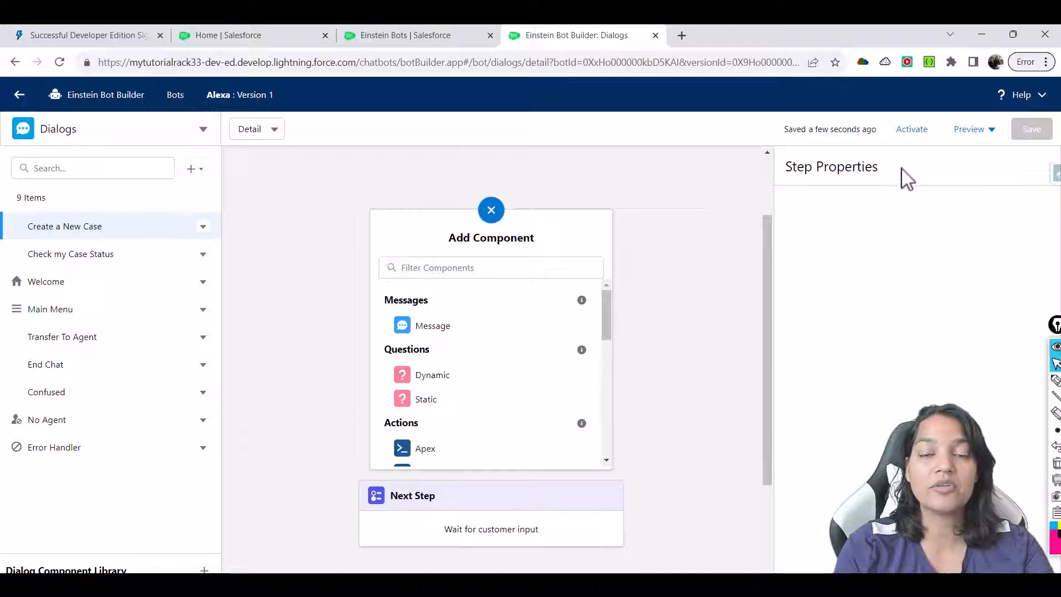
pyautogui.moveTo(605, 159)
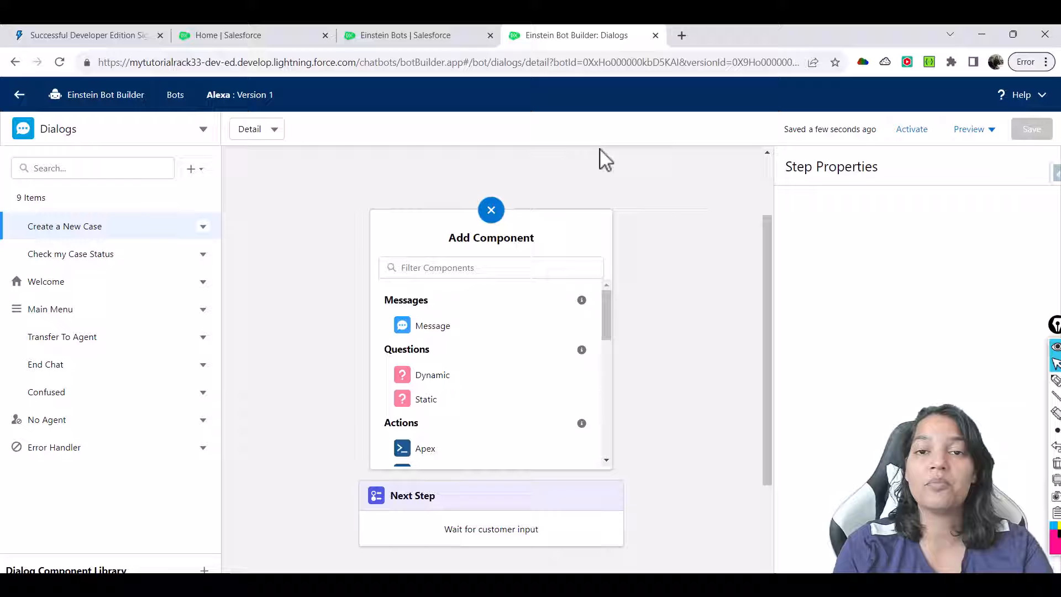
pyautogui.moveTo(814, 175)
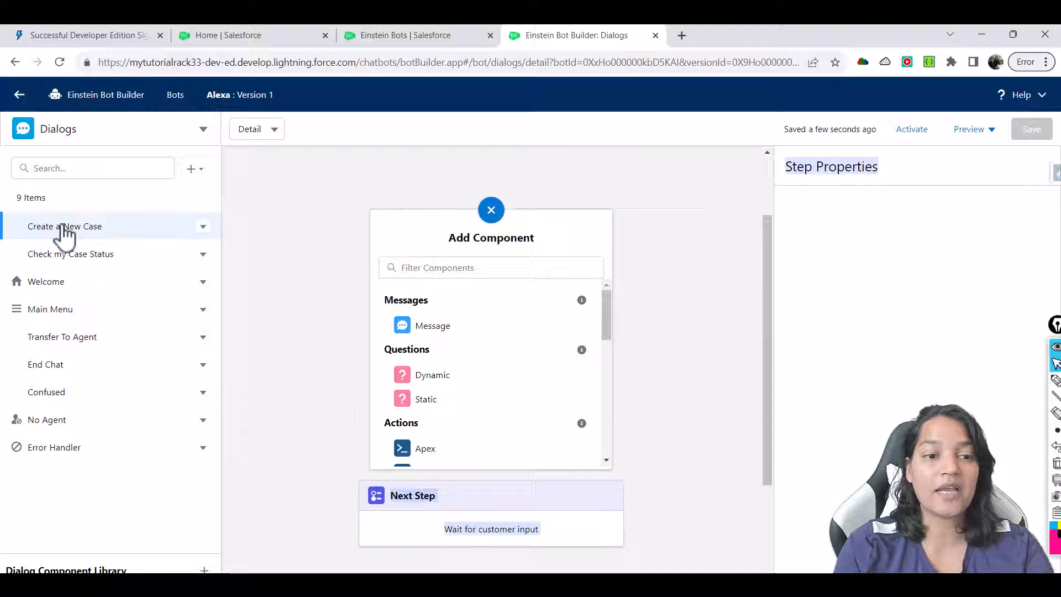
pyautogui.moveTo(98, 233)
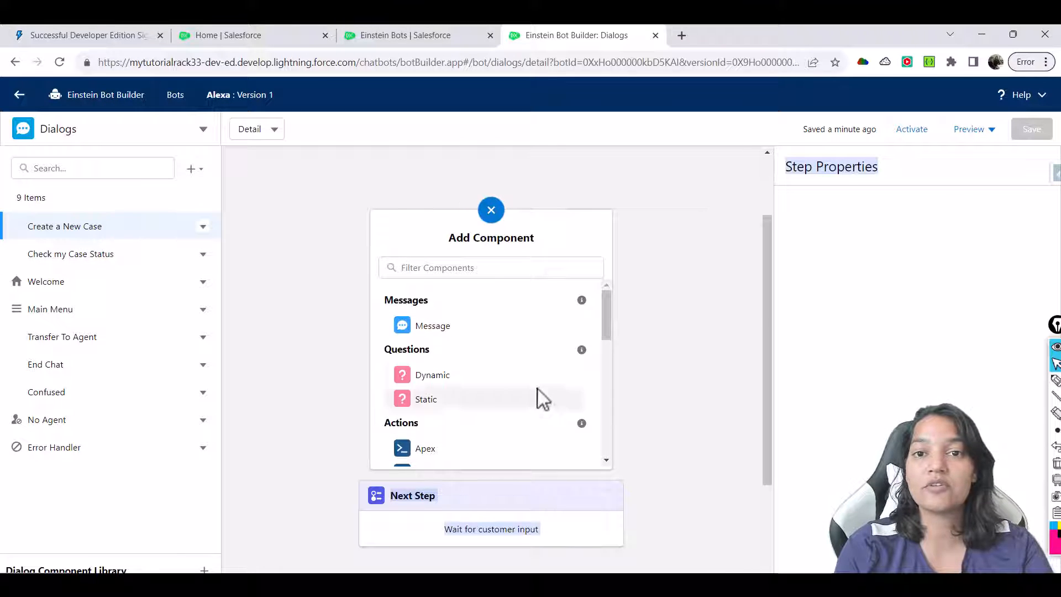
pyautogui.moveTo(433, 325)
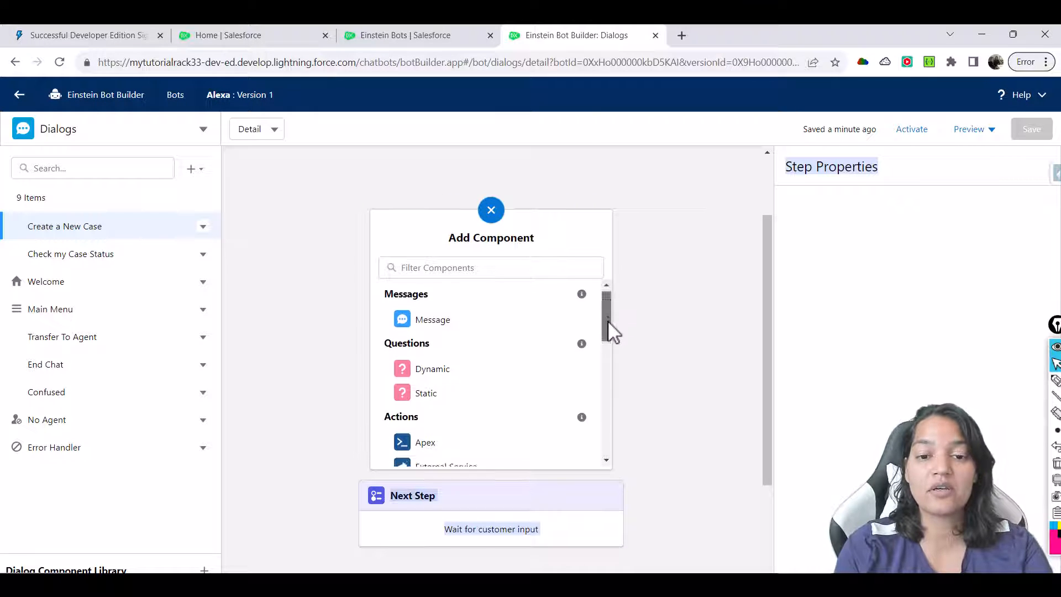
# Scroll the Add Component panel down to the Actions components.
pyautogui.scroll(-3)
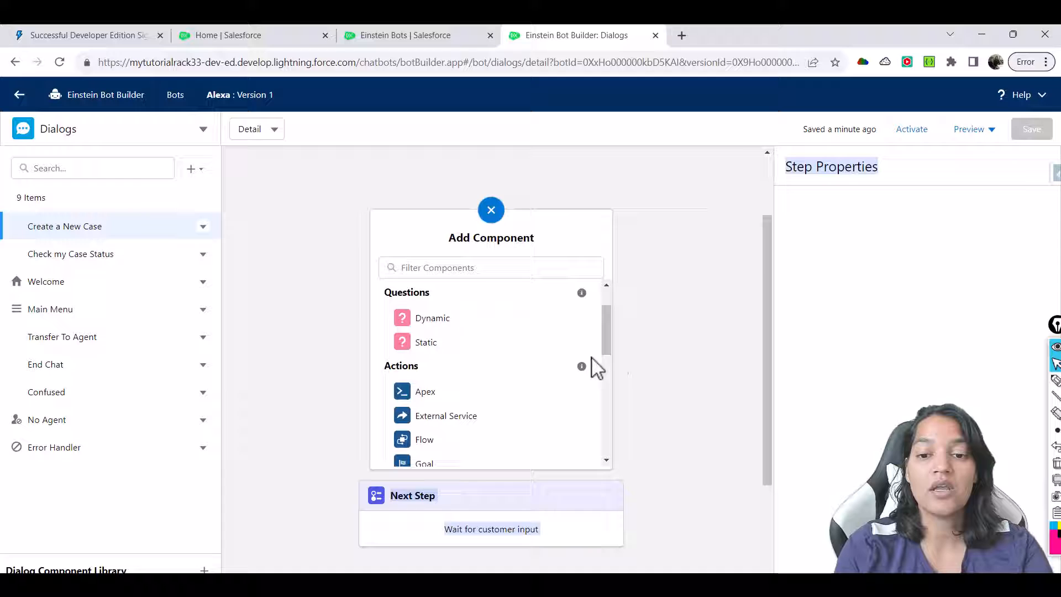
pyautogui.scroll(-3)
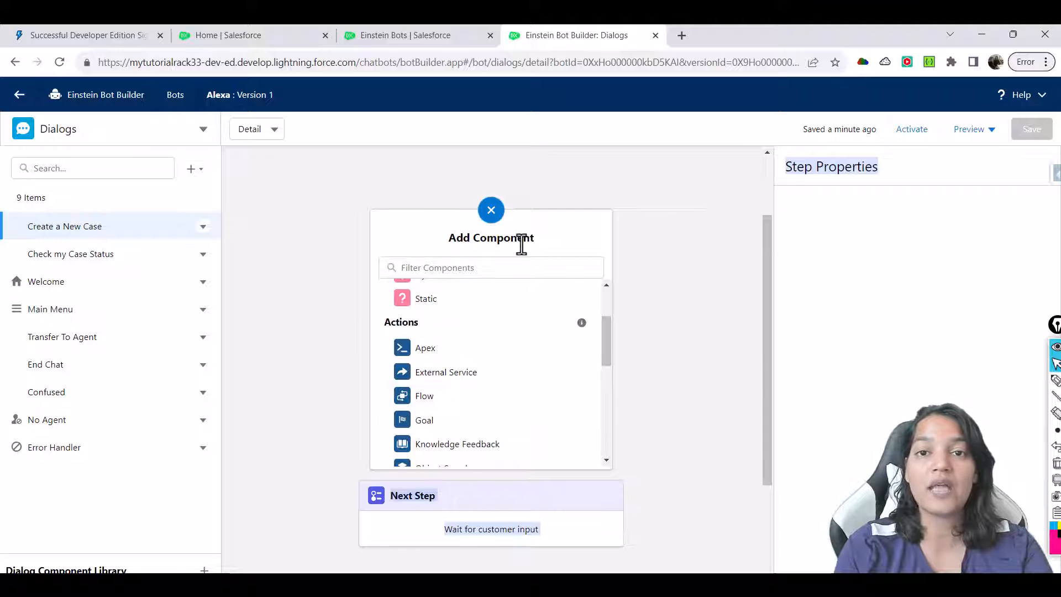
pyautogui.moveTo(611, 348)
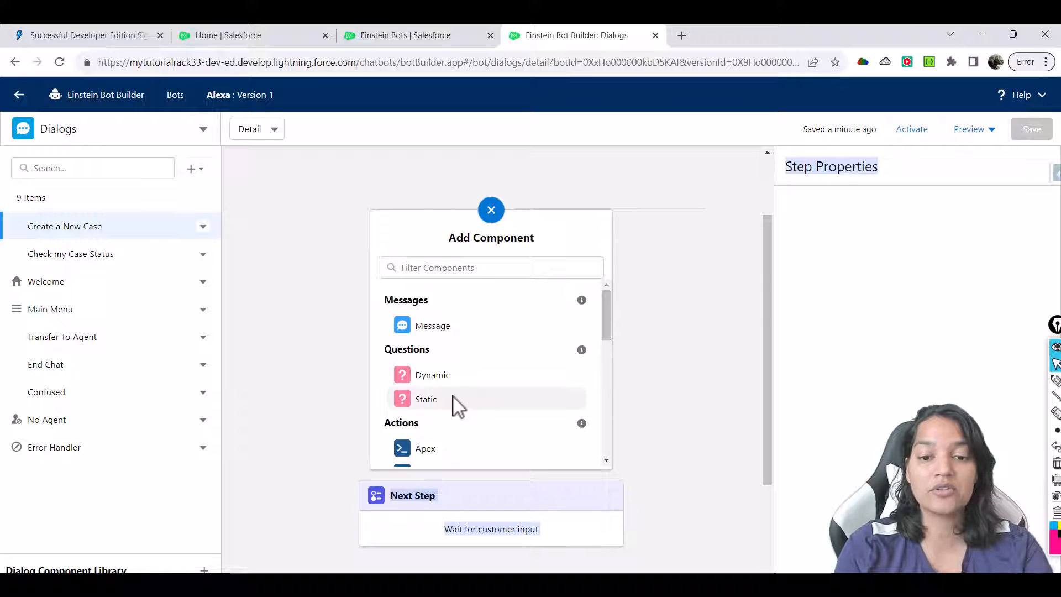
# Add a static question step asking "Enter Your First Name".
pyautogui.click(426, 399)
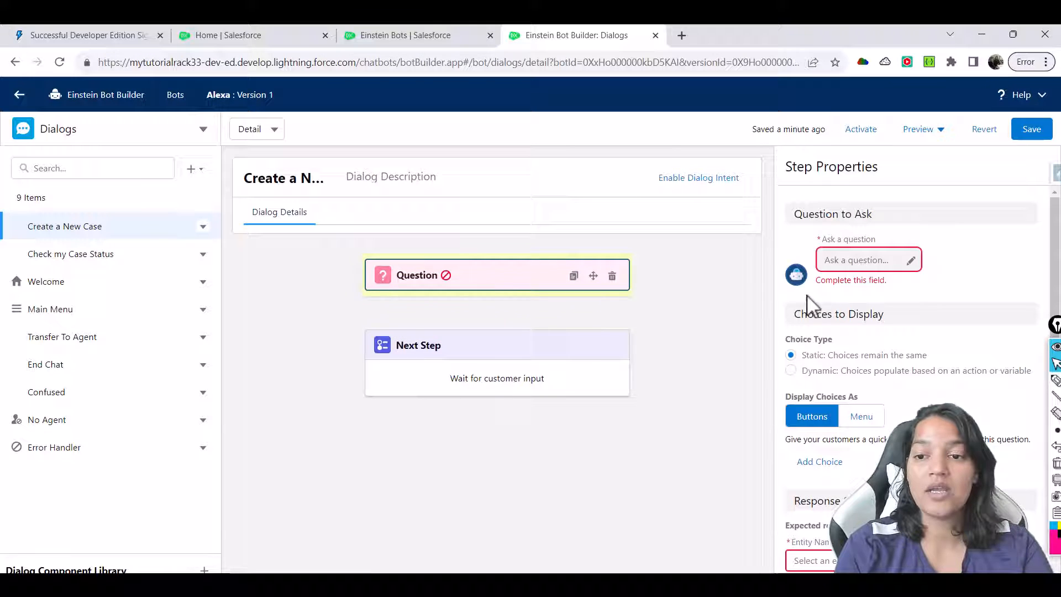
pyautogui.click(863, 259)
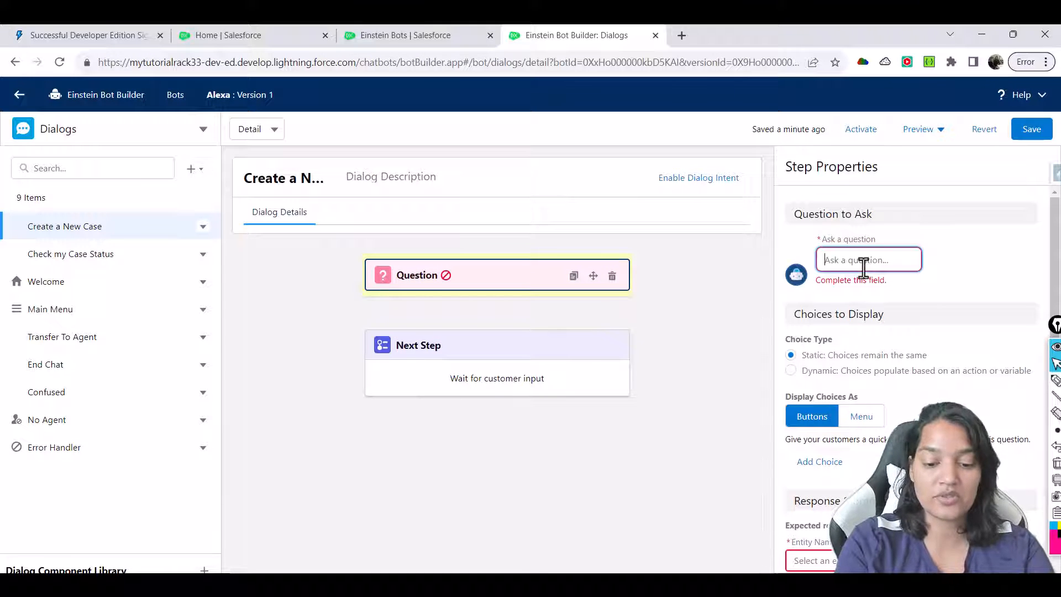
pyautogui.write('Enter Your First')
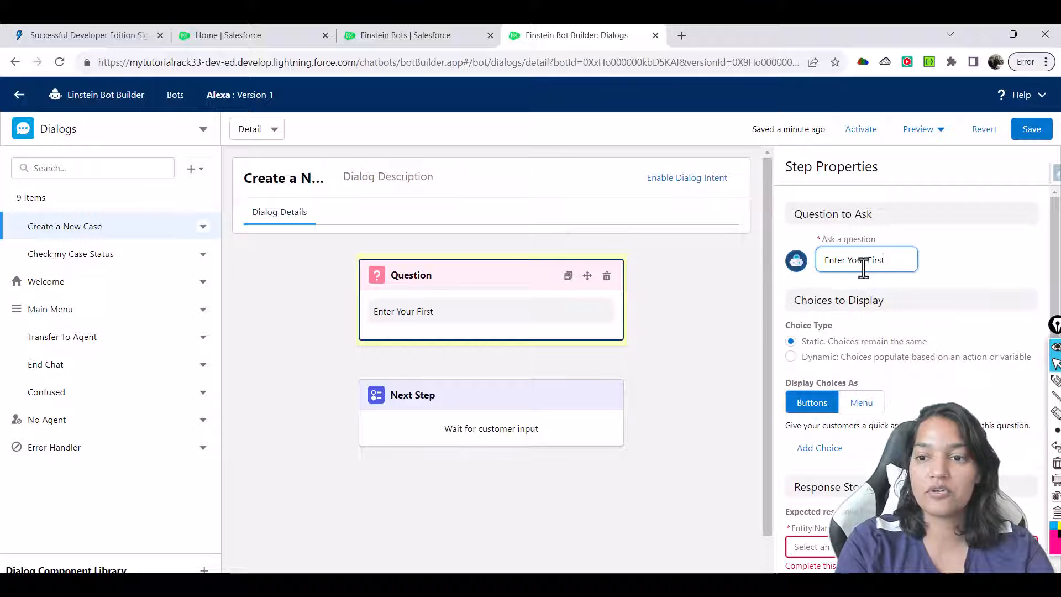
pyautogui.write('Name')
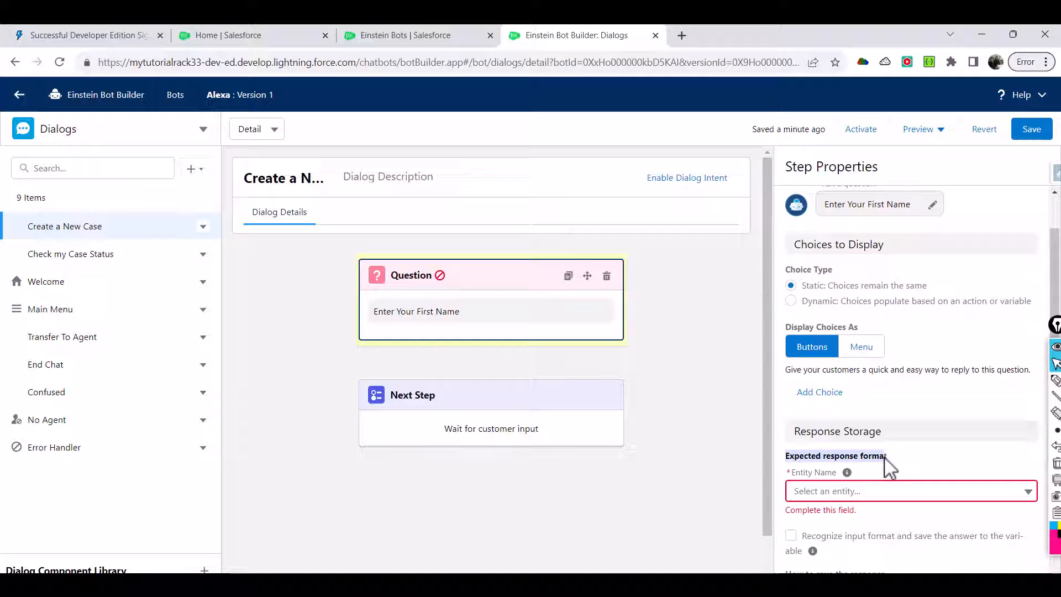
# Set the expected response entity to [System] Text (Text).
pyautogui.click(909, 491)
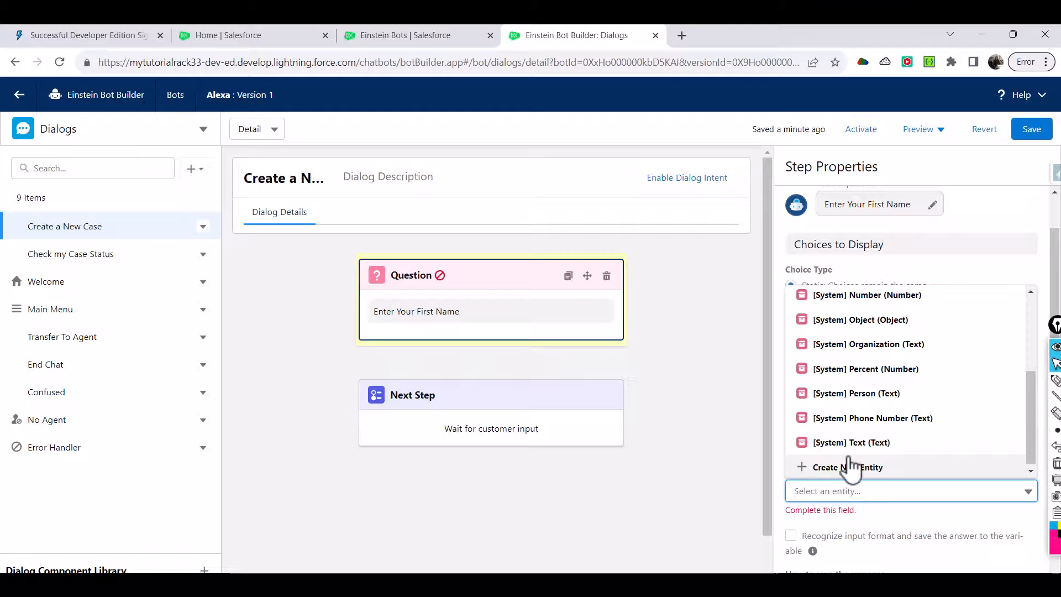
pyautogui.click(853, 442)
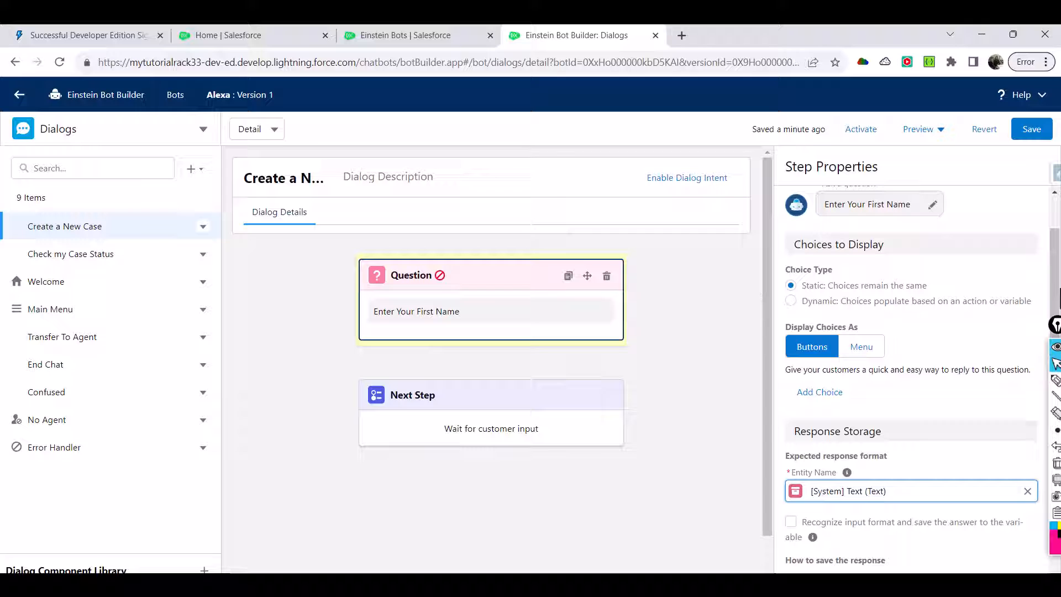
pyautogui.scroll(-3)
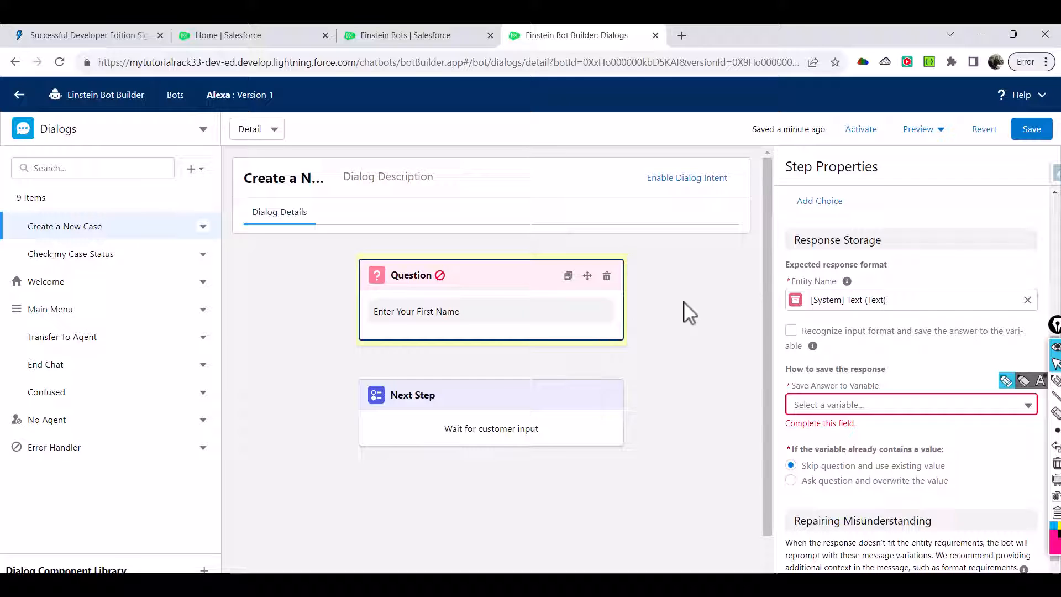
pyautogui.moveTo(829, 423)
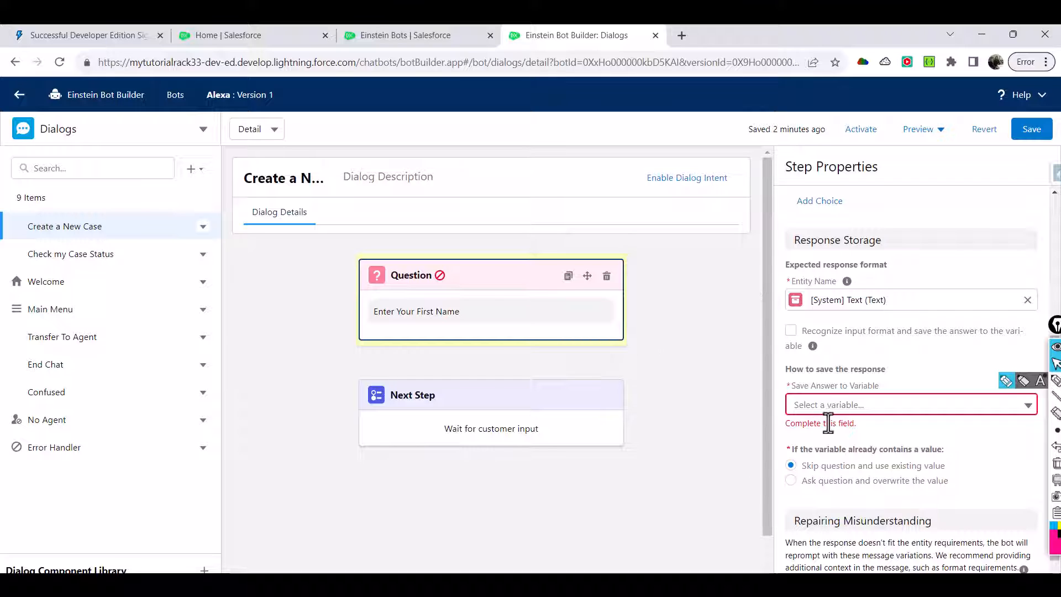
# Save the answer into a new First Name text variable (API name First_Name) and save the bot.
pyautogui.click(907, 404)
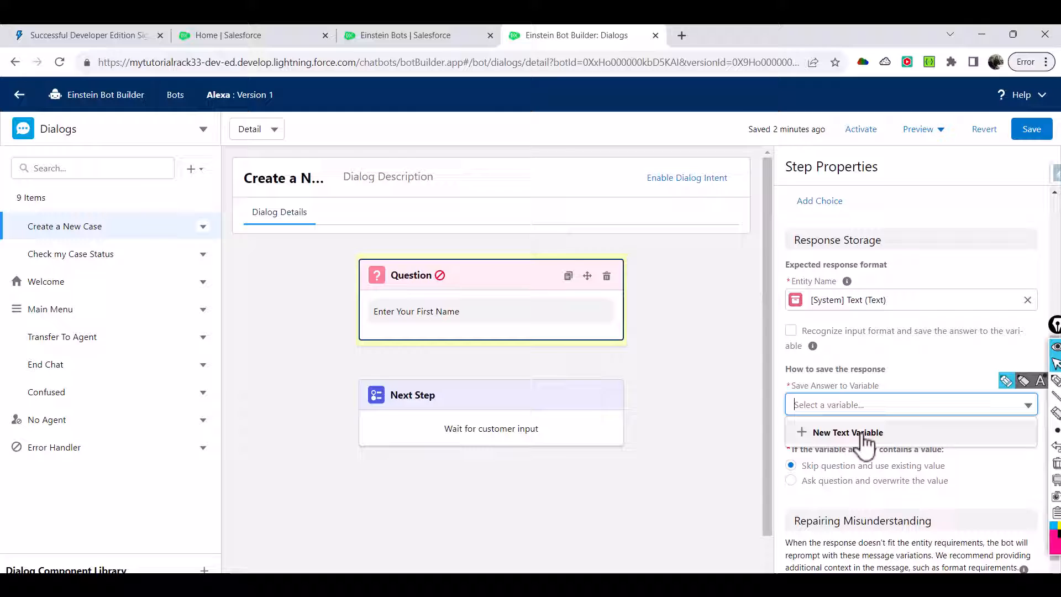
pyautogui.click(848, 432)
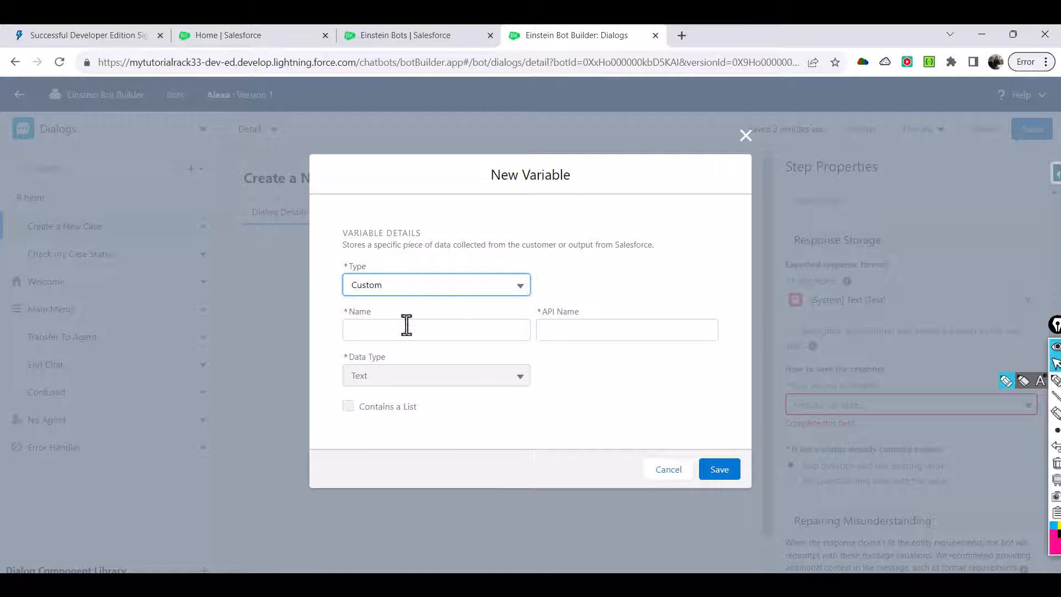
pyautogui.write('First Name')
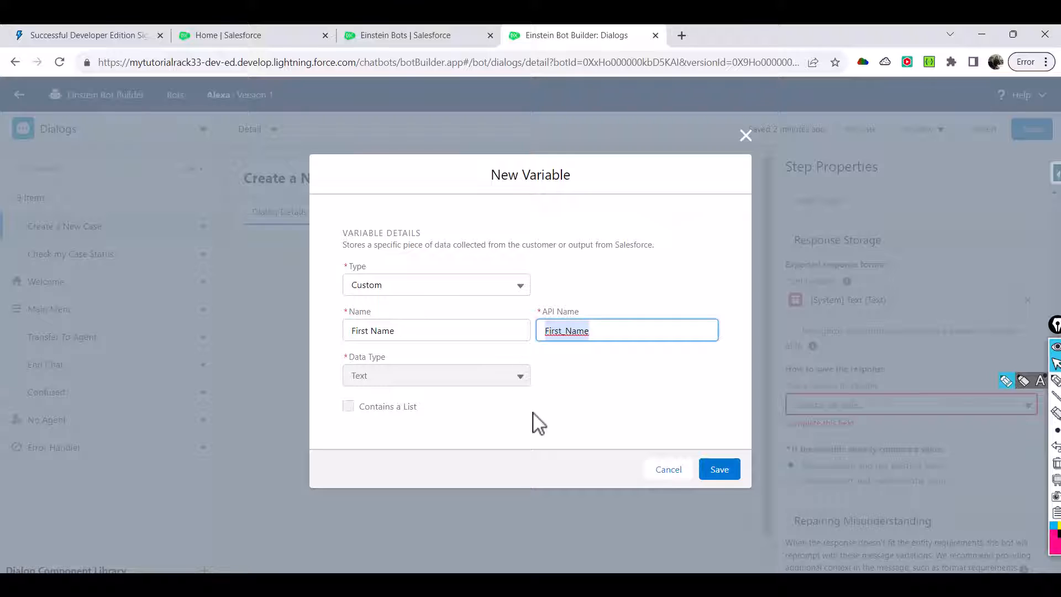
pyautogui.click(580, 331)
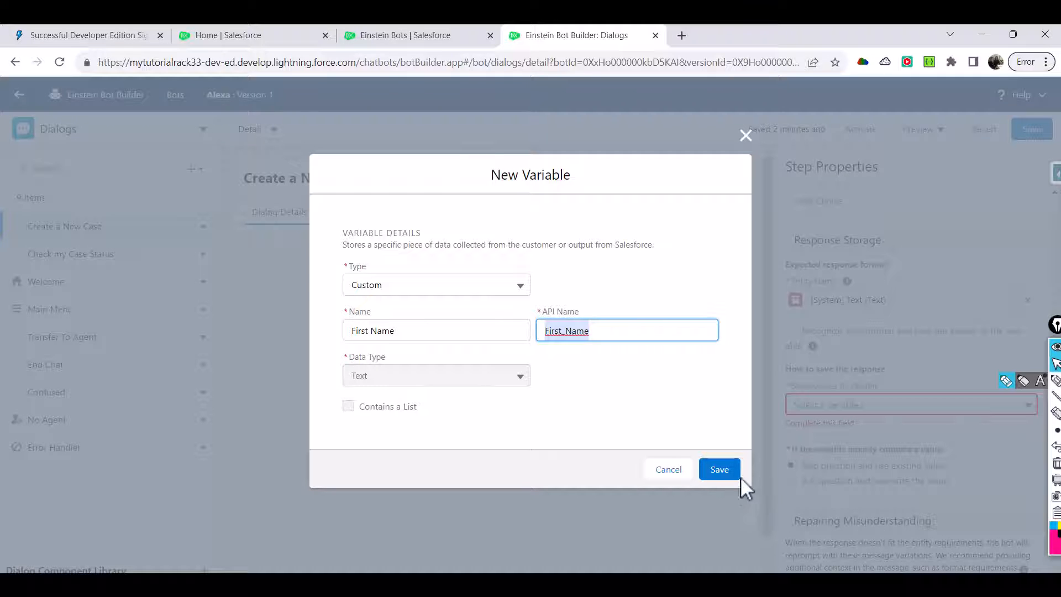
pyautogui.click(719, 468)
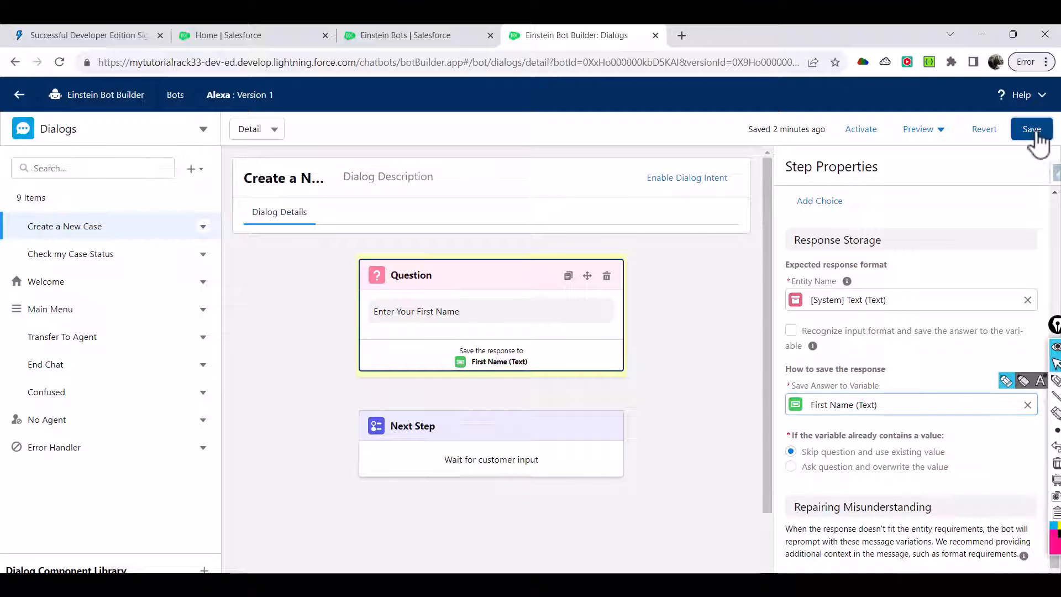
pyautogui.click(1031, 128)
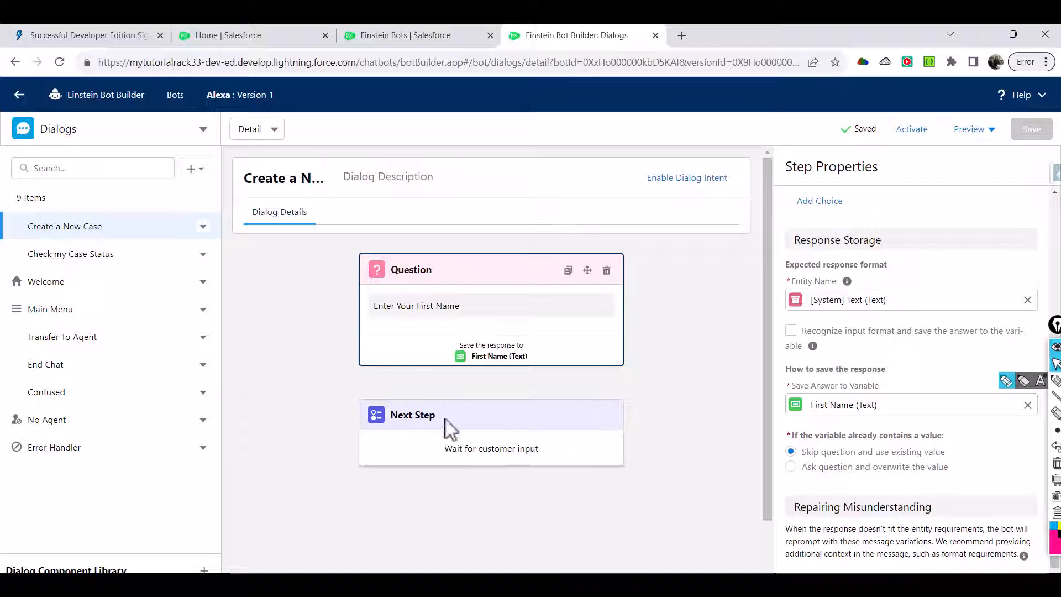
pyautogui.moveTo(934, 172)
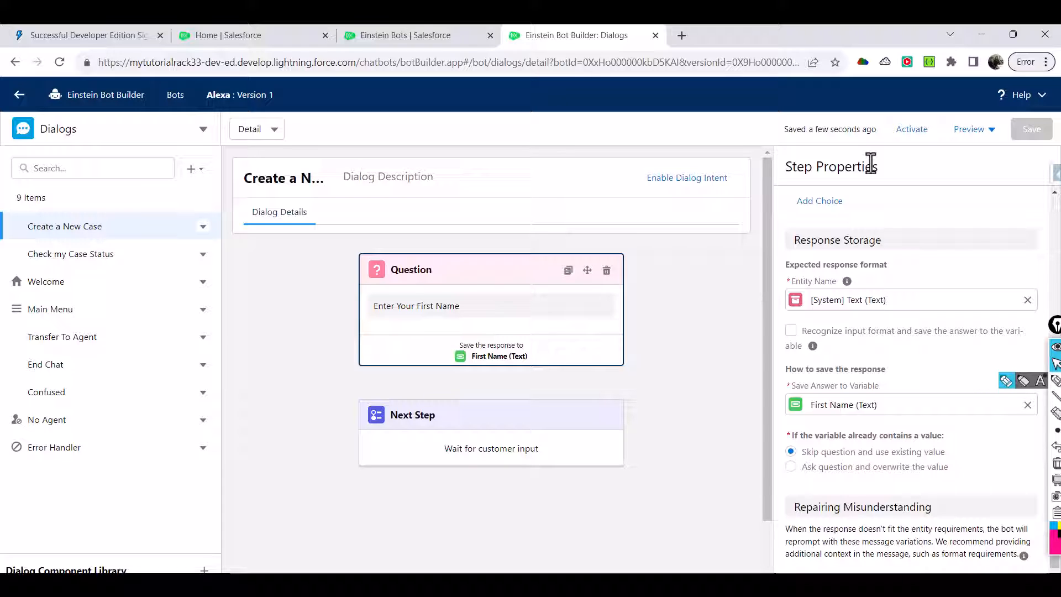
pyautogui.moveTo(542, 213)
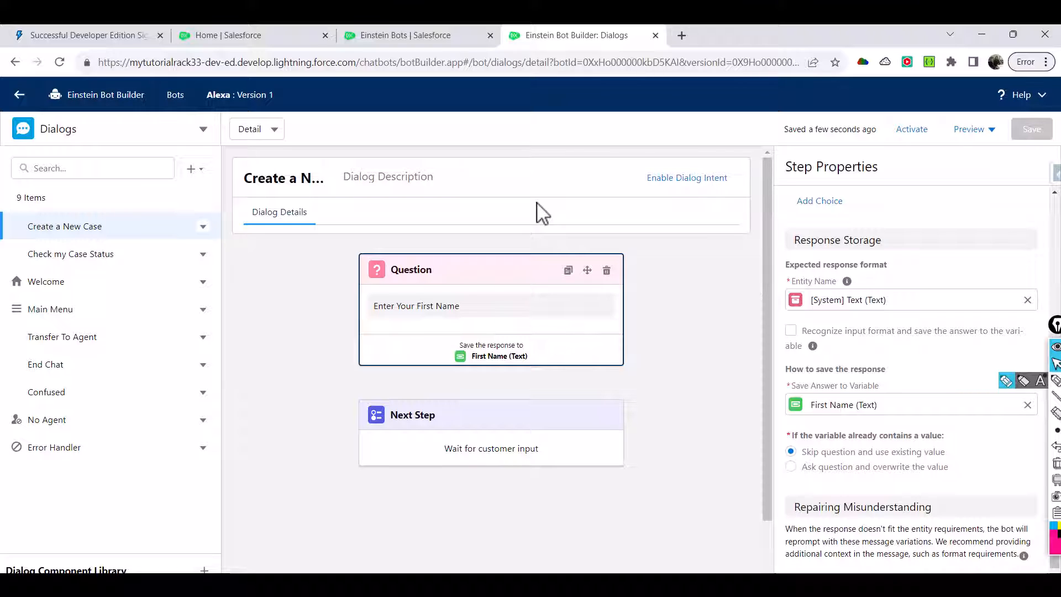
# Bring up the Bot Builder's list of sections after the save completes.
pyautogui.click(202, 128)
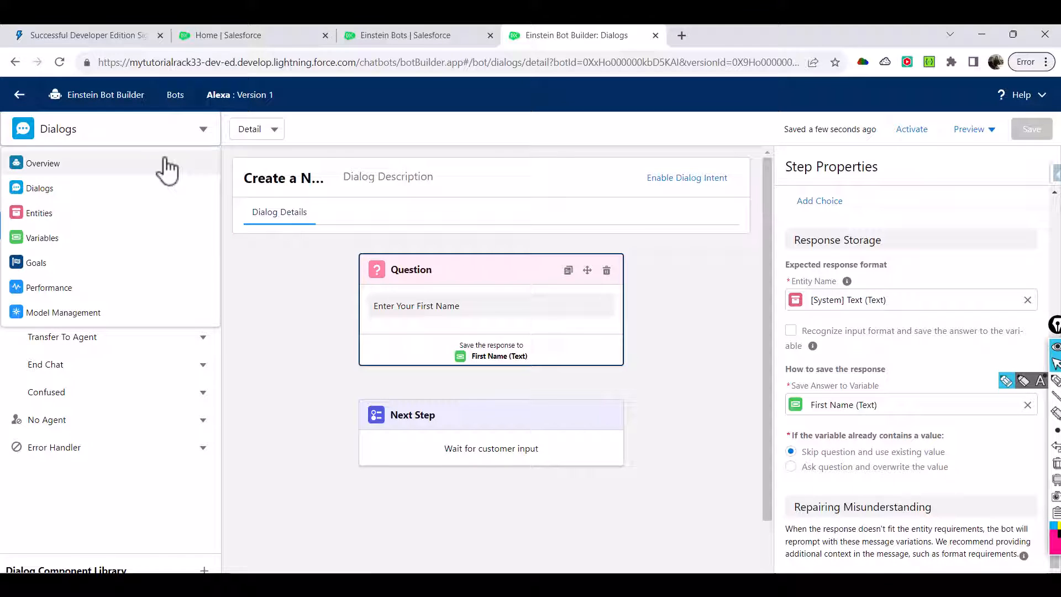
# Go to Alexa's Overview page and scroll down to the Connections and Settings sections.
pyautogui.click(43, 164)
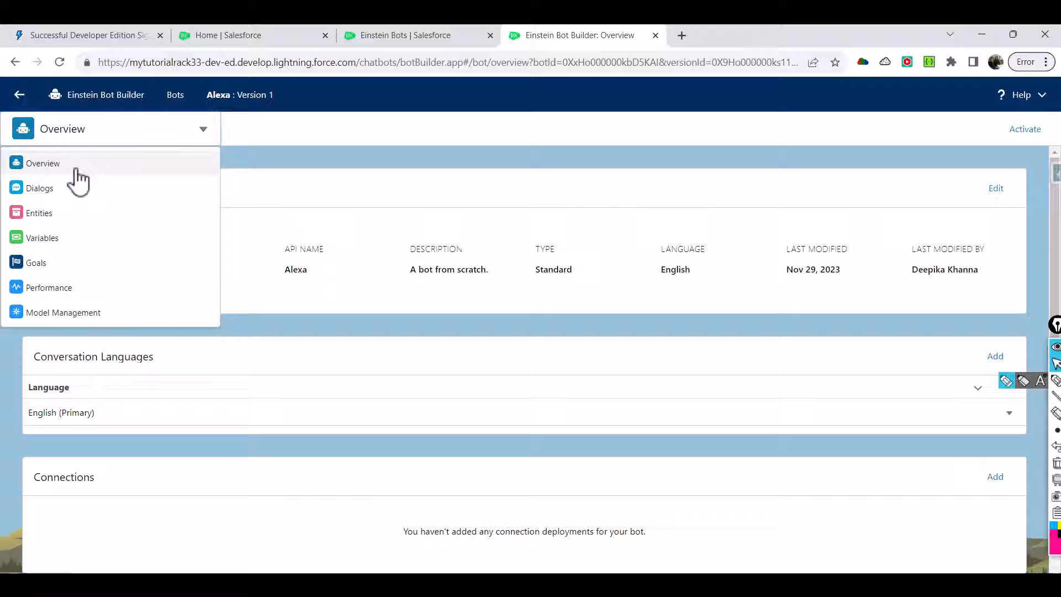
pyautogui.click(39, 188)
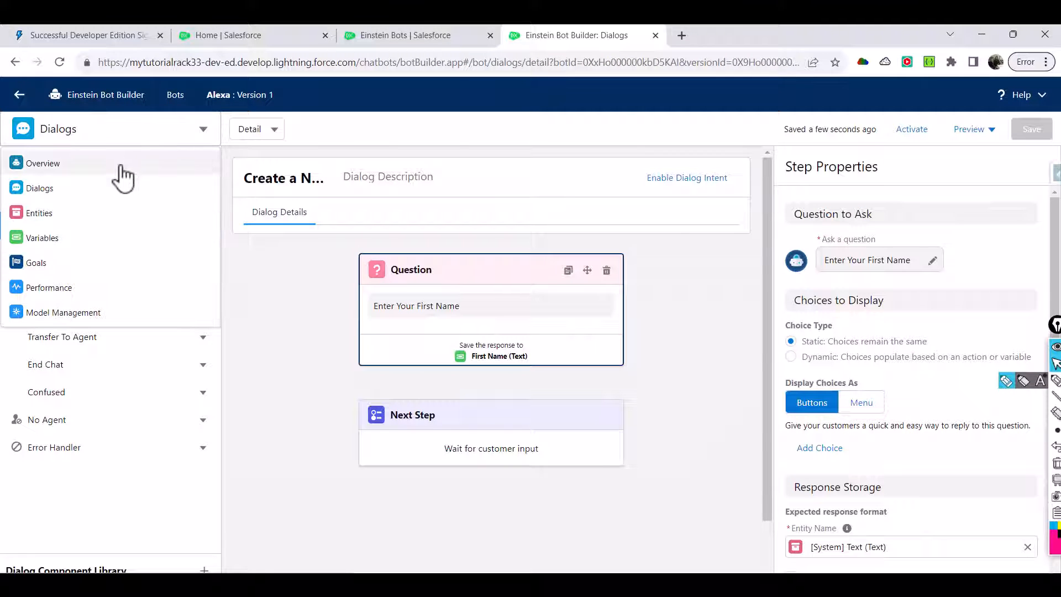
pyautogui.click(43, 163)
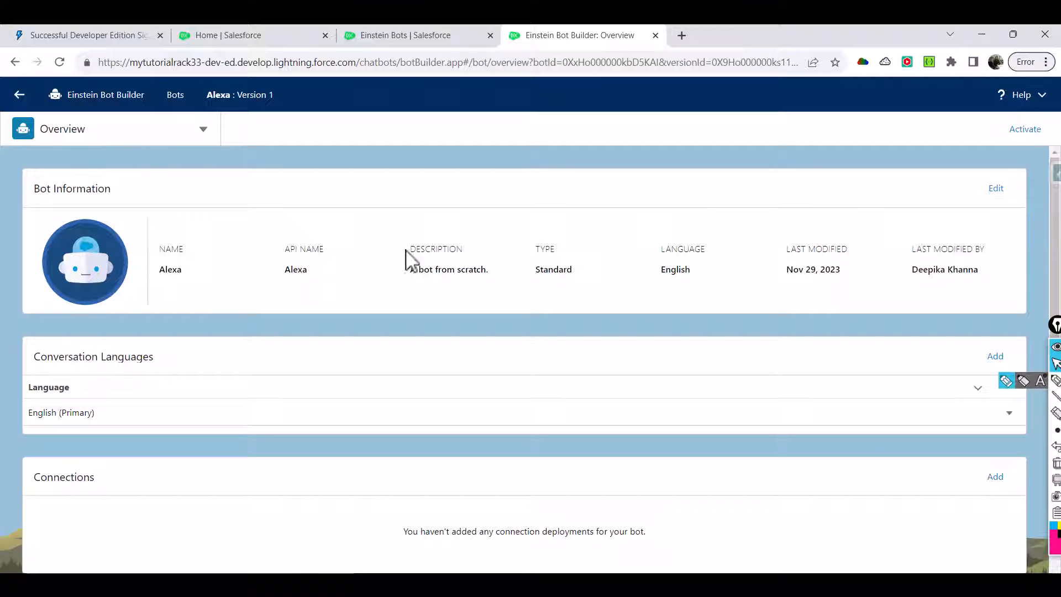
pyautogui.scroll(-3)
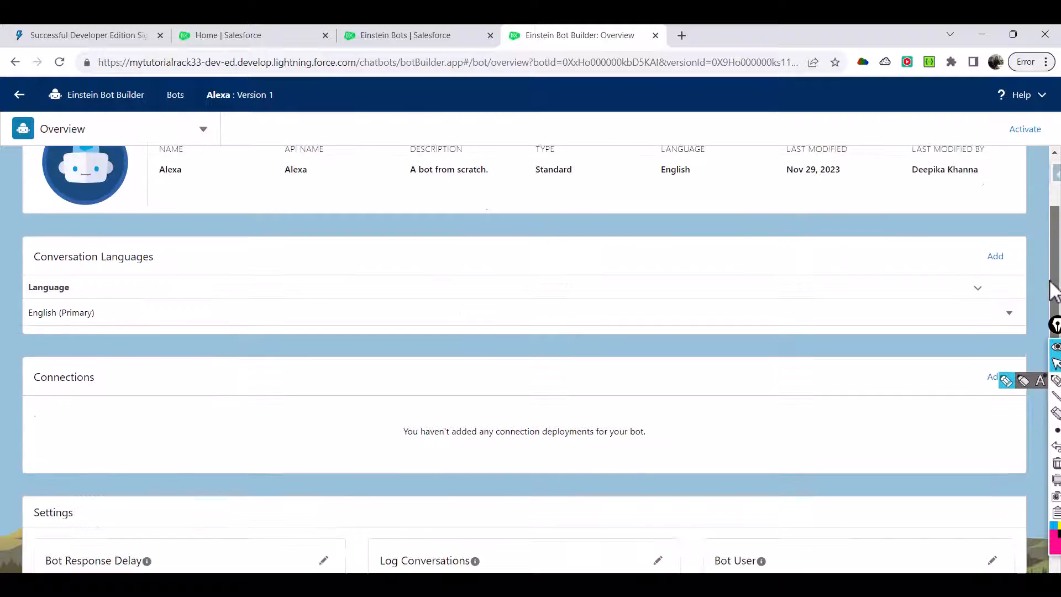
pyautogui.scroll(-3)
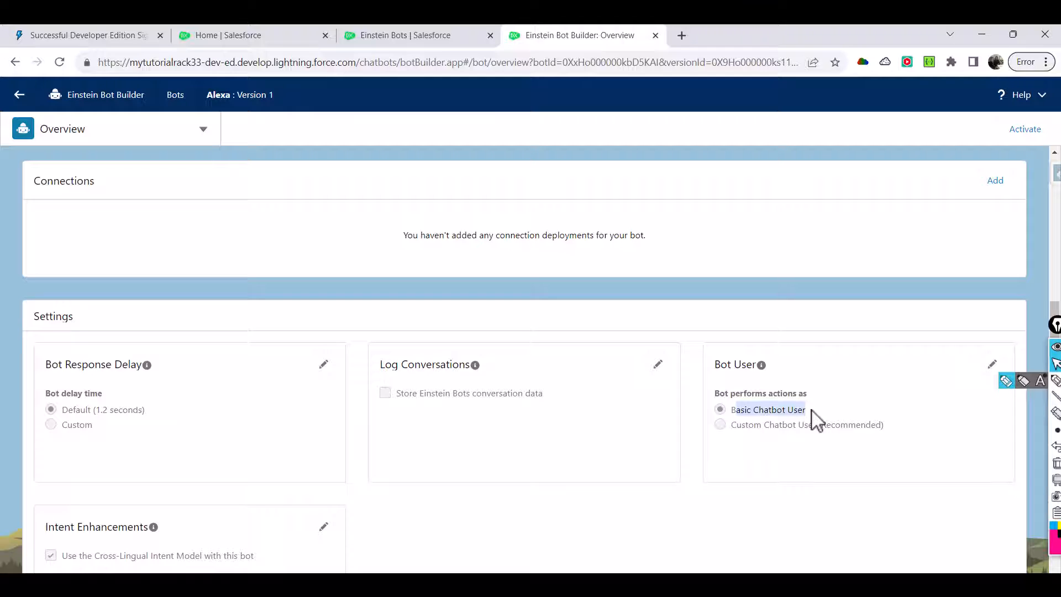
pyautogui.click(719, 409)
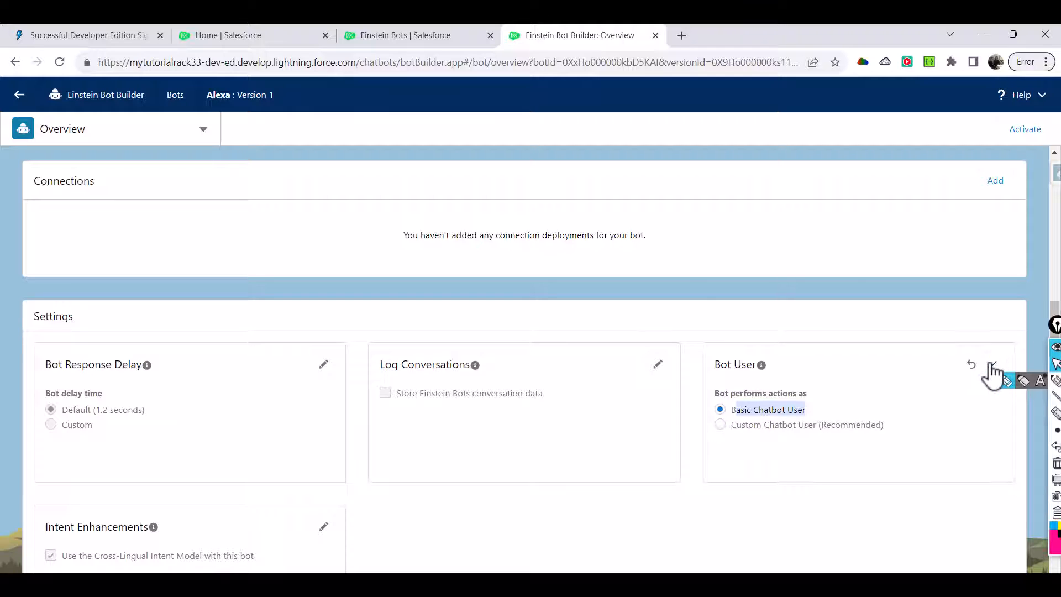
pyautogui.click(720, 425)
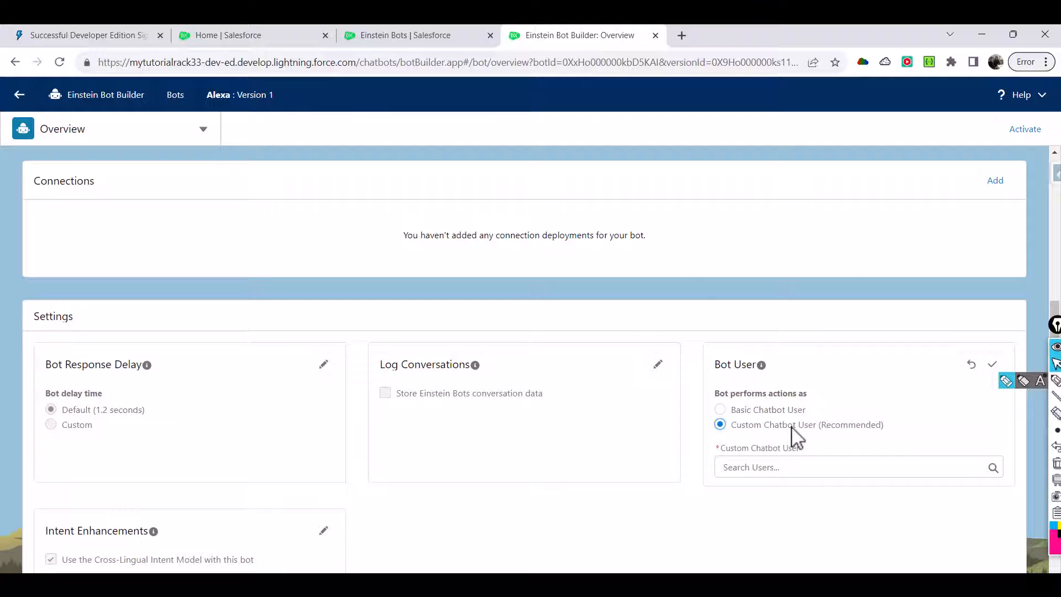
pyautogui.click(852, 466)
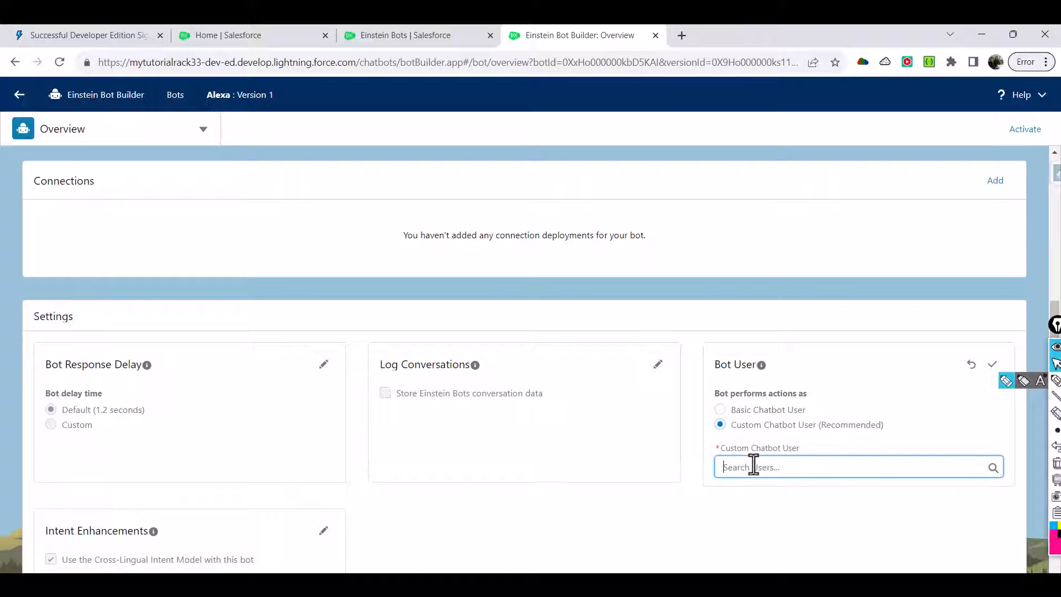
pyautogui.write('Deep')
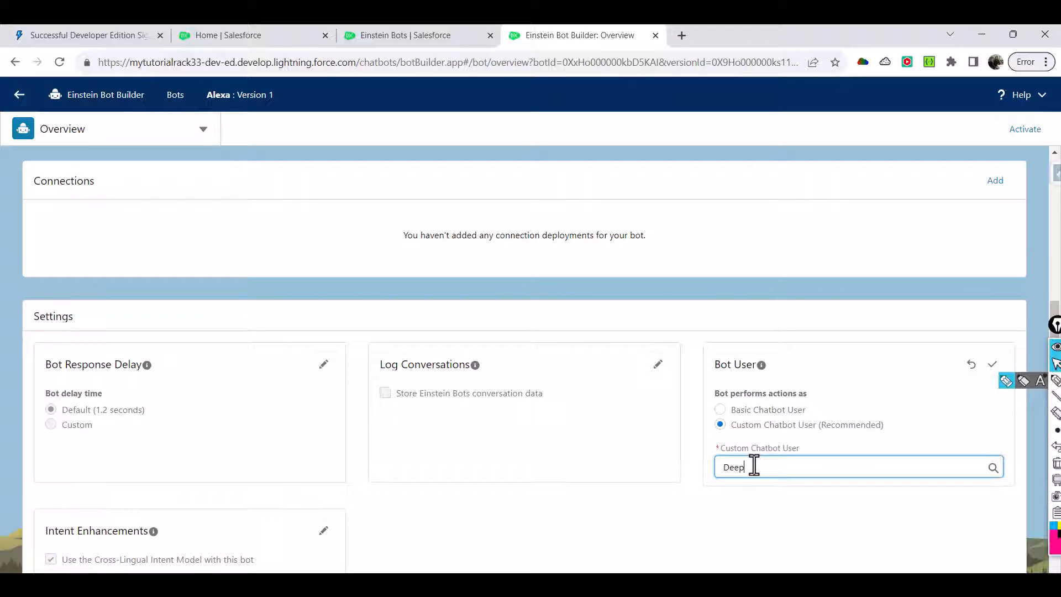
pyautogui.click(813, 466)
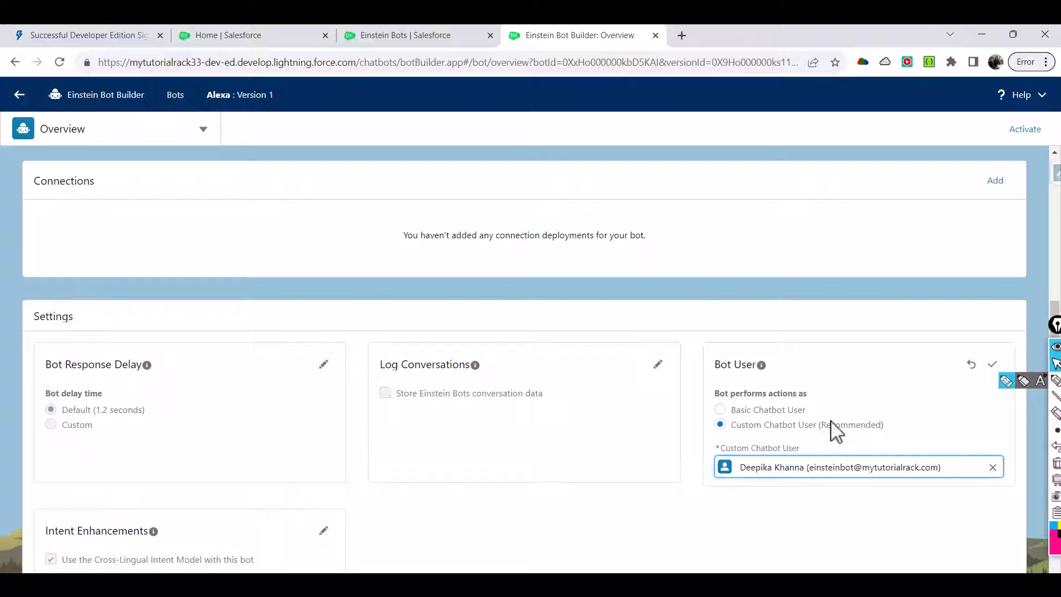
pyautogui.click(993, 363)
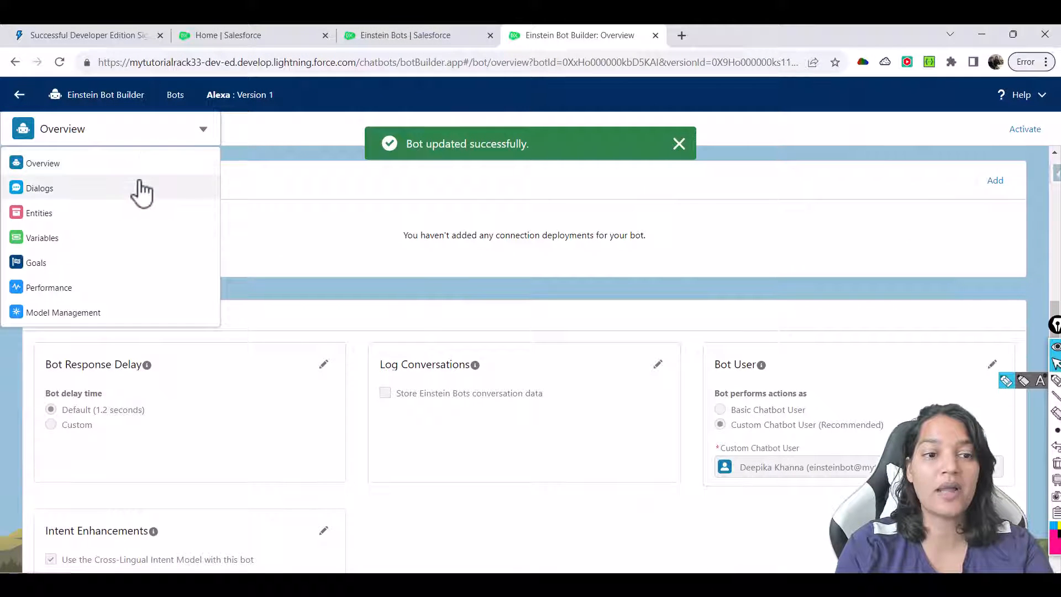
# Activate Alexa from Dialogs and launch a Rich Content Preview, which reports missing Chat components.
pyautogui.click(40, 188)
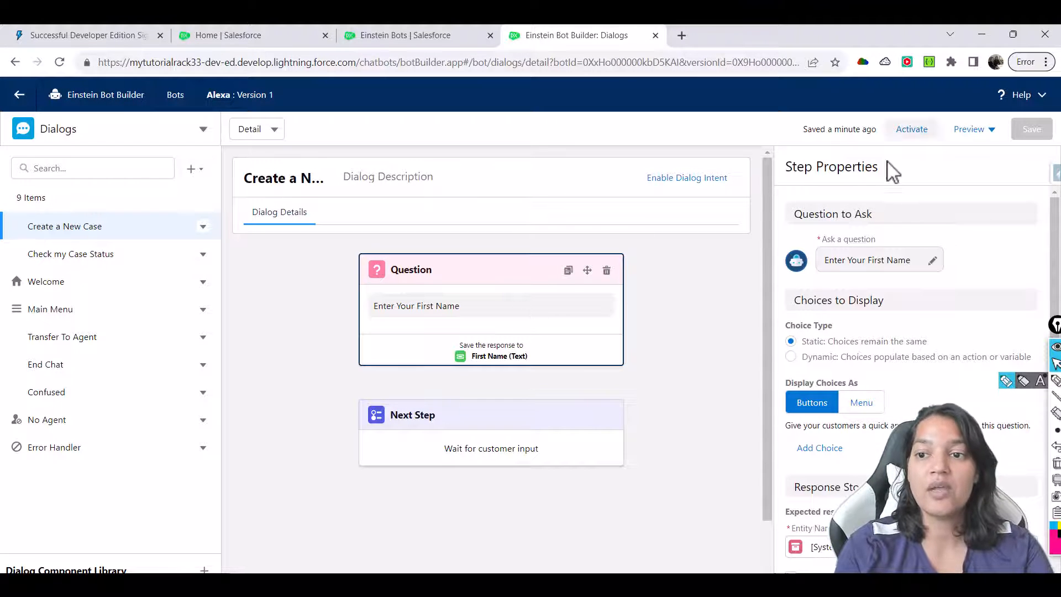
pyautogui.moveTo(912, 128)
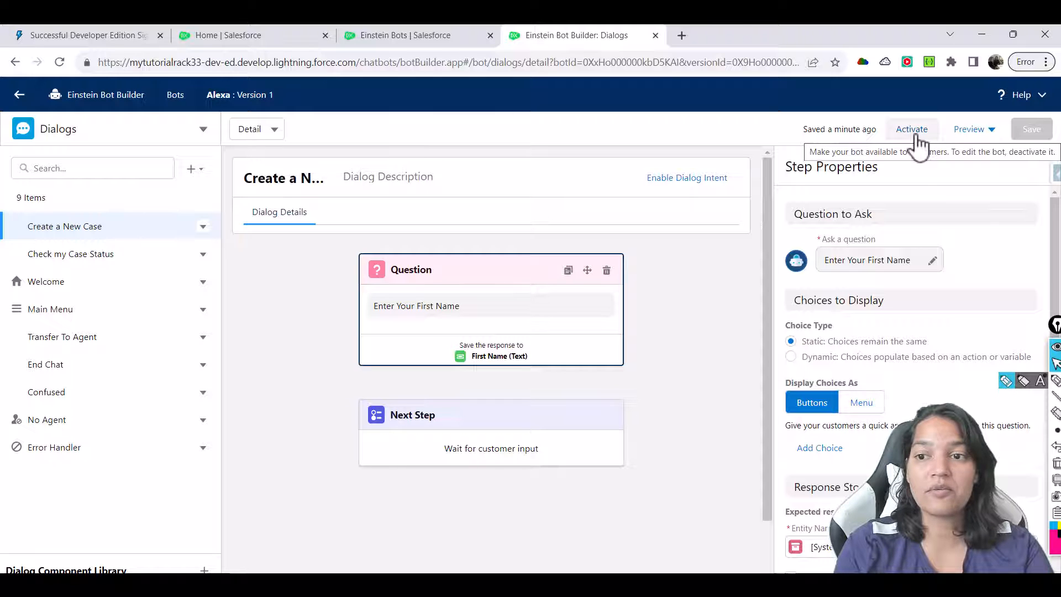
pyautogui.click(912, 129)
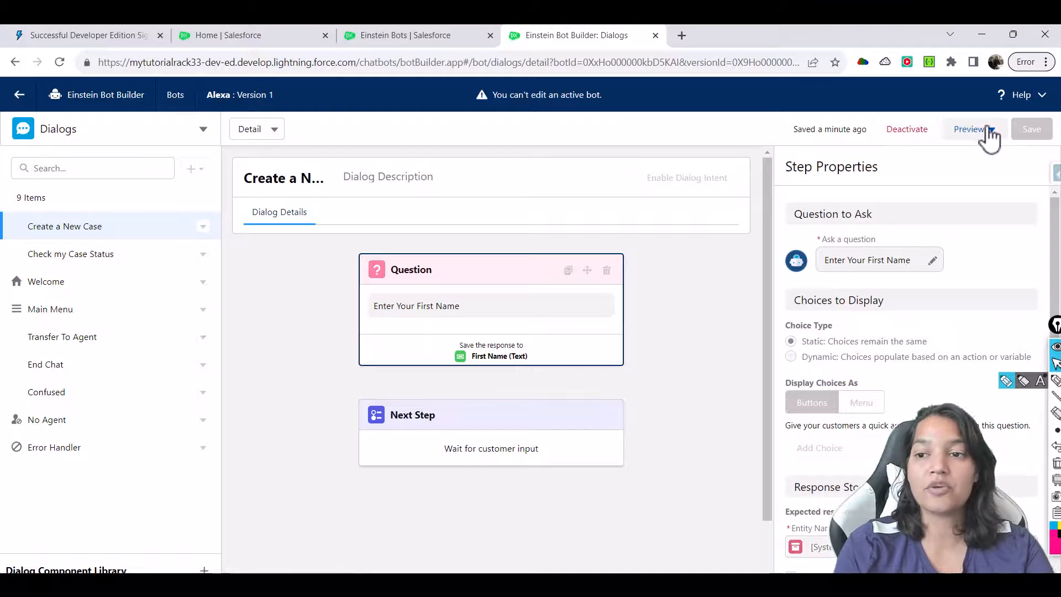
pyautogui.click(969, 128)
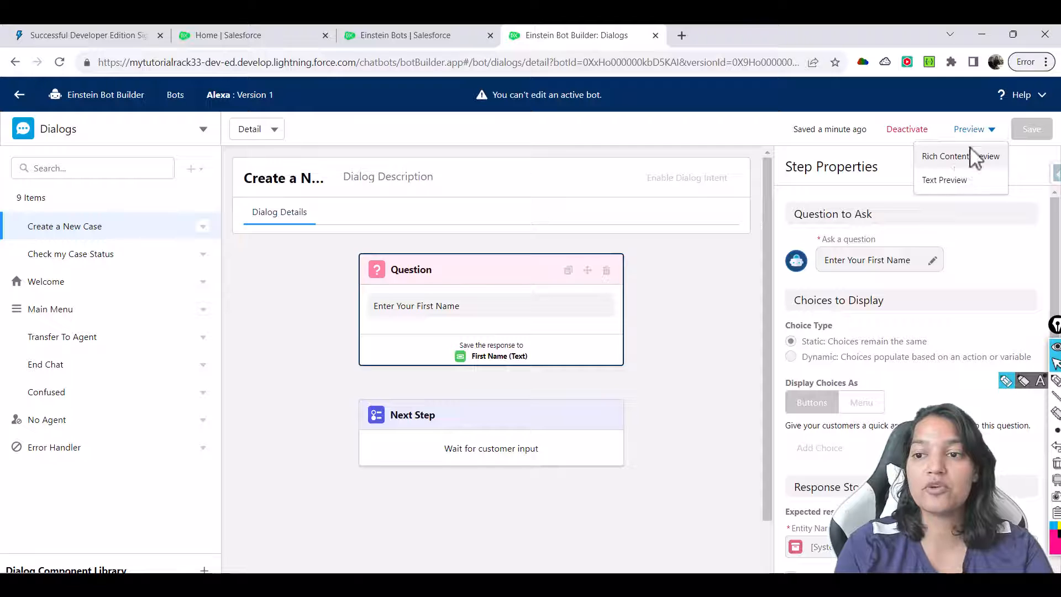
pyautogui.click(961, 156)
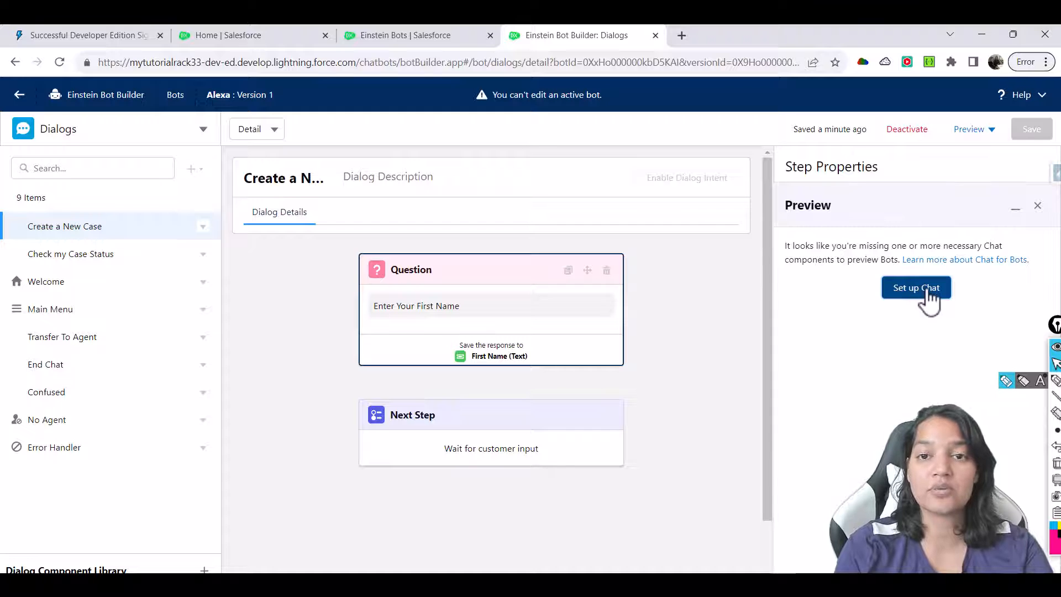
# Start Chat with Customers setup, naming the queue Web Support and the group BotEnabledGroup.
pyautogui.click(915, 288)
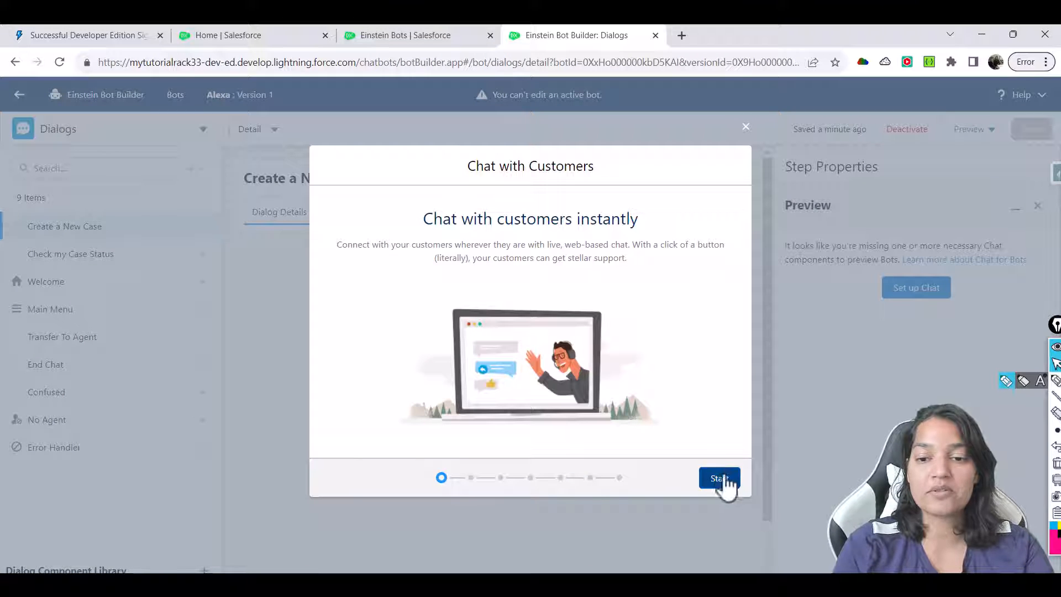
pyautogui.click(719, 479)
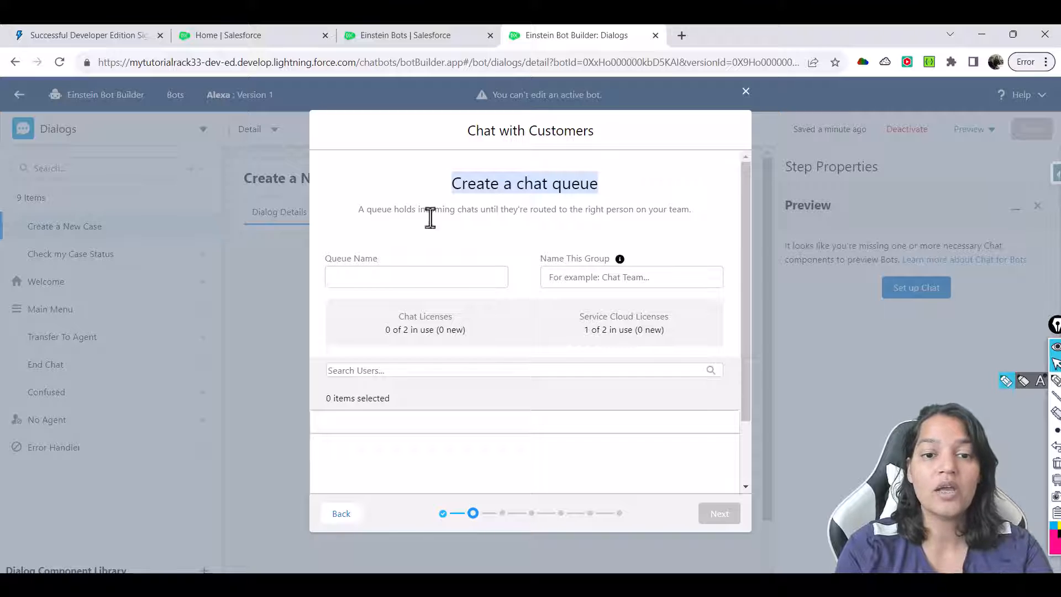
pyautogui.write('Web Support')
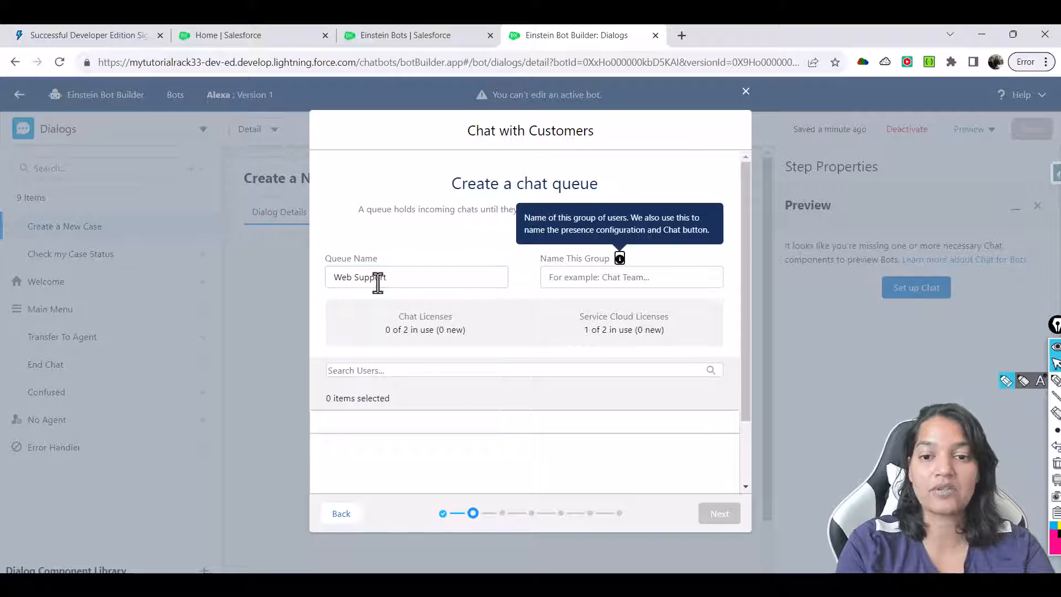
pyautogui.click(631, 277)
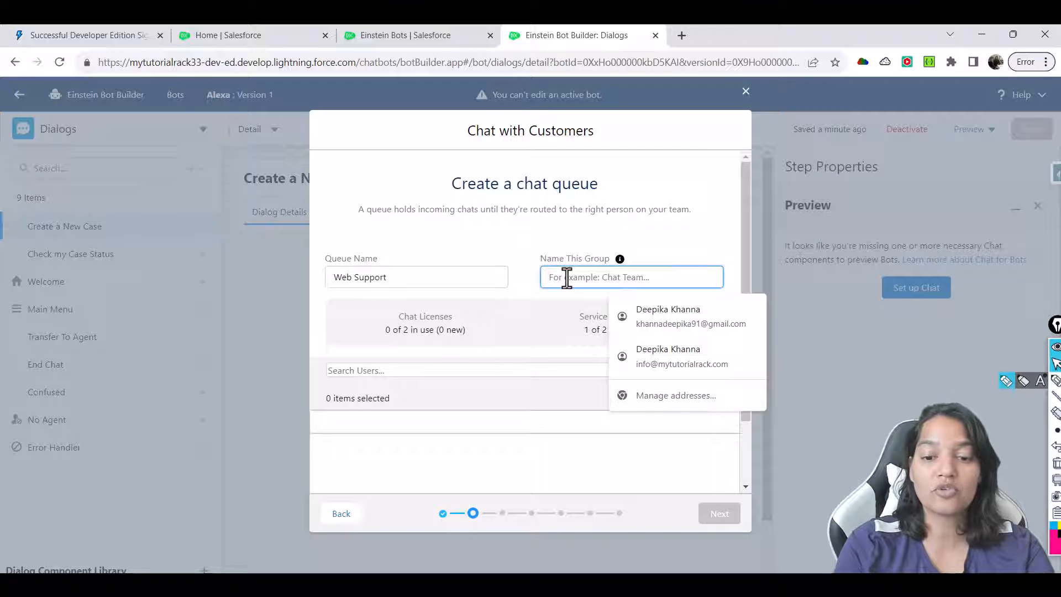
pyautogui.write('B')
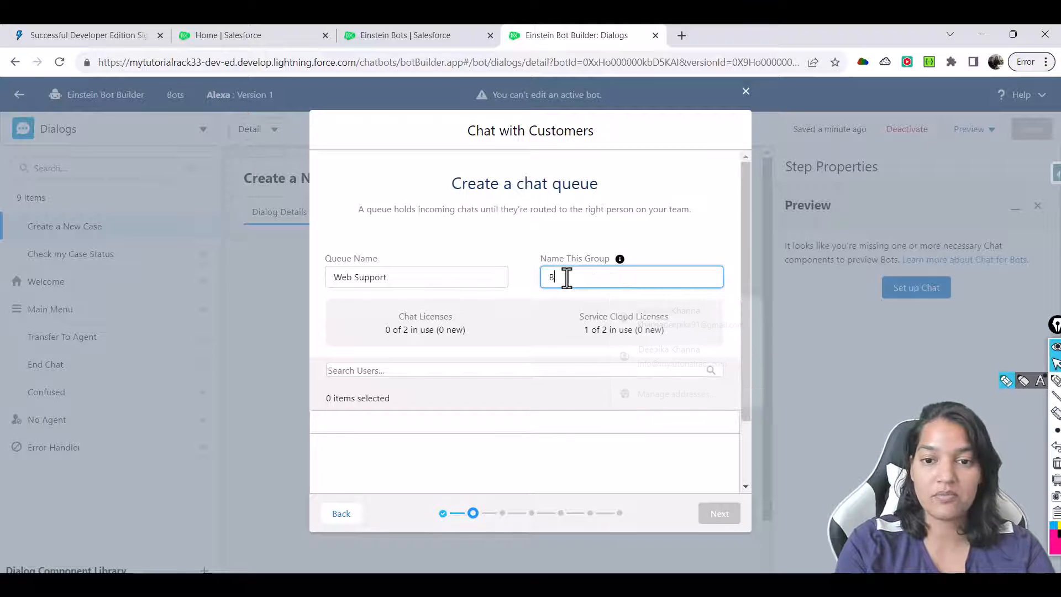
pyautogui.write('othabke')
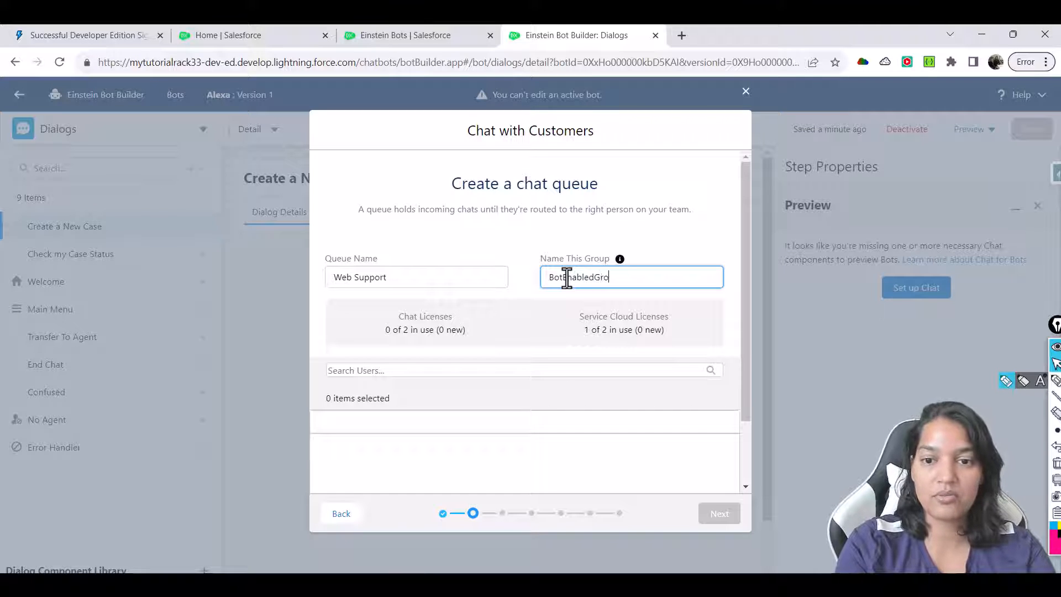
pyautogui.click(378, 370)
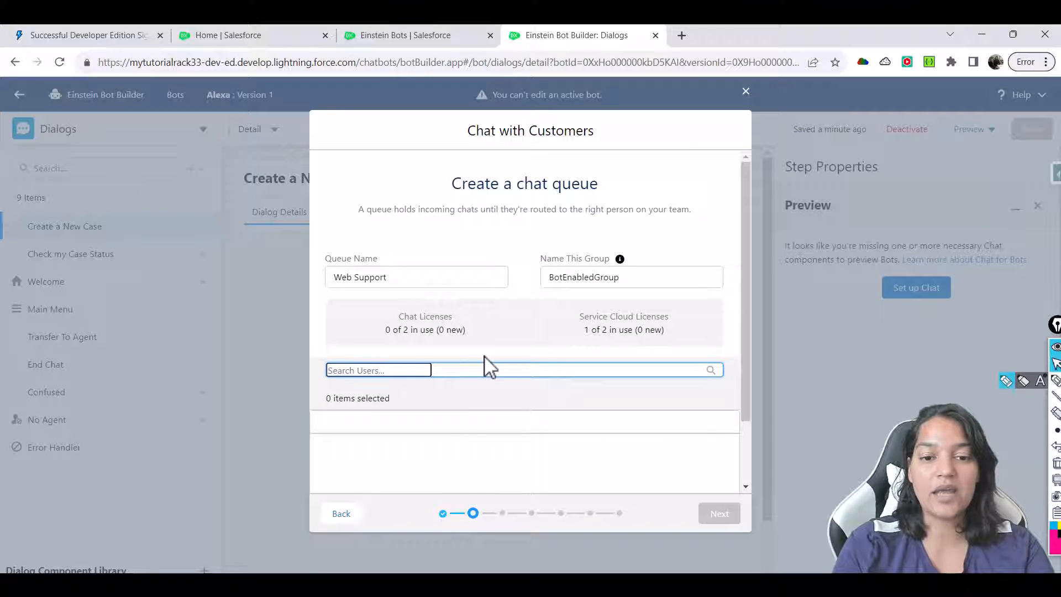
pyautogui.write('Deepika')
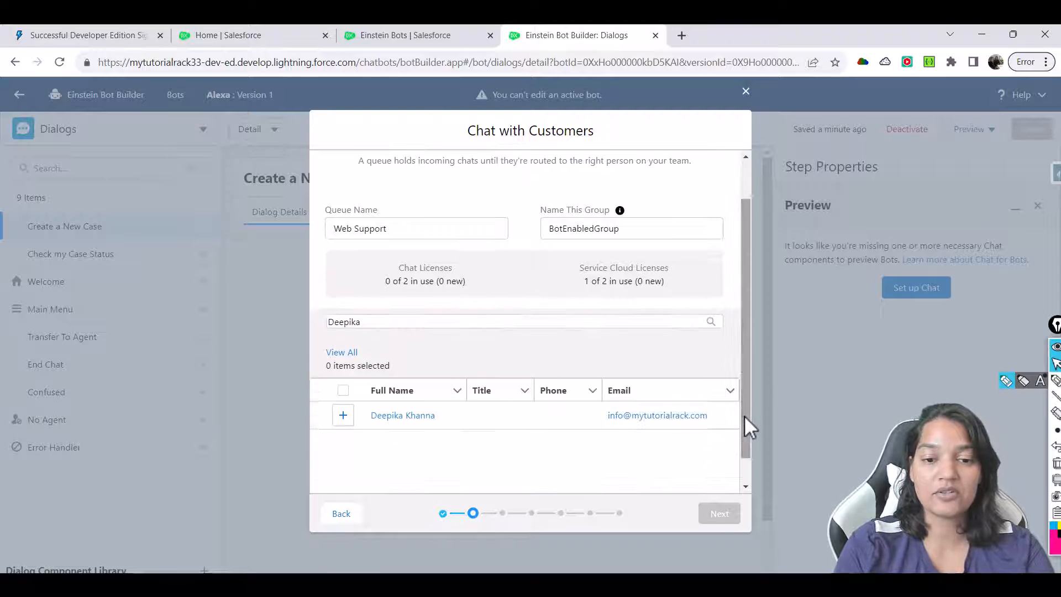
pyautogui.click(343, 415)
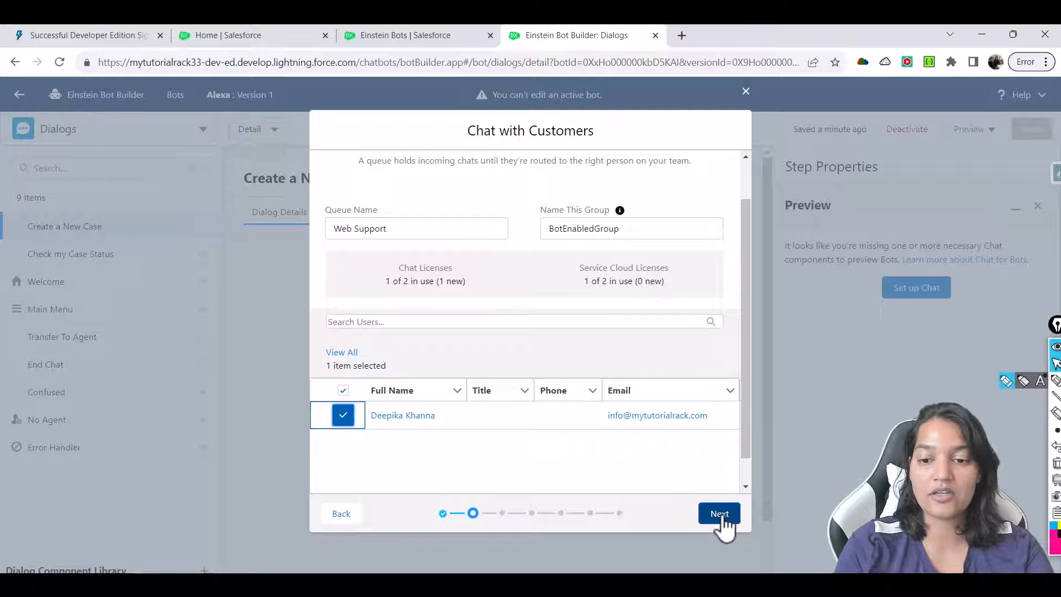
pyautogui.click(718, 513)
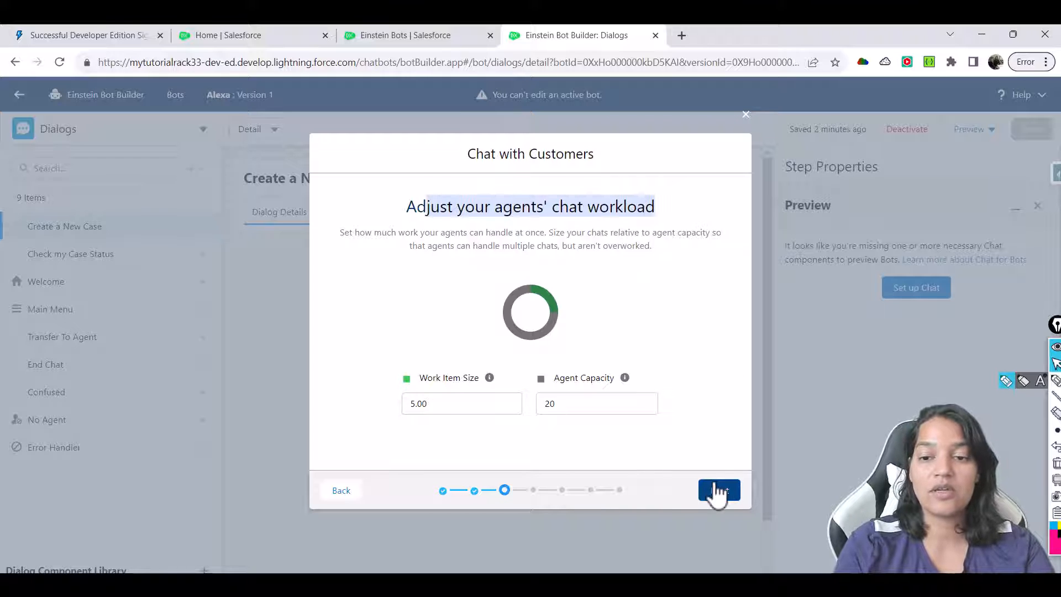
pyautogui.click(719, 490)
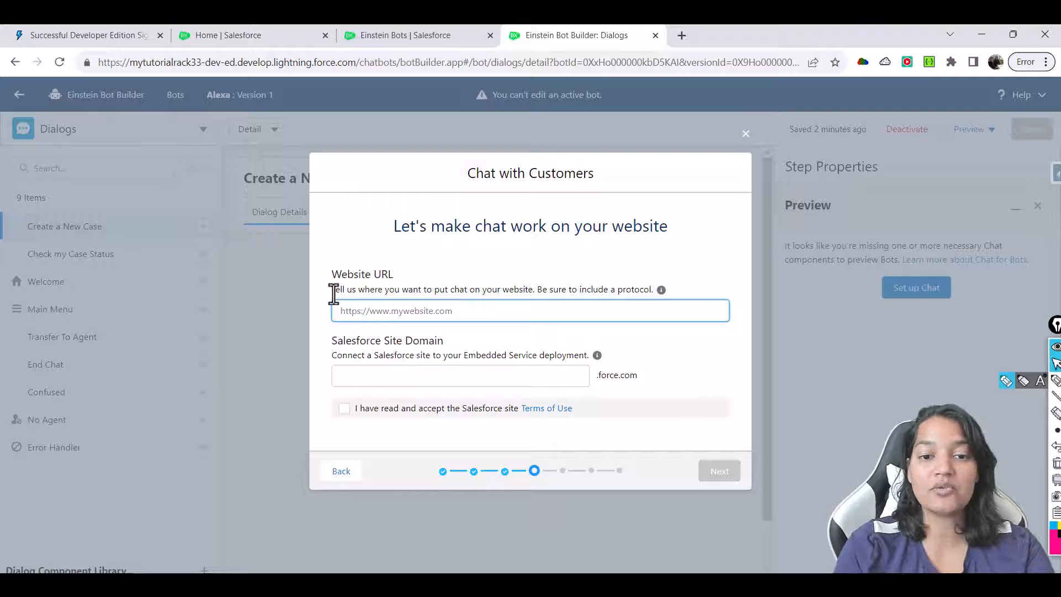
pyautogui.click(719, 471)
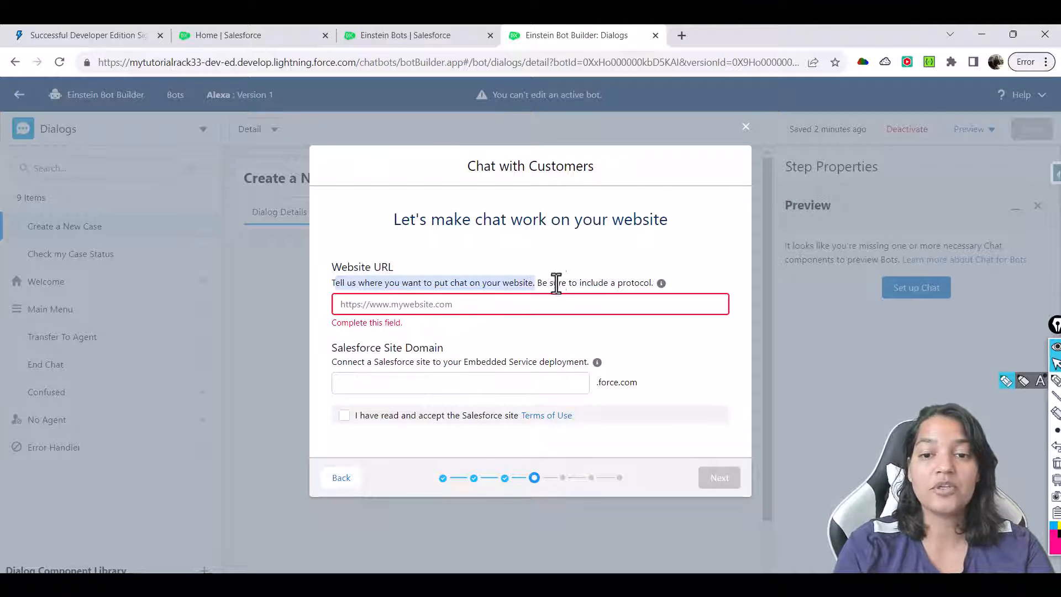
pyautogui.click(530, 304)
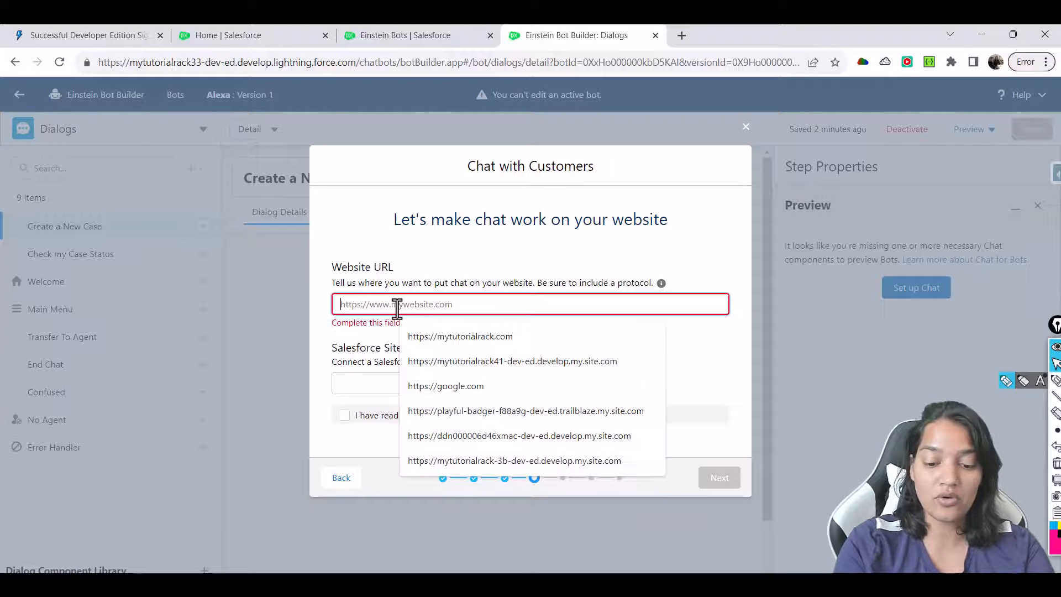
pyautogui.write('https://my')
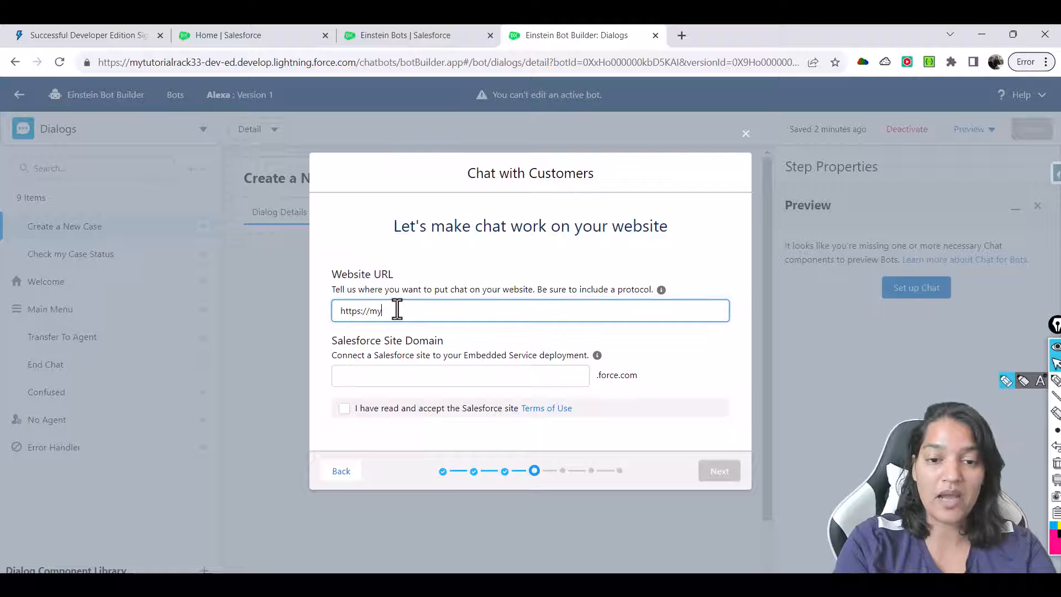
pyautogui.write('tutorialra')
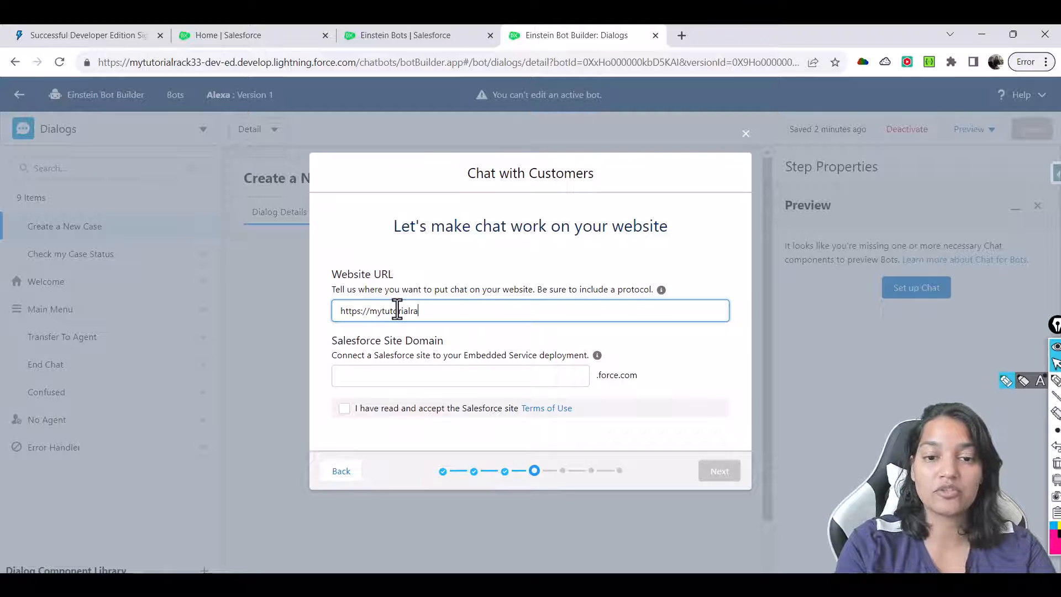
pyautogui.write('ck.co')
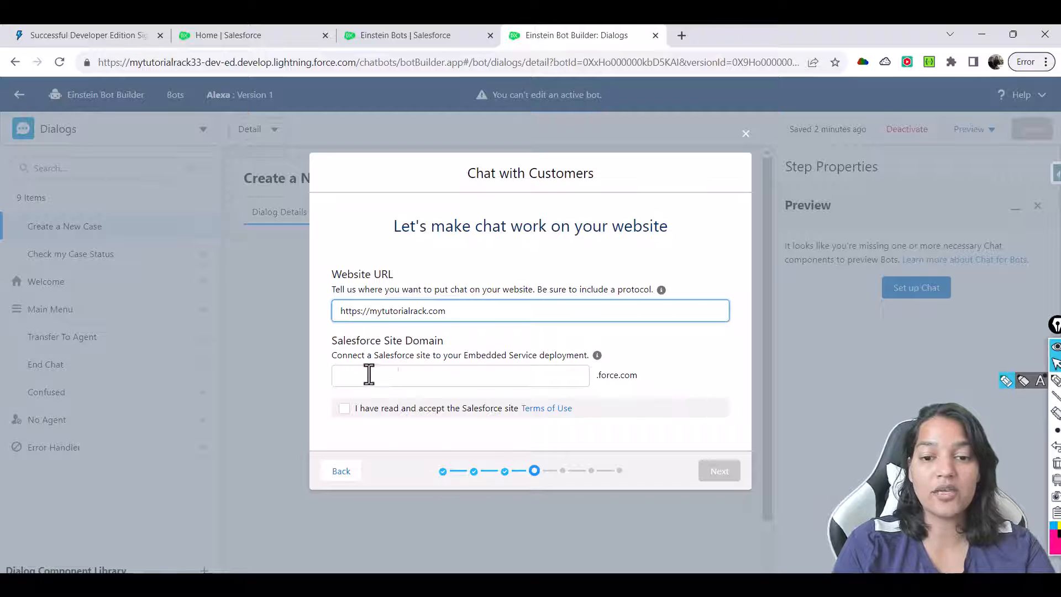
pyautogui.write('mytutorialrack')
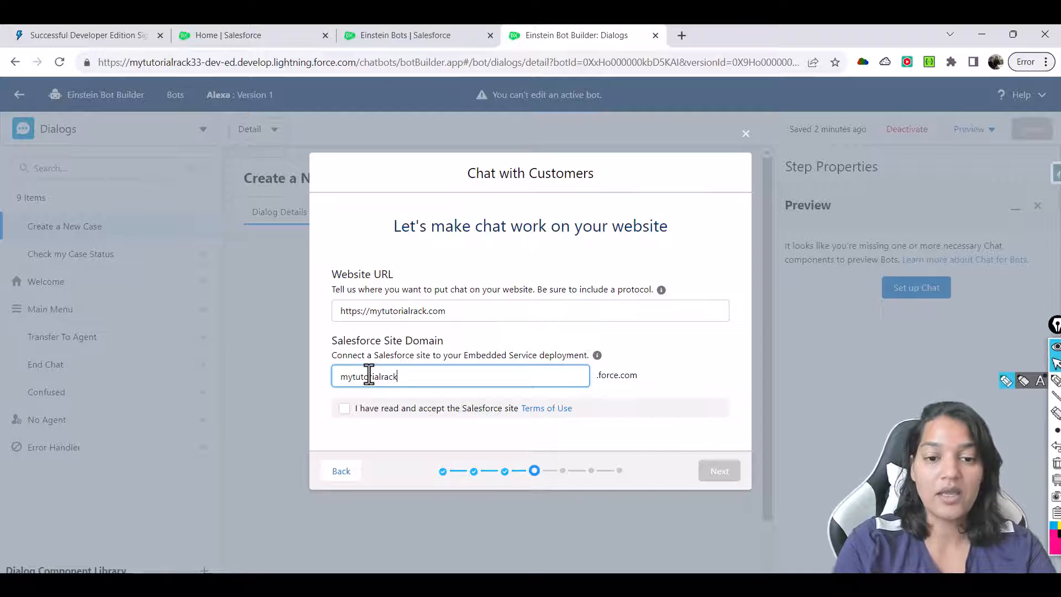
# Accept the Terms of Use and continue with available site domain mytutorialrack3 after the first was taken.
pyautogui.click(344, 408)
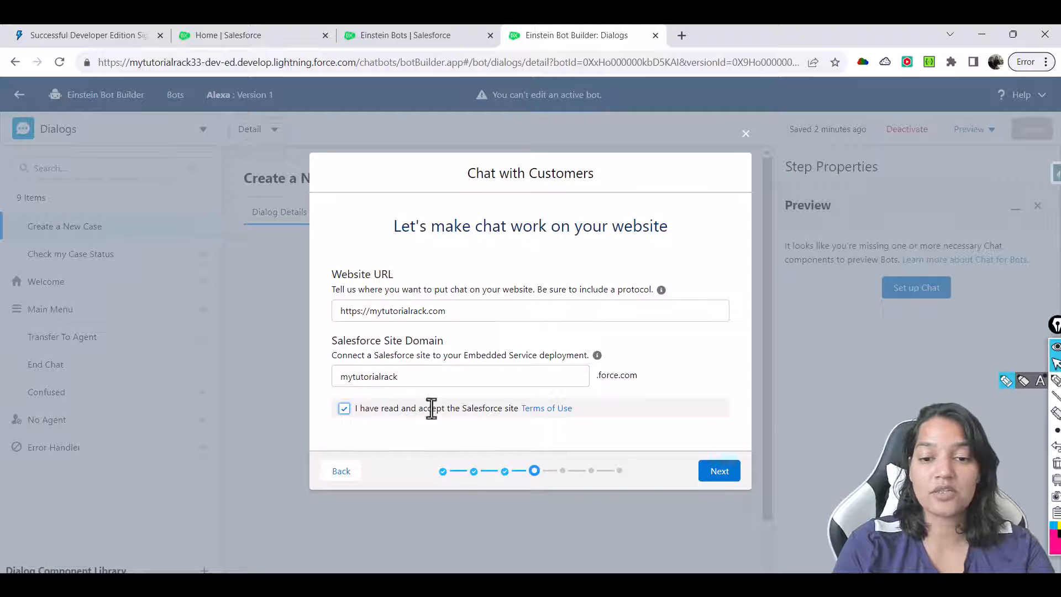
pyautogui.click(718, 471)
pyautogui.write('2')
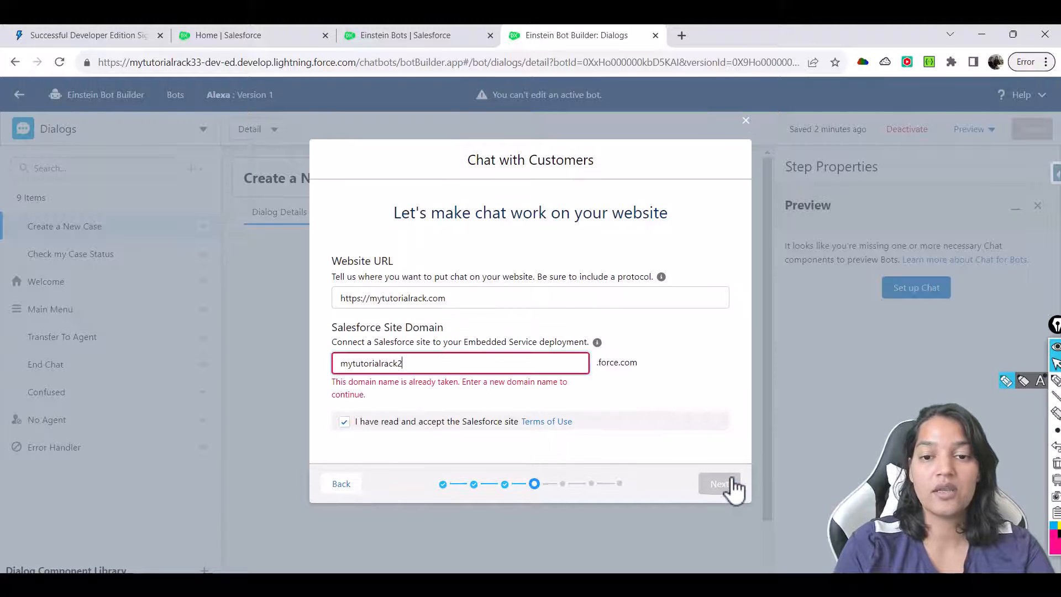
pyautogui.write('mytutorialrack3')
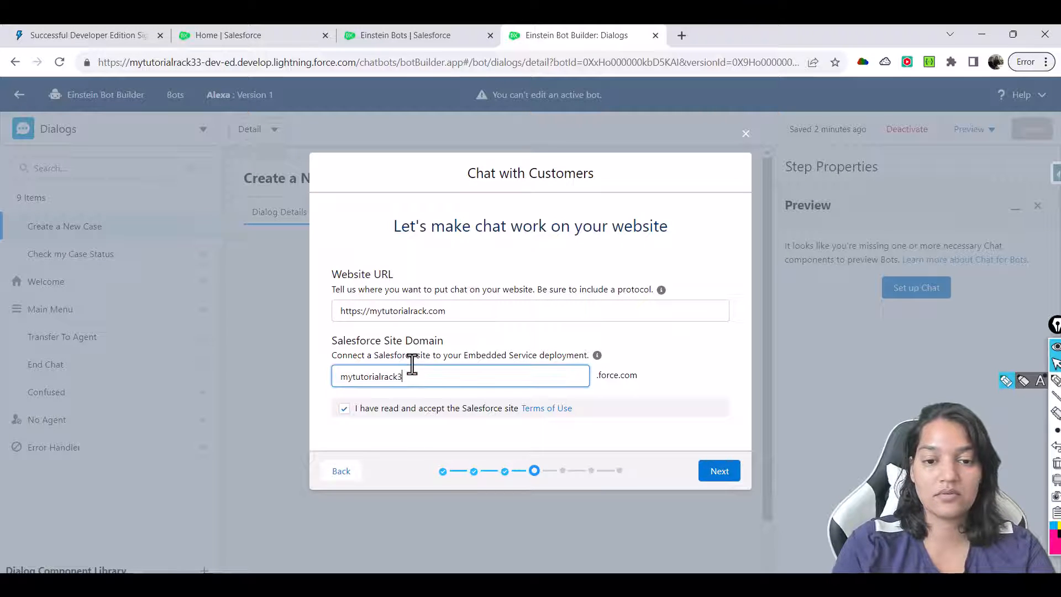
pyautogui.click(718, 471)
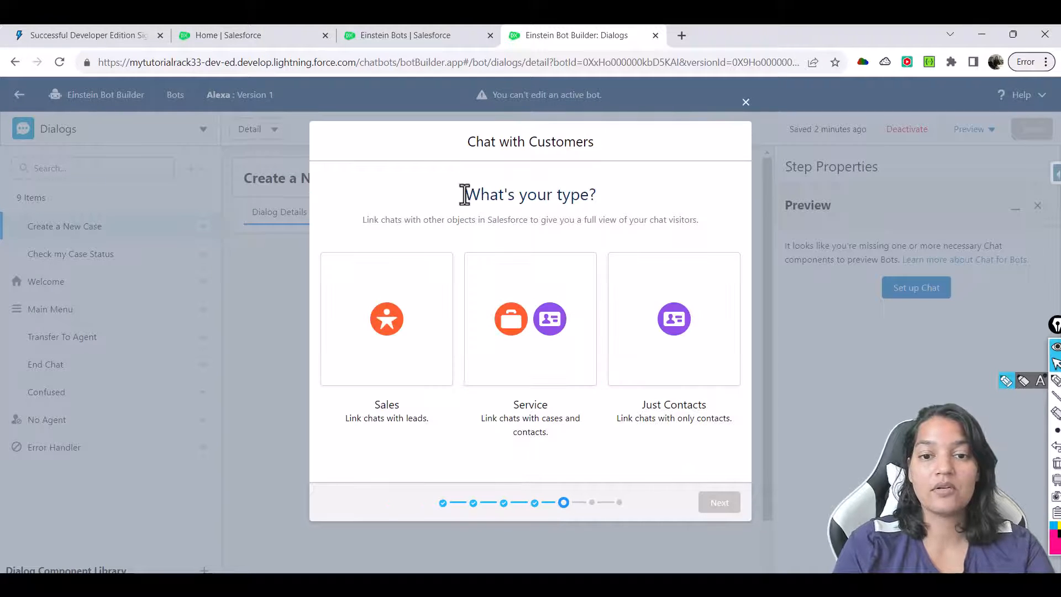
# Choose the Service chat type linking cases and contacts and continue to offline support.
pyautogui.doubleClick(530, 195)
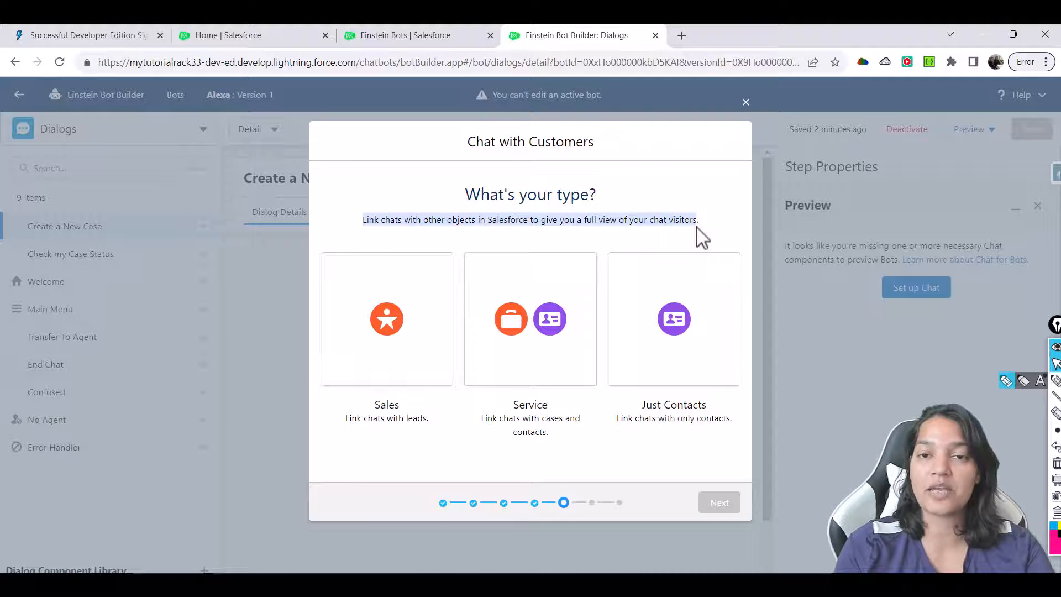
pyautogui.click(529, 319)
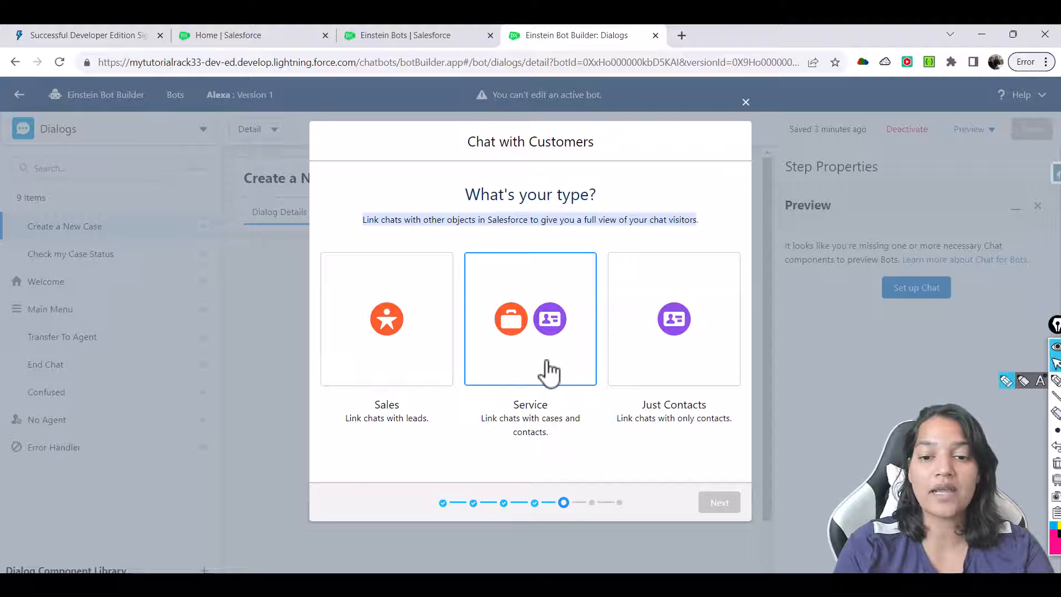
pyautogui.click(530, 318)
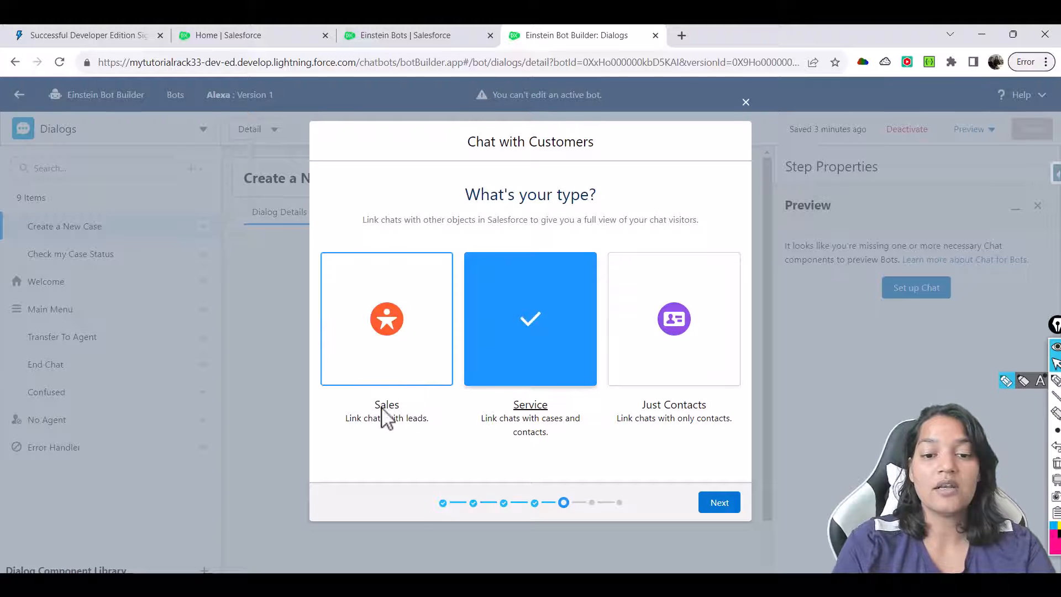
pyautogui.moveTo(389, 415)
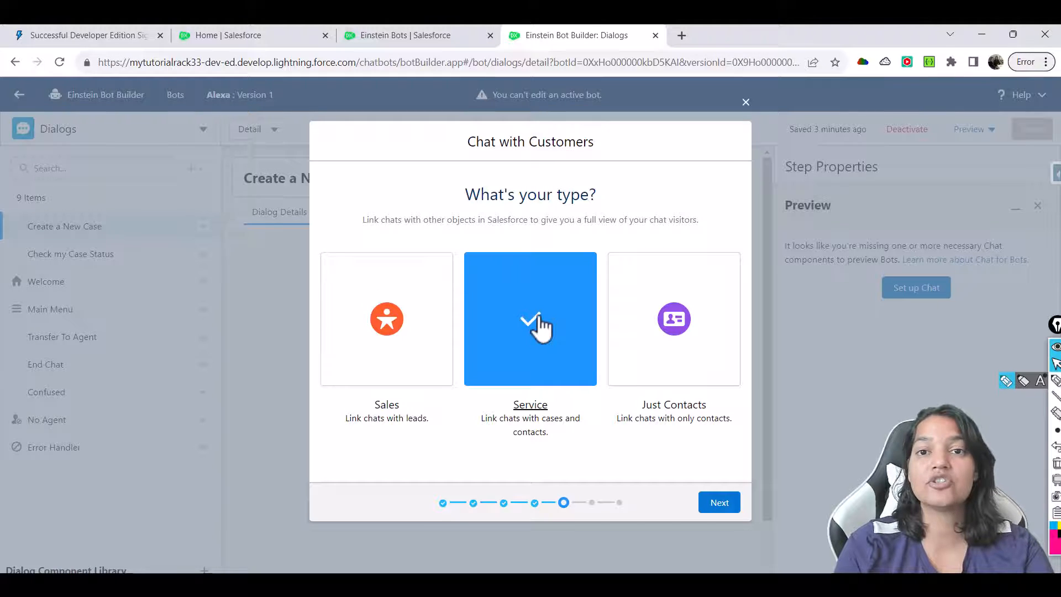
pyautogui.moveTo(531, 364)
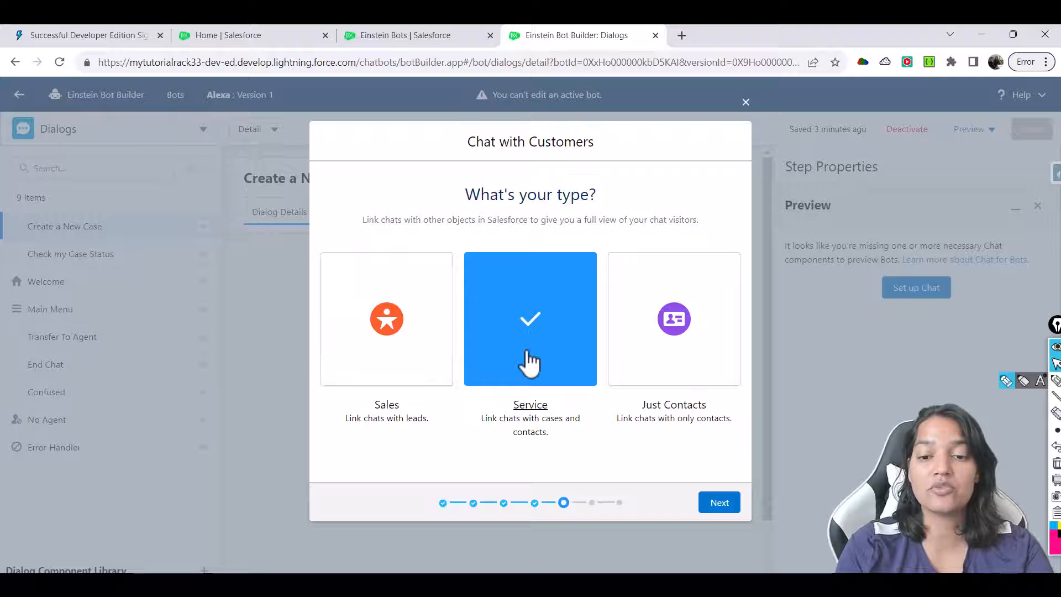
pyautogui.click(719, 502)
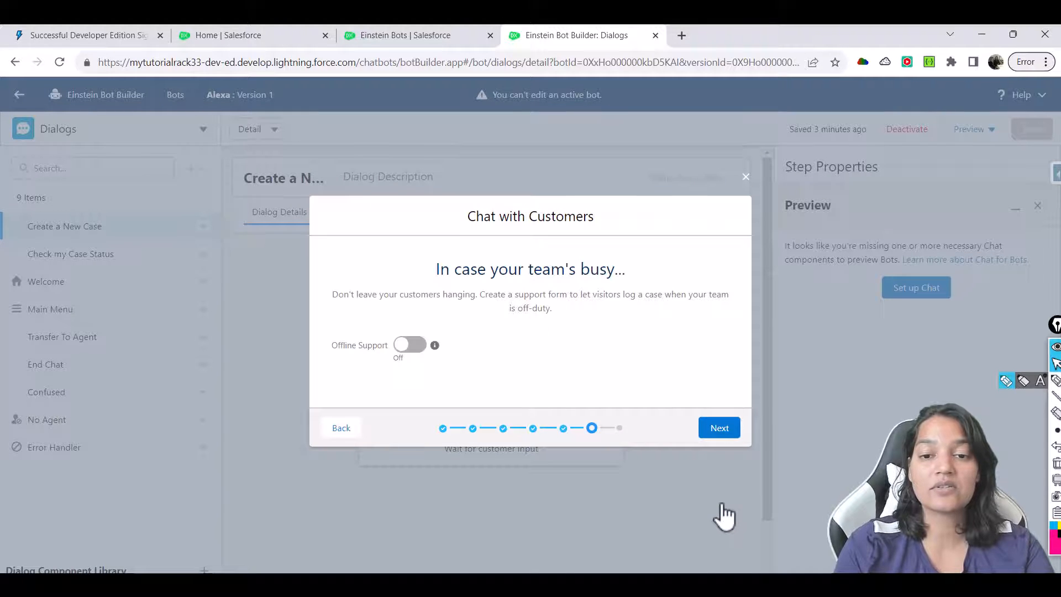
pyautogui.moveTo(678, 421)
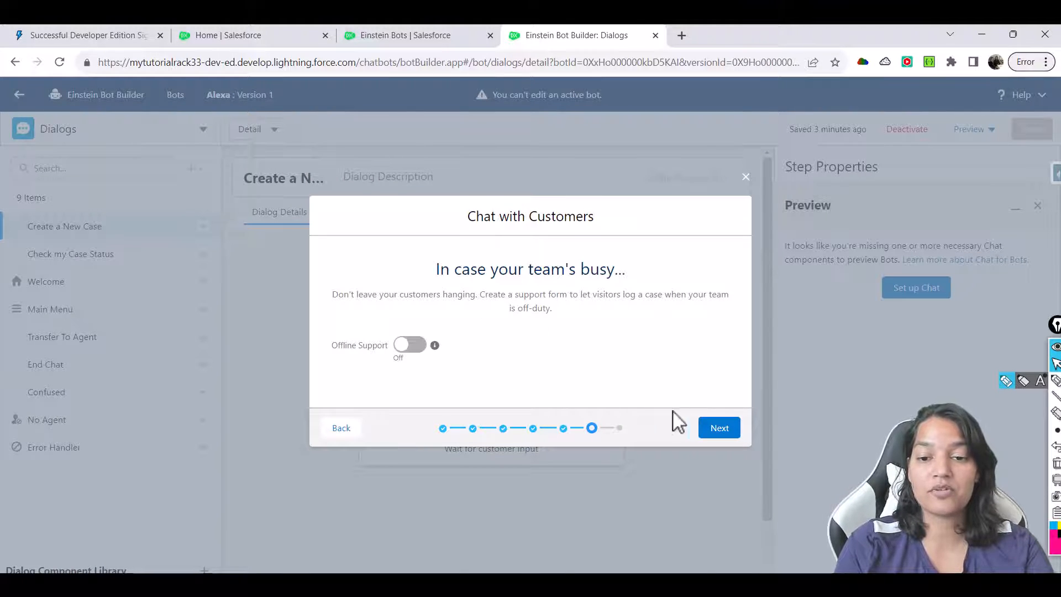
pyautogui.moveTo(719, 427)
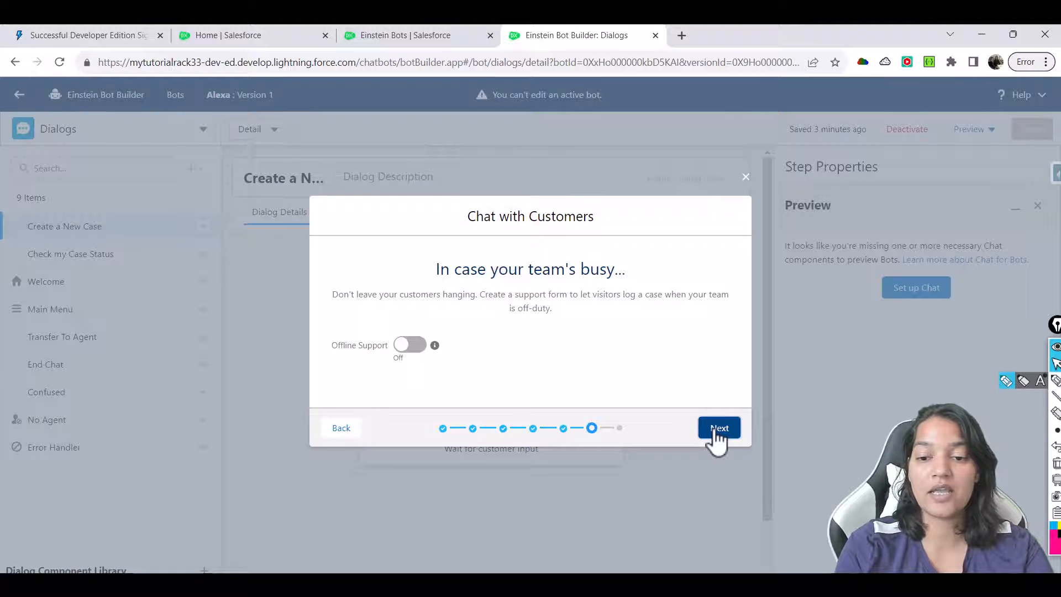
# Leave offline support off, skip the code snippet, and finish with Done so the preview offers Chat with an Expert.
pyautogui.click(718, 428)
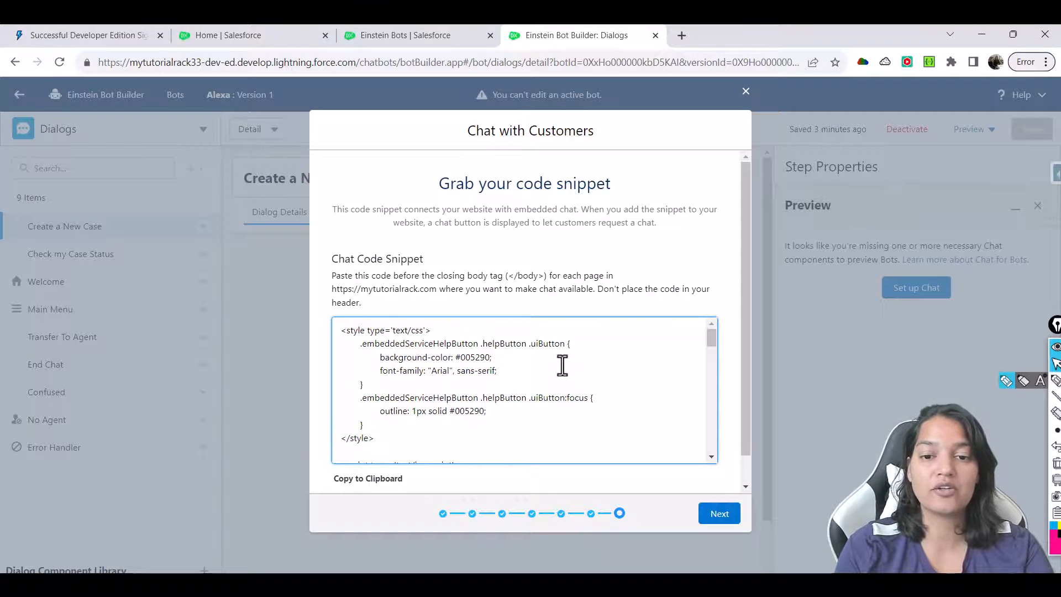
pyautogui.moveTo(558, 360)
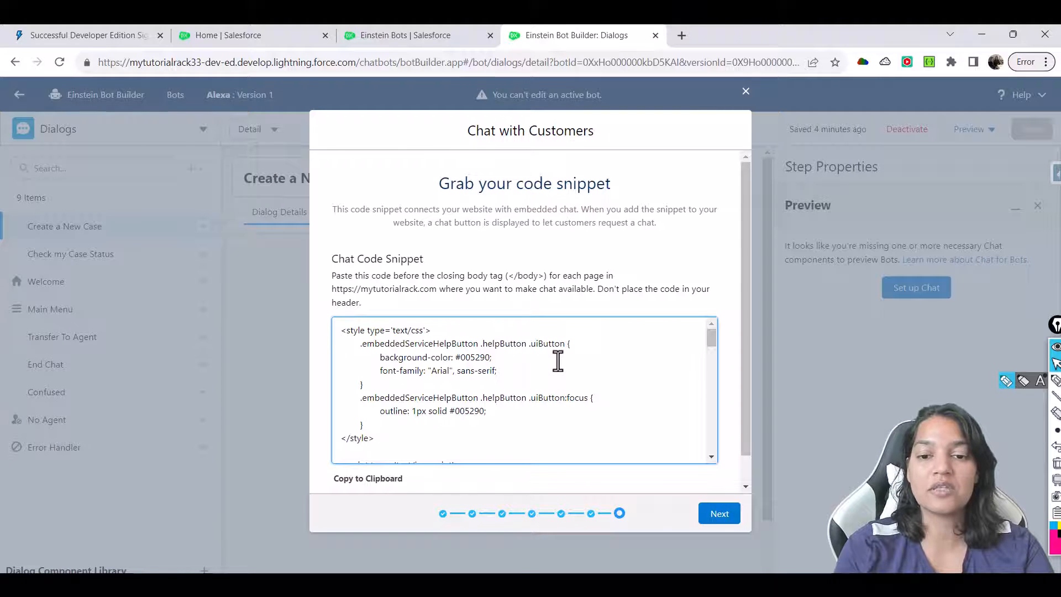
pyautogui.click(720, 513)
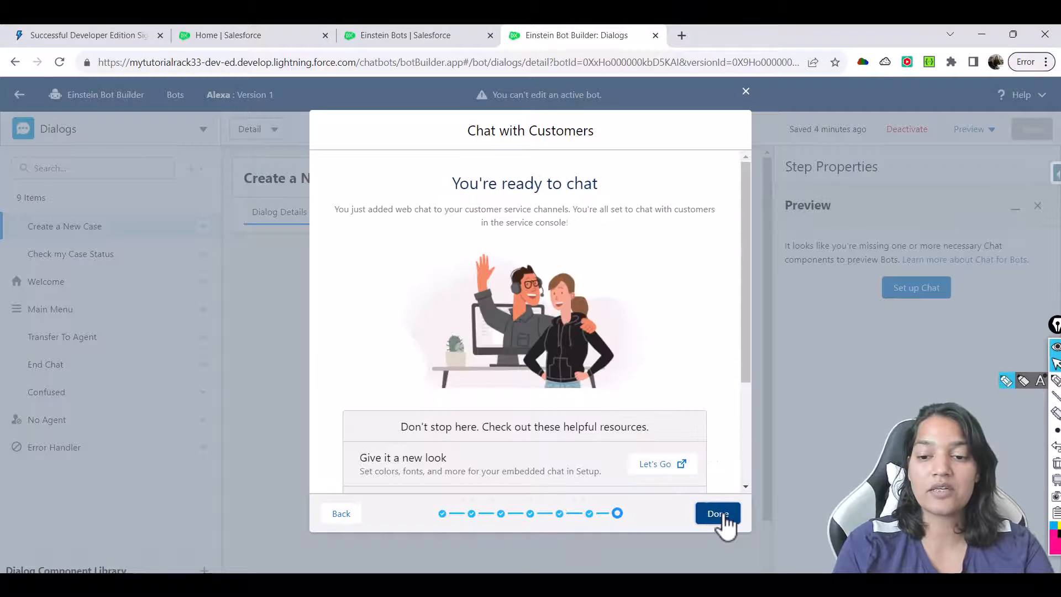
pyautogui.click(717, 513)
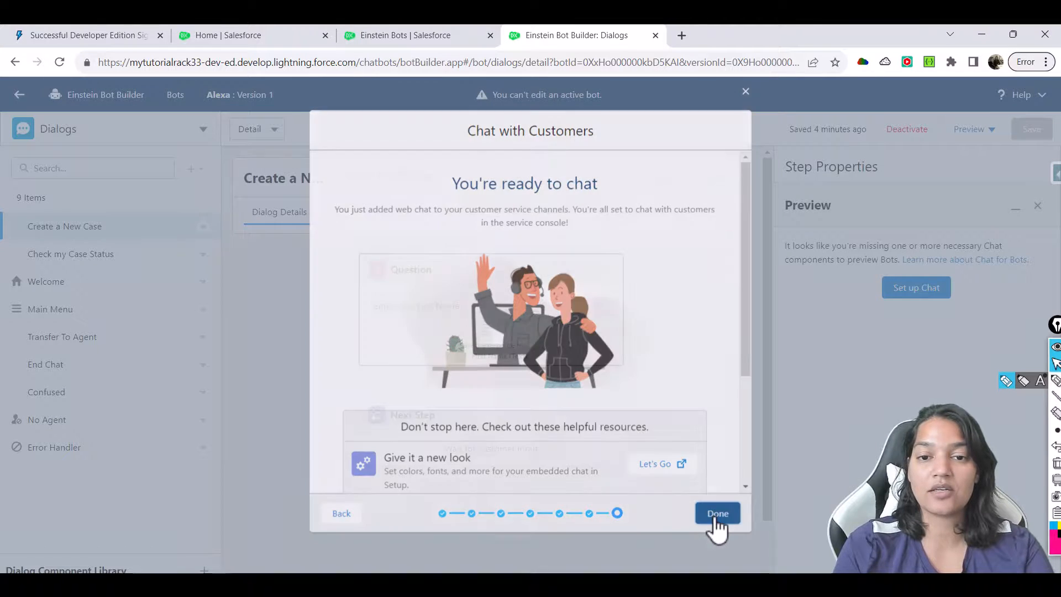
pyautogui.click(718, 513)
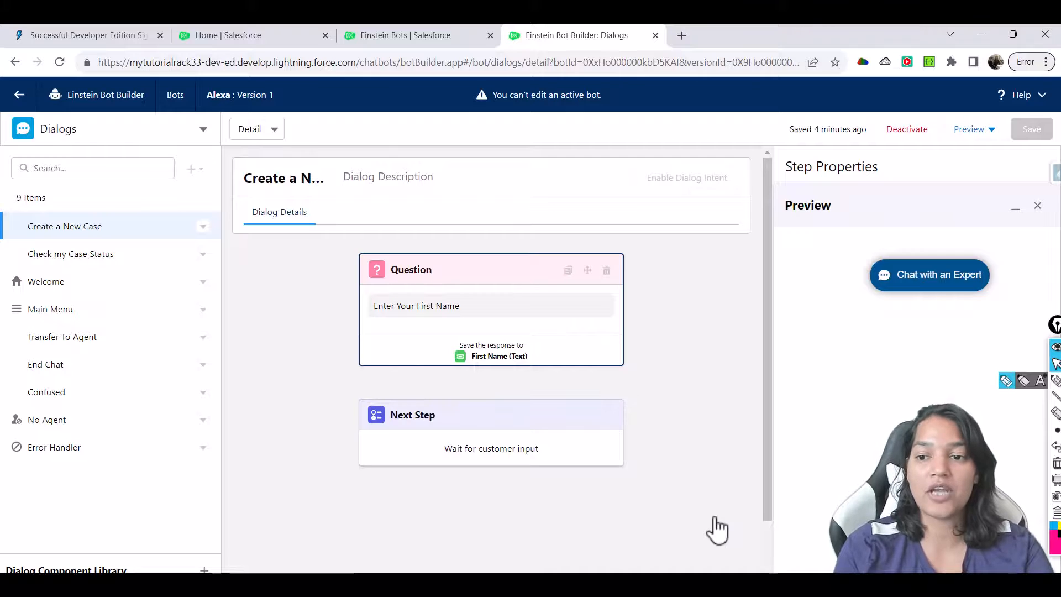
# Launch Chat with an Expert, enter first name 'dd' and last name 'kk', and start chatting.
pyautogui.click(928, 275)
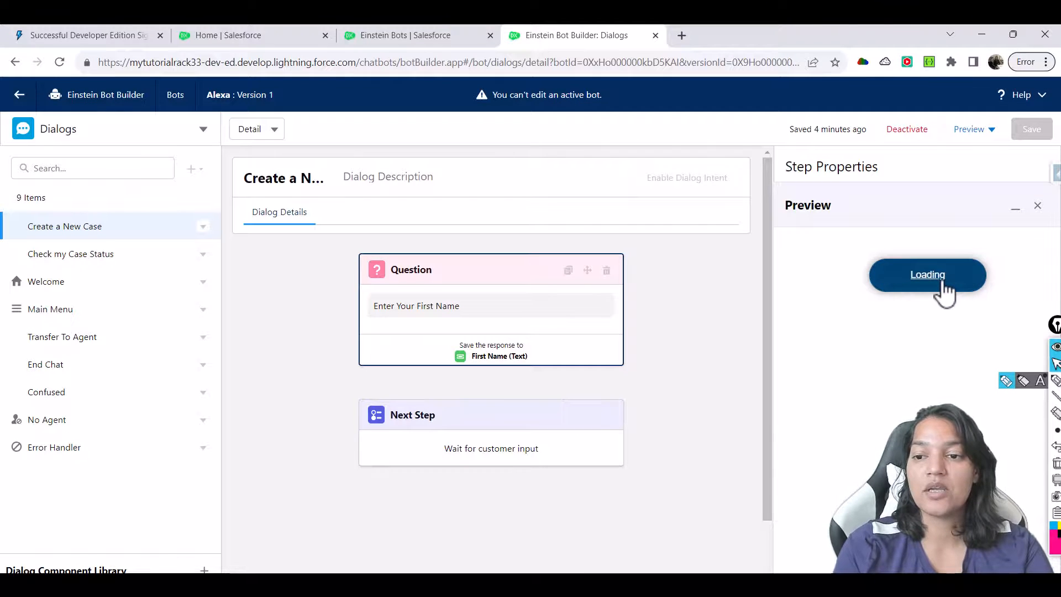
pyautogui.moveTo(861, 451)
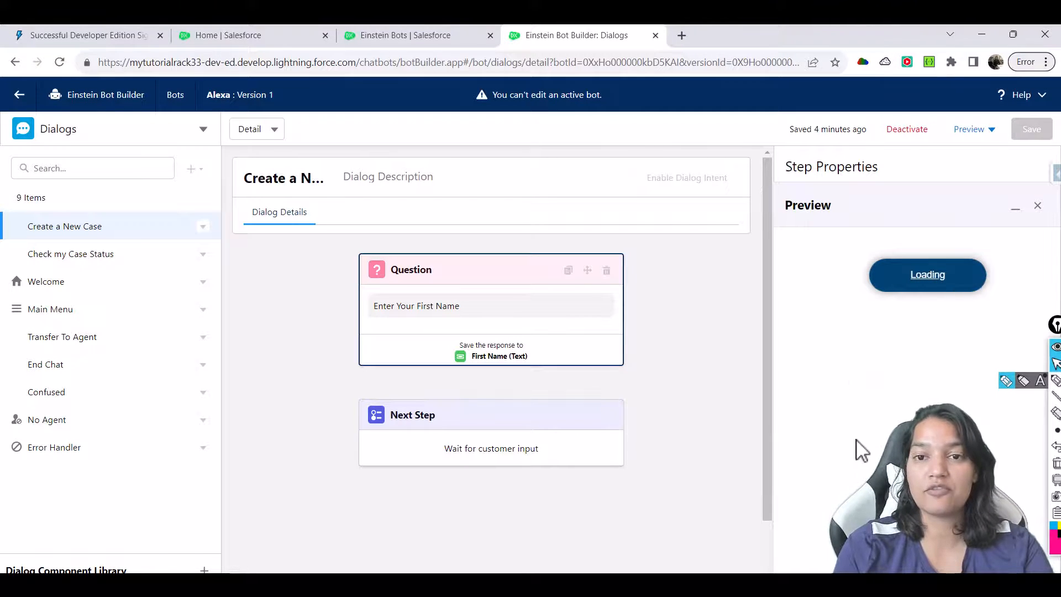
pyautogui.write('dd')
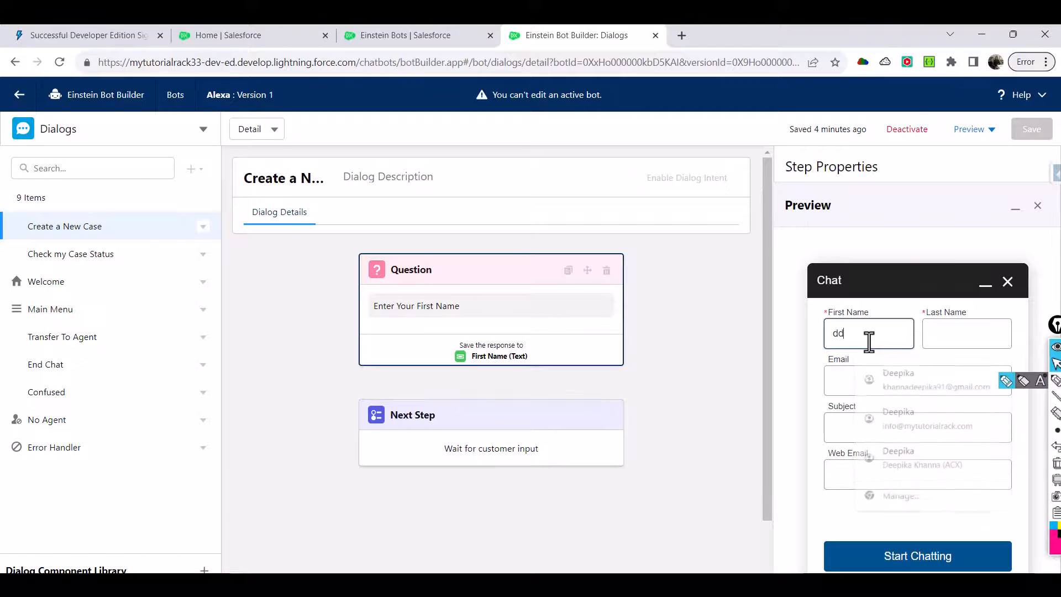
pyautogui.write('kk')
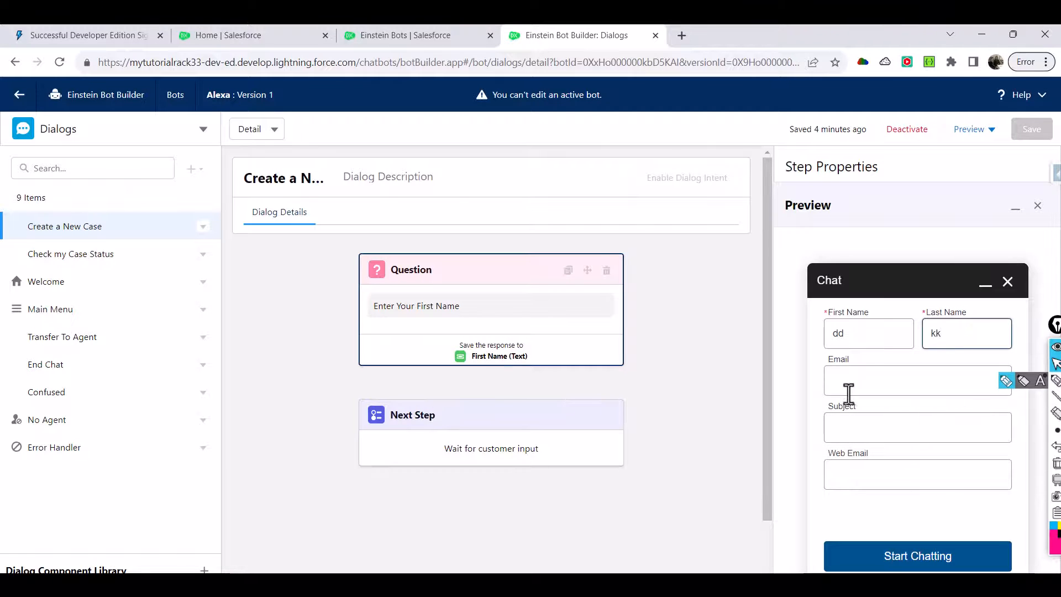
pyautogui.click(917, 556)
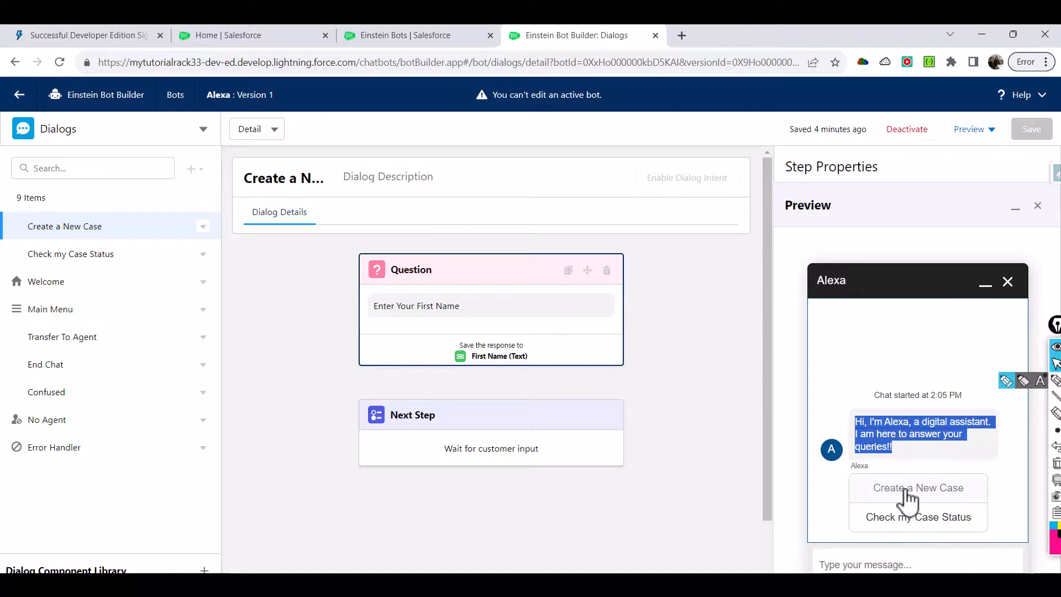
pyautogui.moveTo(933, 309)
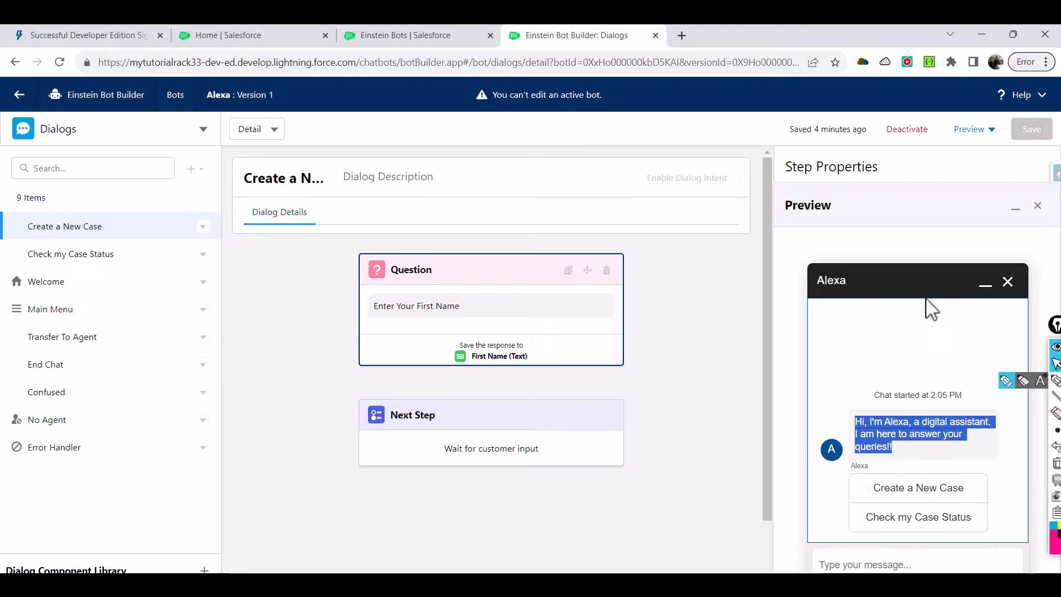
pyautogui.moveTo(876, 397)
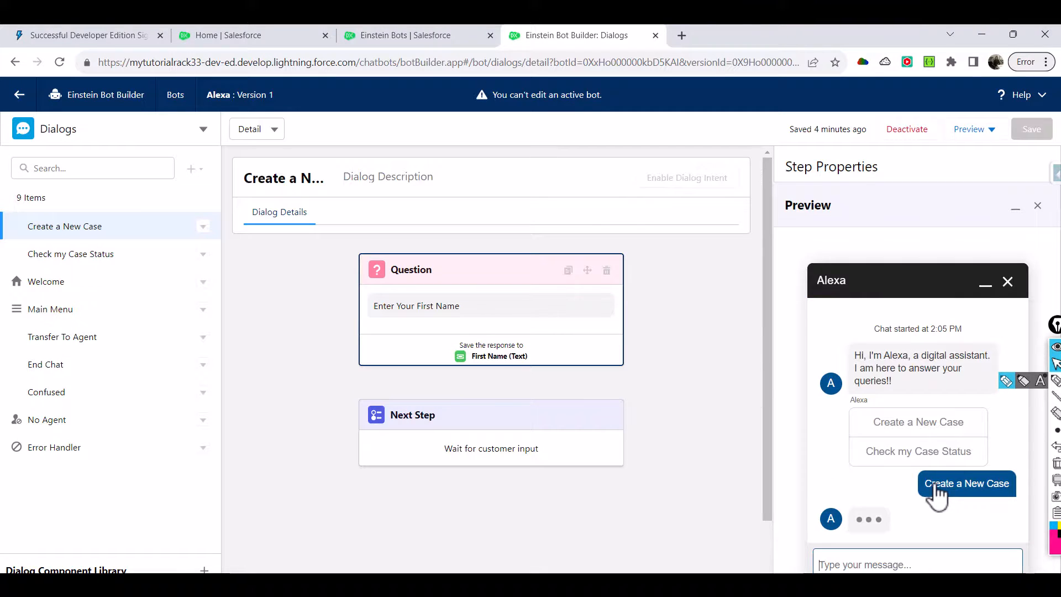
# Choose Create a New Case and begin replying 'Deep' to the bot's first-name prompt.
pyautogui.click(966, 483)
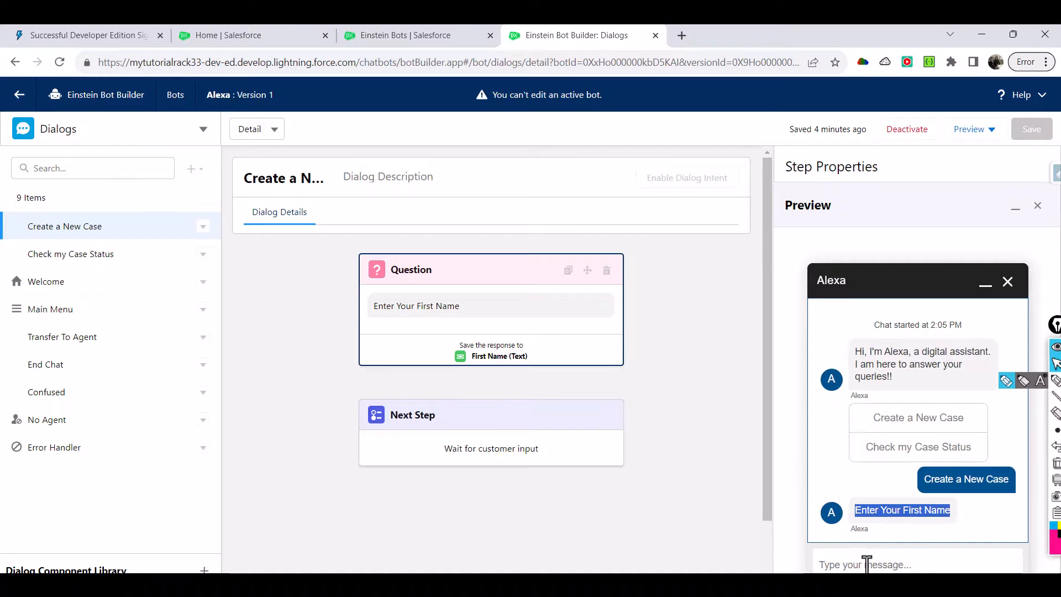
pyautogui.write('Deep')
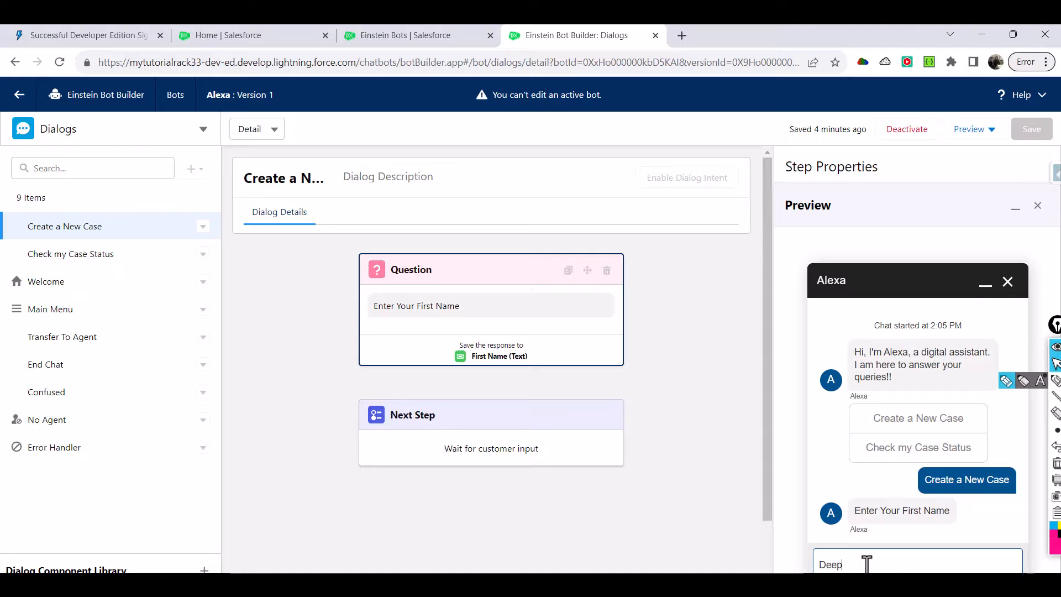